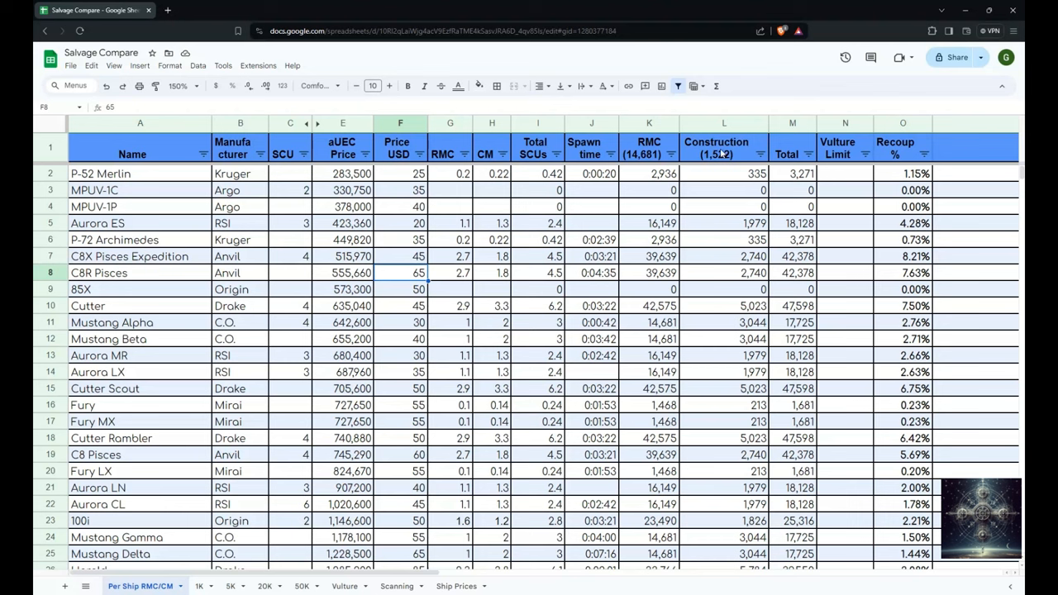
Step: Inspect the Construction total, MPUV-1P spawn time, C8X Pisces RMC formula and Cutter price
left_click(723, 147)
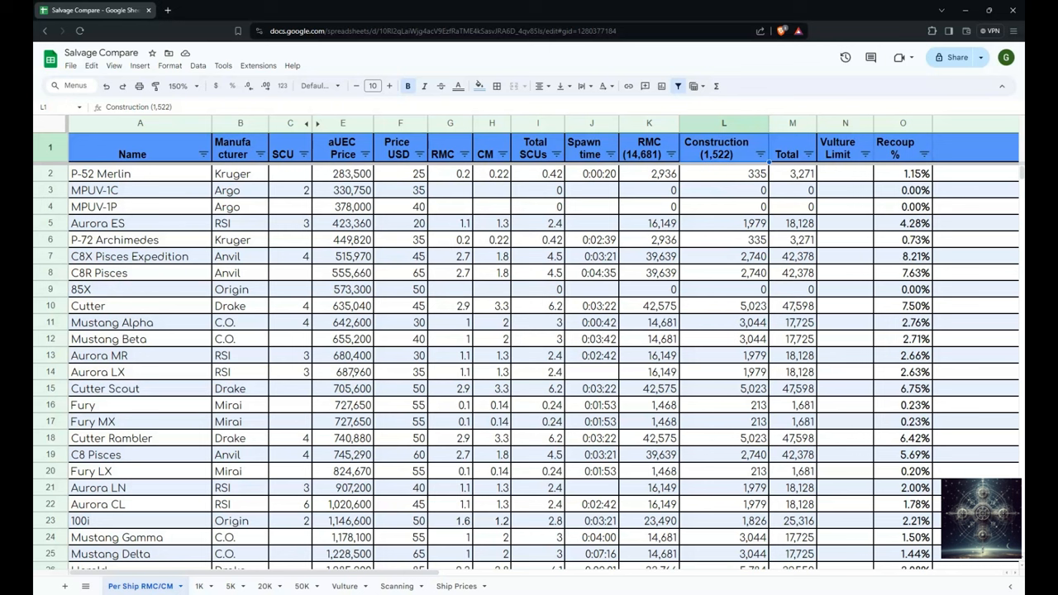
mouse_move(168, 196)
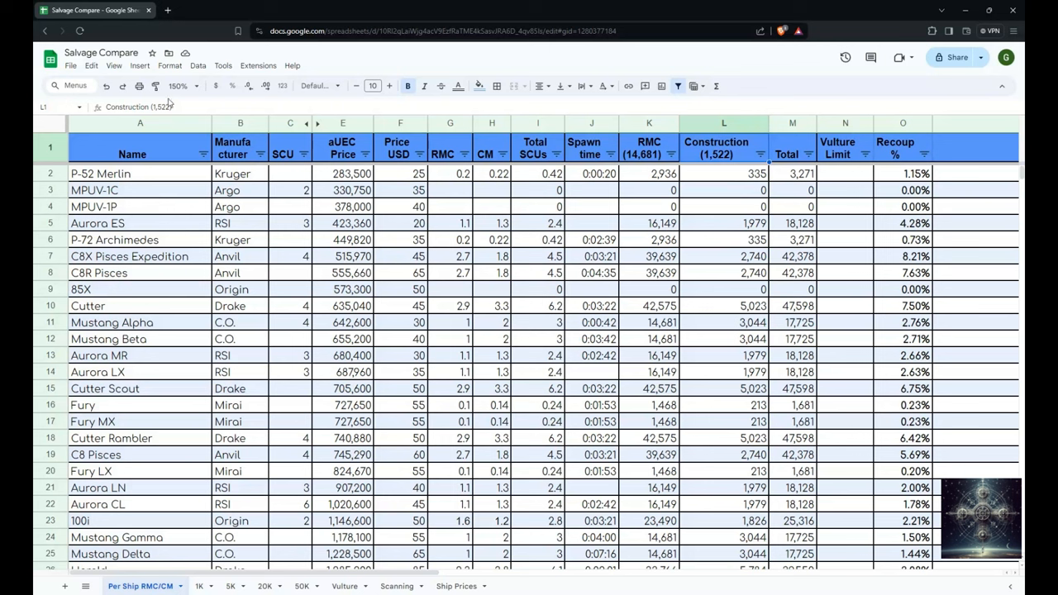
mouse_move(301, 238)
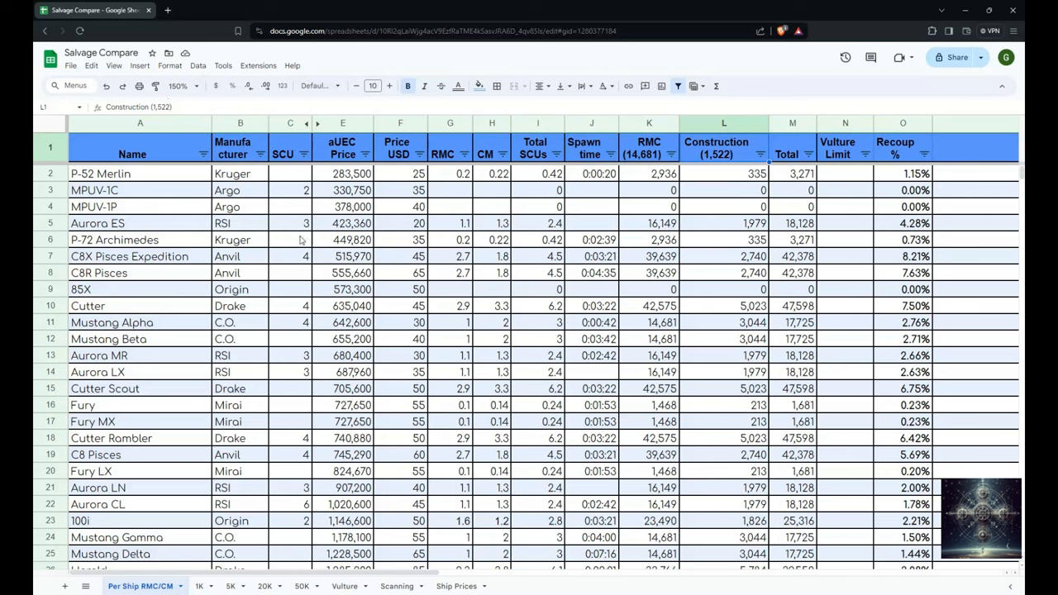
mouse_move(257, 385)
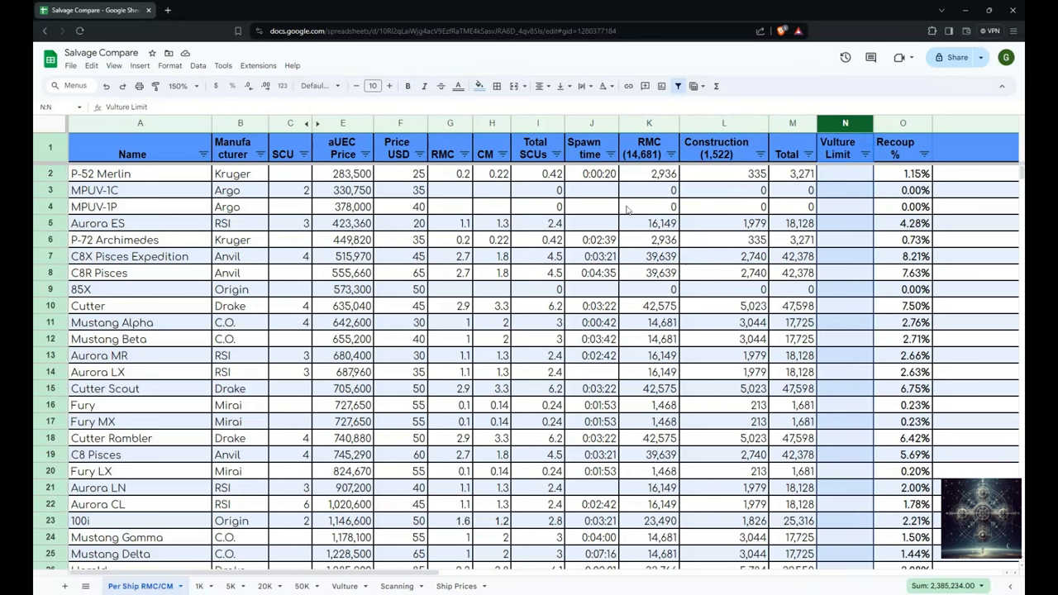
left_click(591, 207)
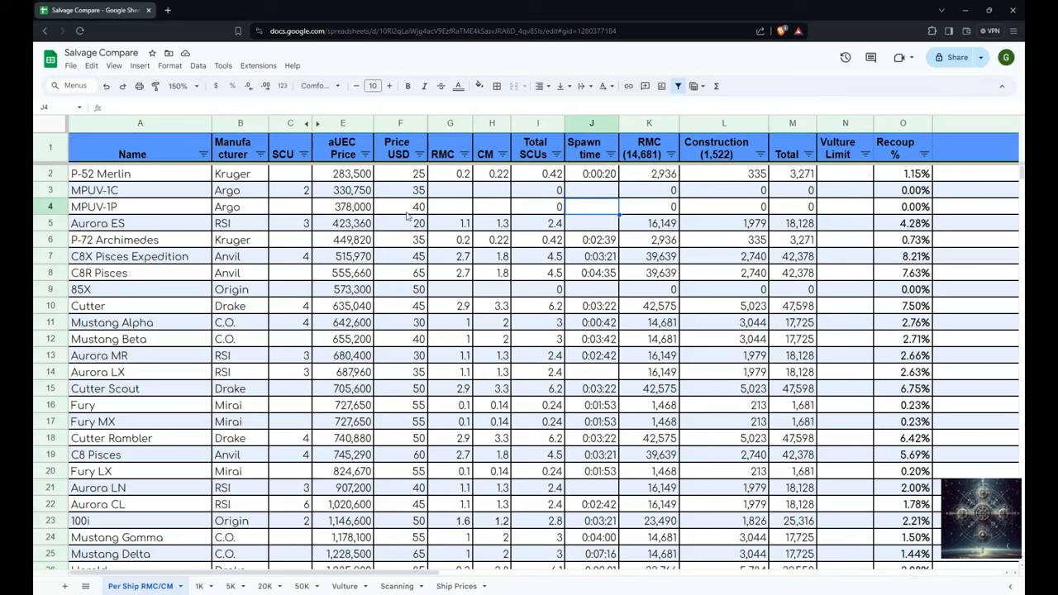
mouse_move(334, 284)
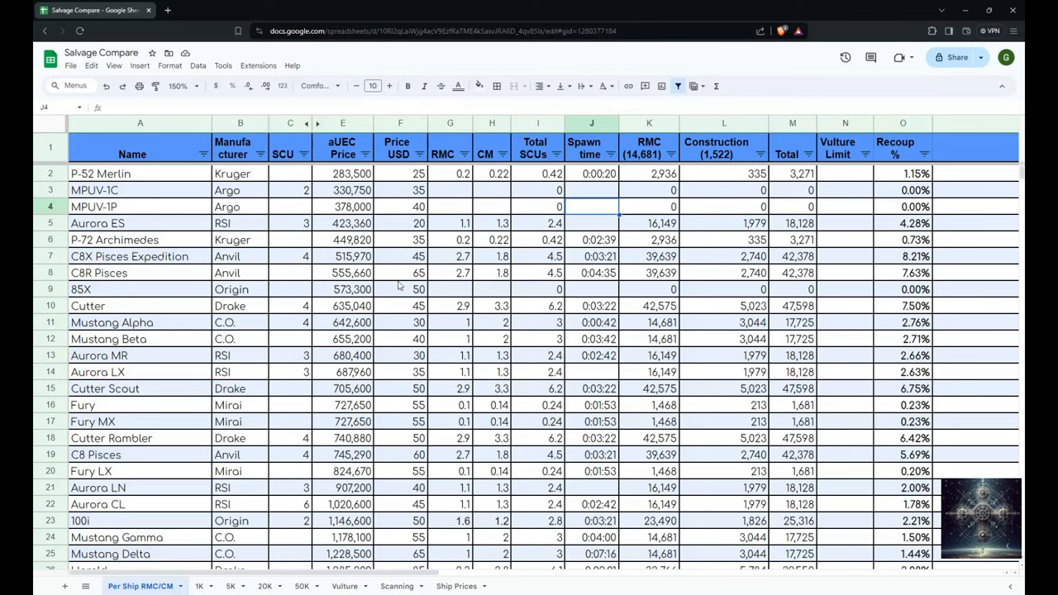
left_click(50, 256)
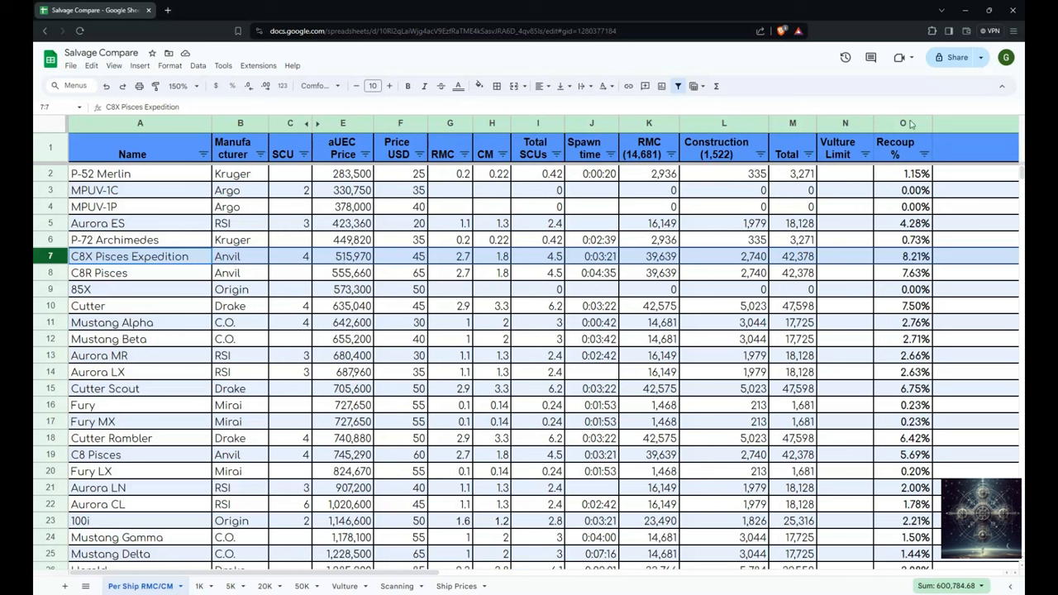
mouse_move(891, 257)
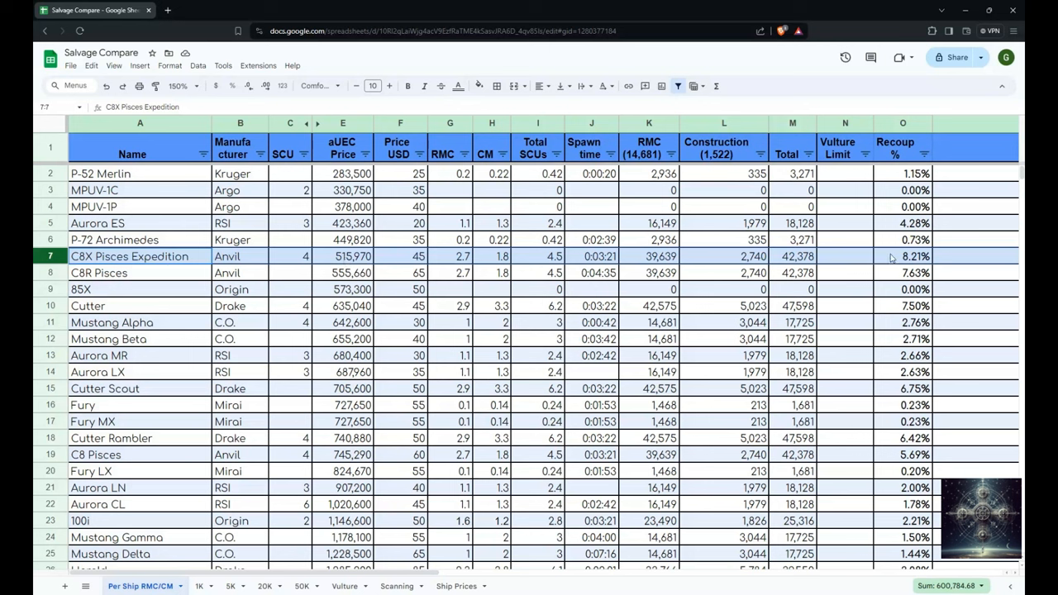
mouse_move(836, 262)
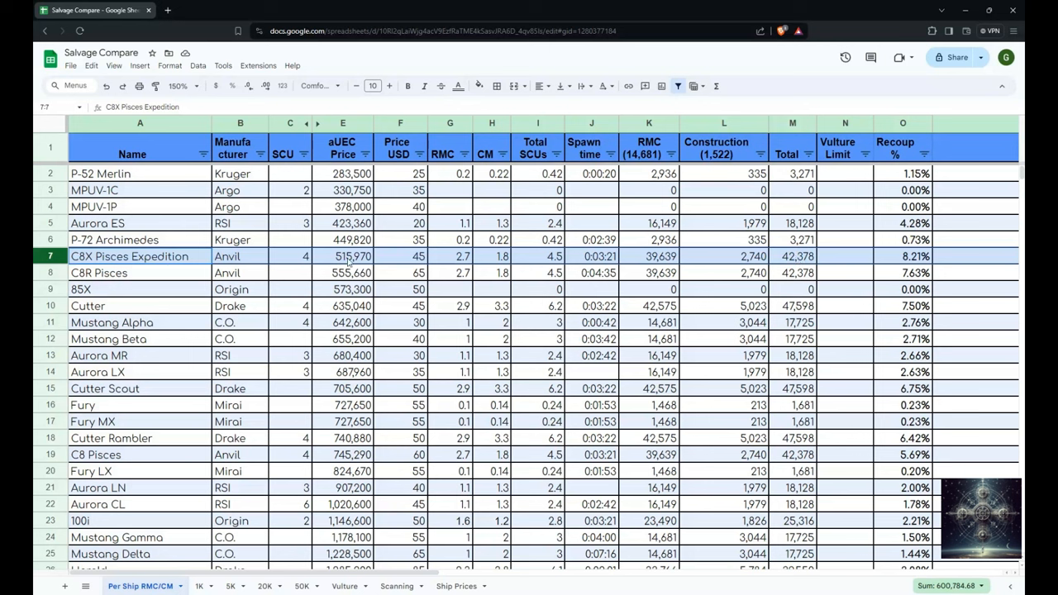
mouse_move(895, 263)
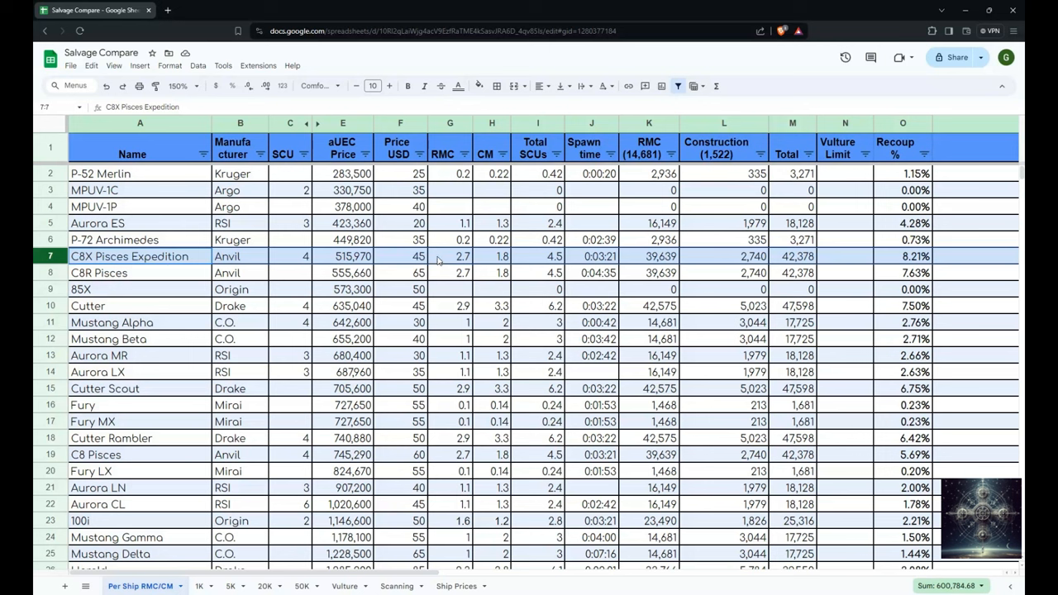
mouse_move(444, 263)
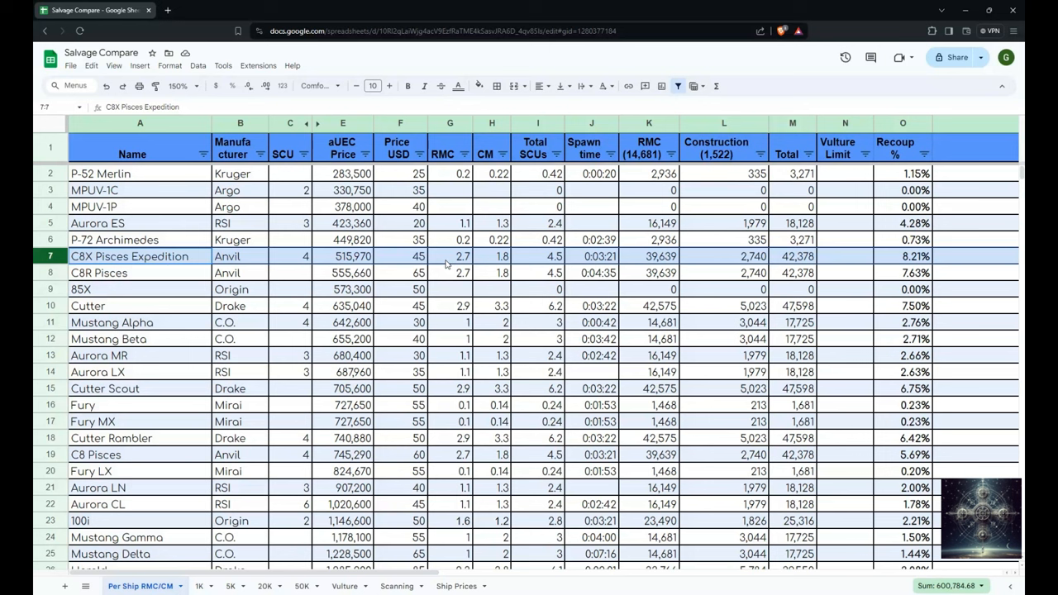
left_click(449, 255)
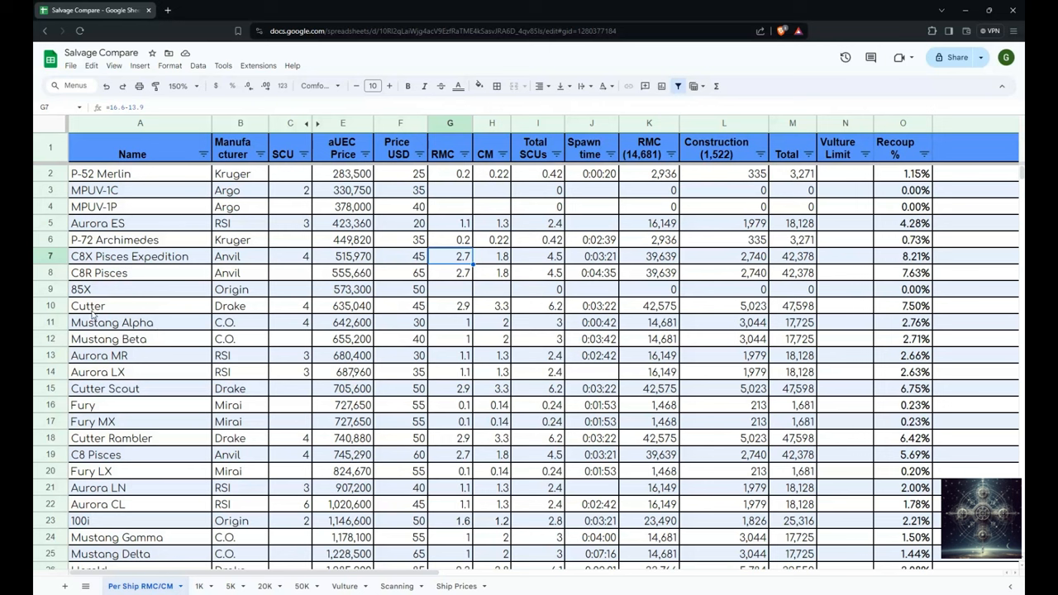
mouse_move(405, 307)
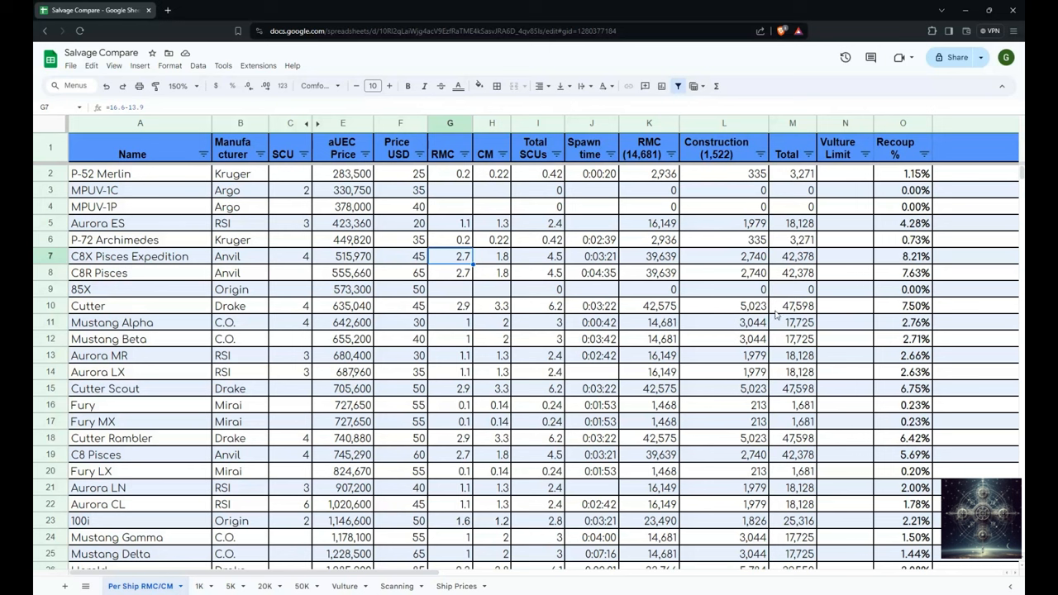
left_click(342, 305)
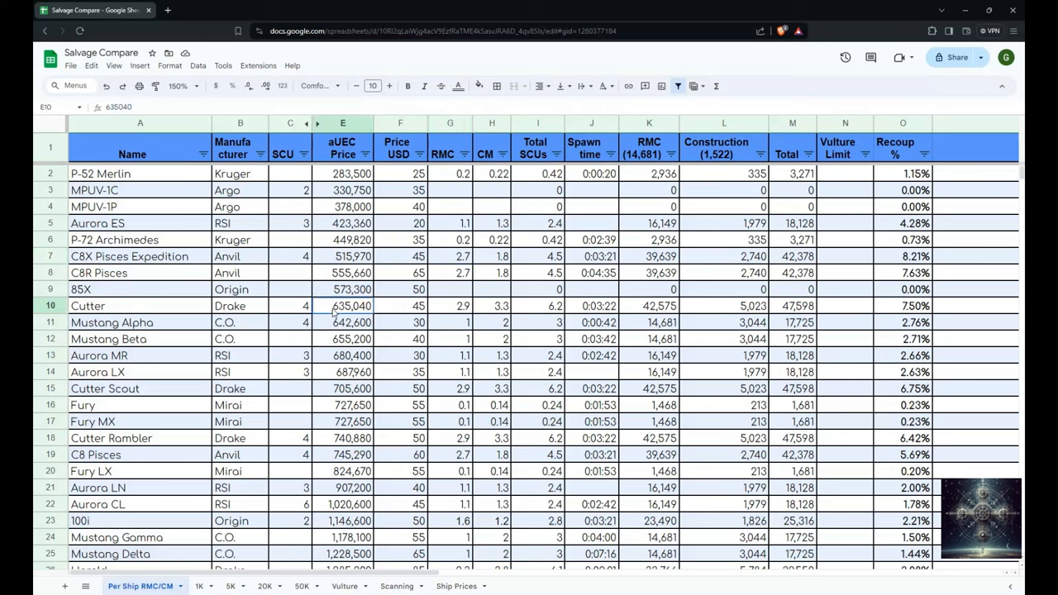
mouse_move(339, 358)
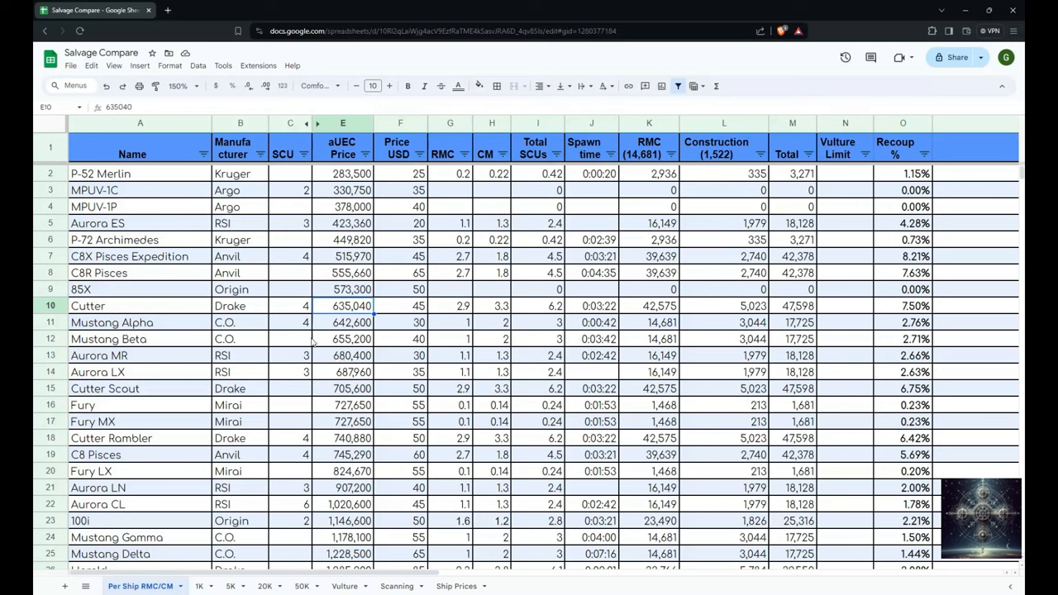
Step: Check the RMC values for Aurora LN, Mustang Beta, F7C Hornet and C8X Pisces Expedition
scroll("down", 3)
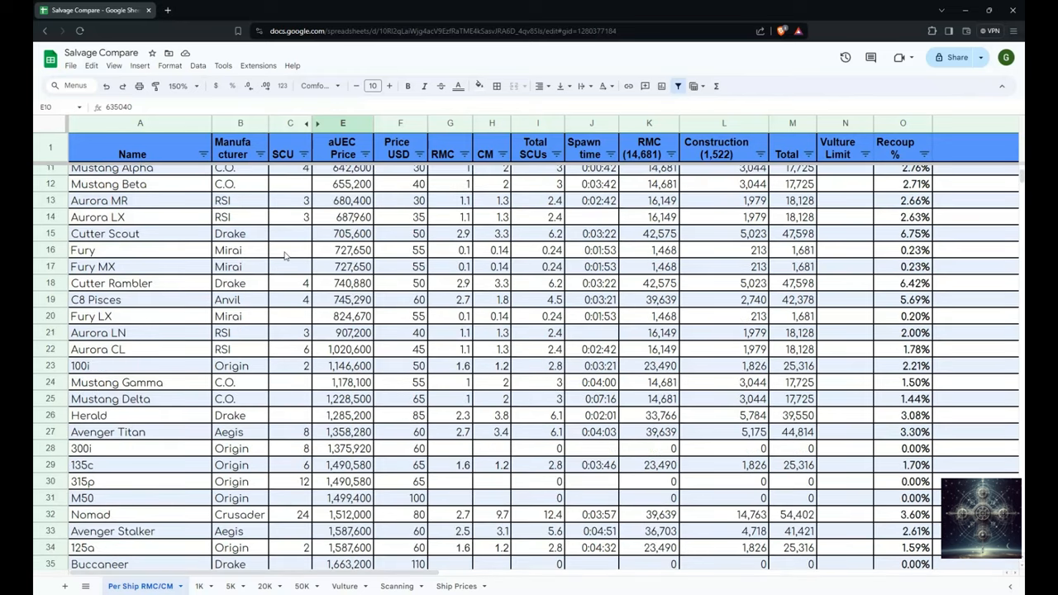
mouse_move(288, 254)
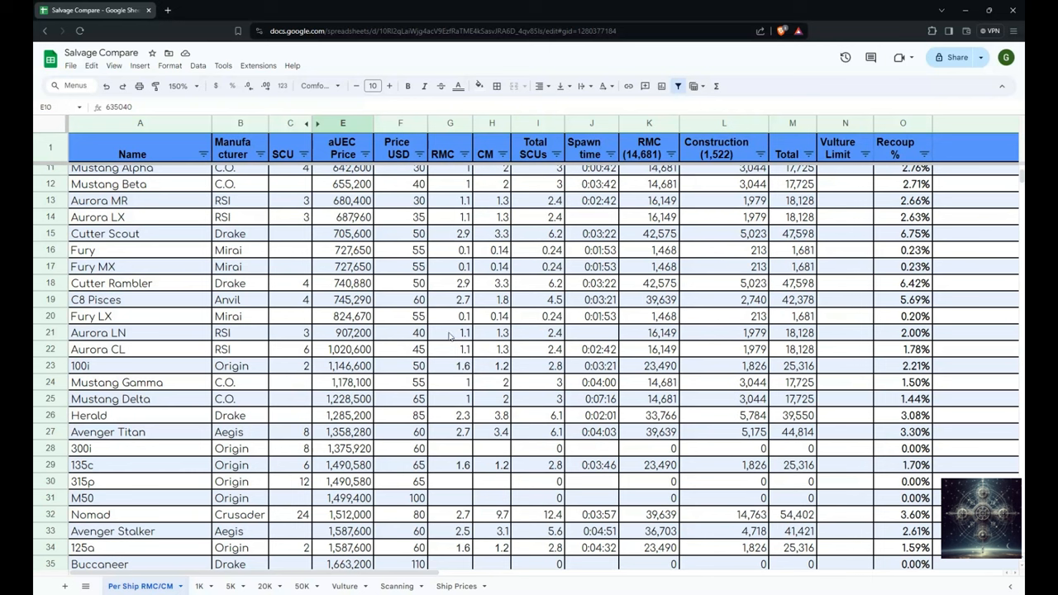
left_click(449, 332)
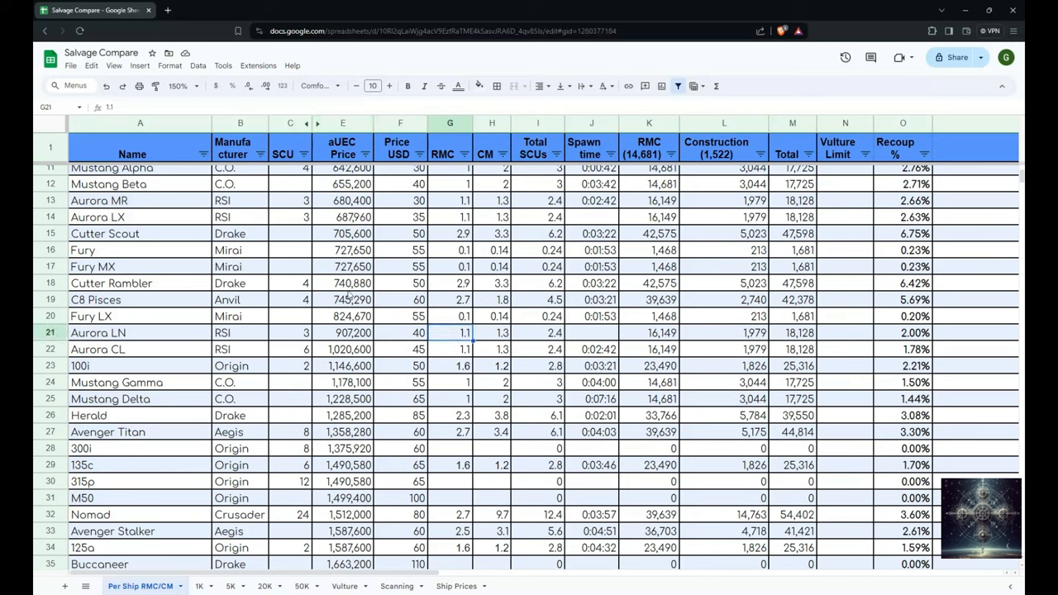
mouse_move(451, 181)
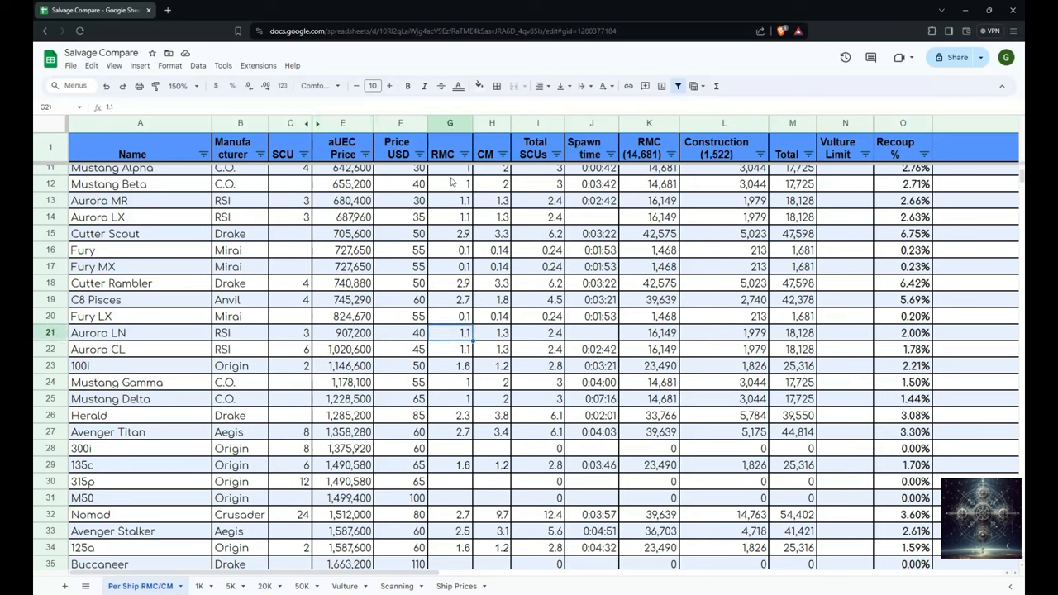
left_click(449, 184)
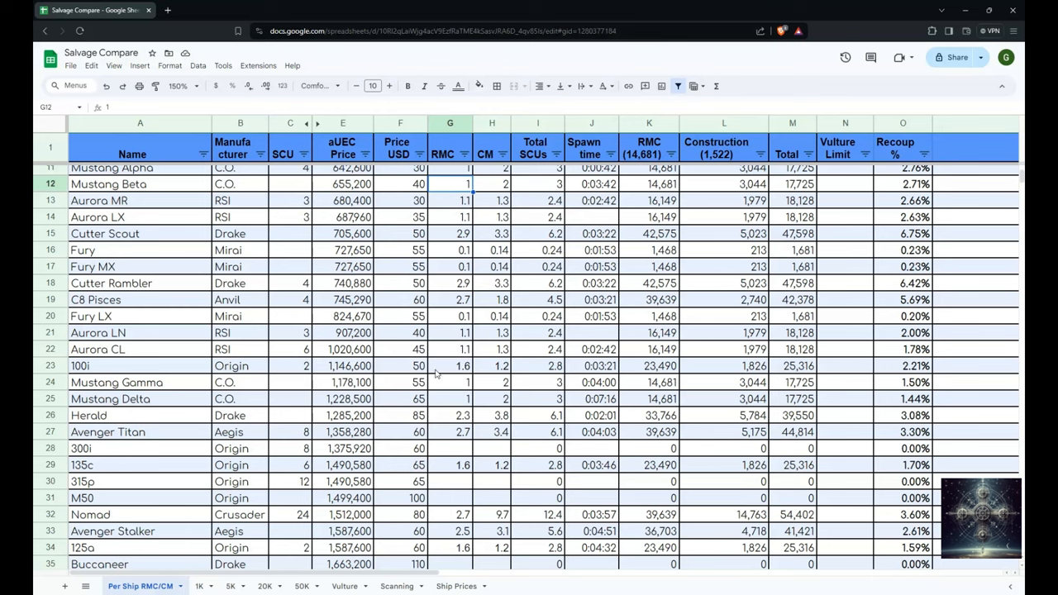
mouse_move(314, 342)
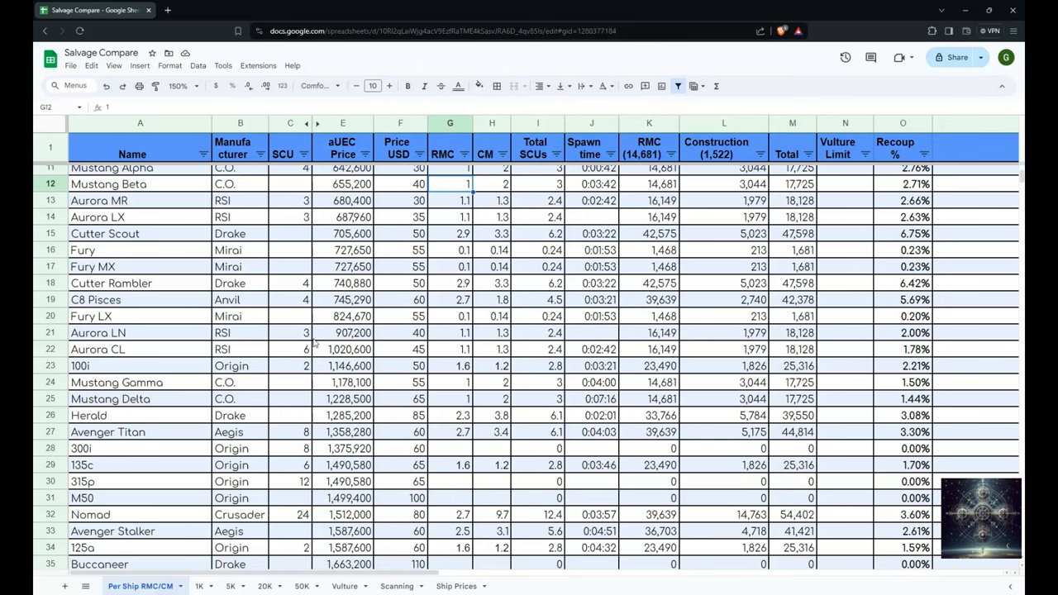
scroll("down", 3)
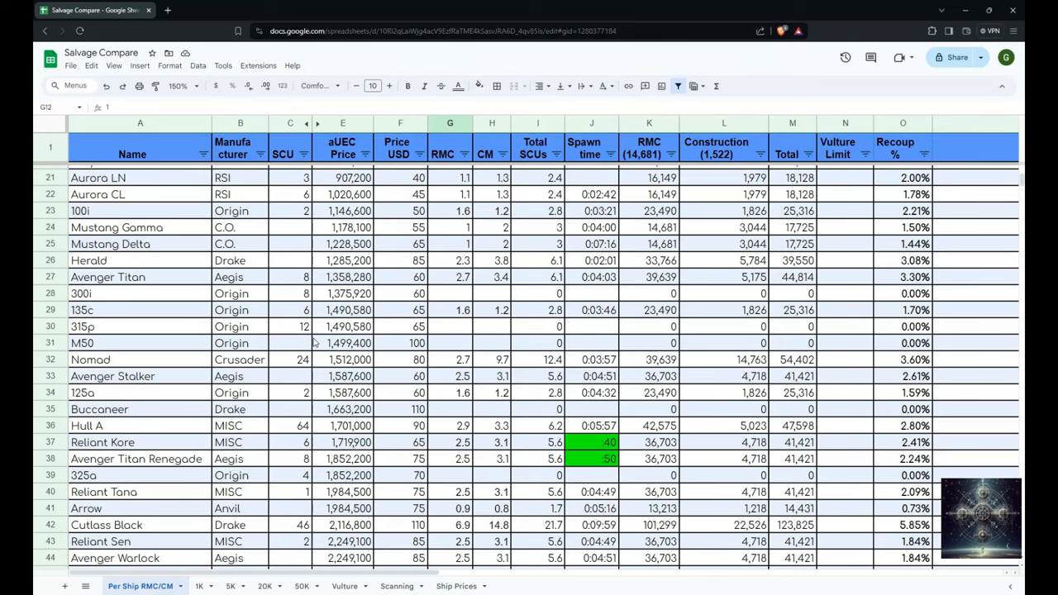
scroll("down", 3)
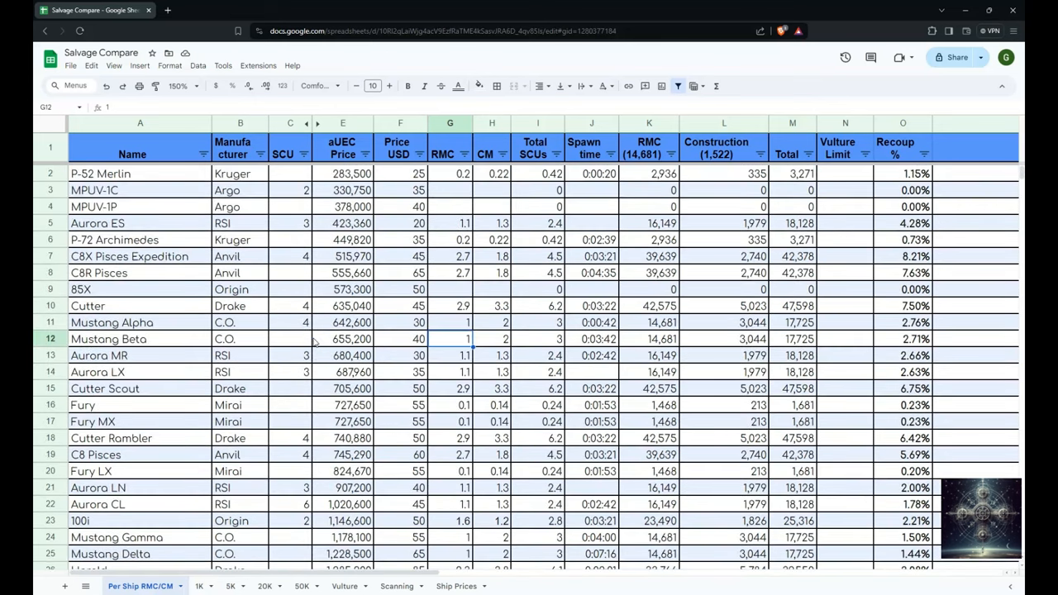
scroll("down", 3)
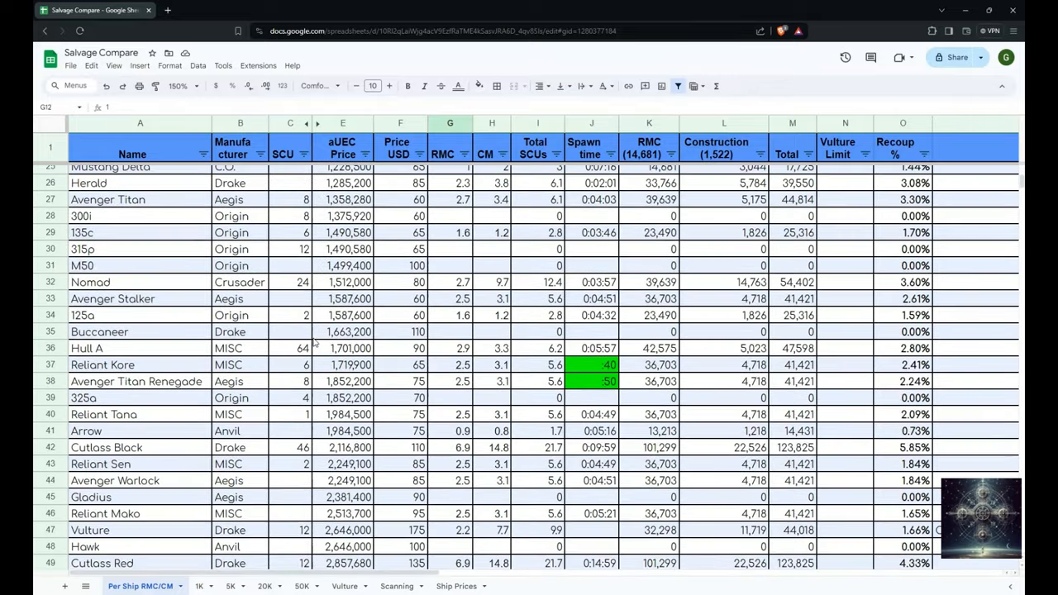
scroll("down", 3)
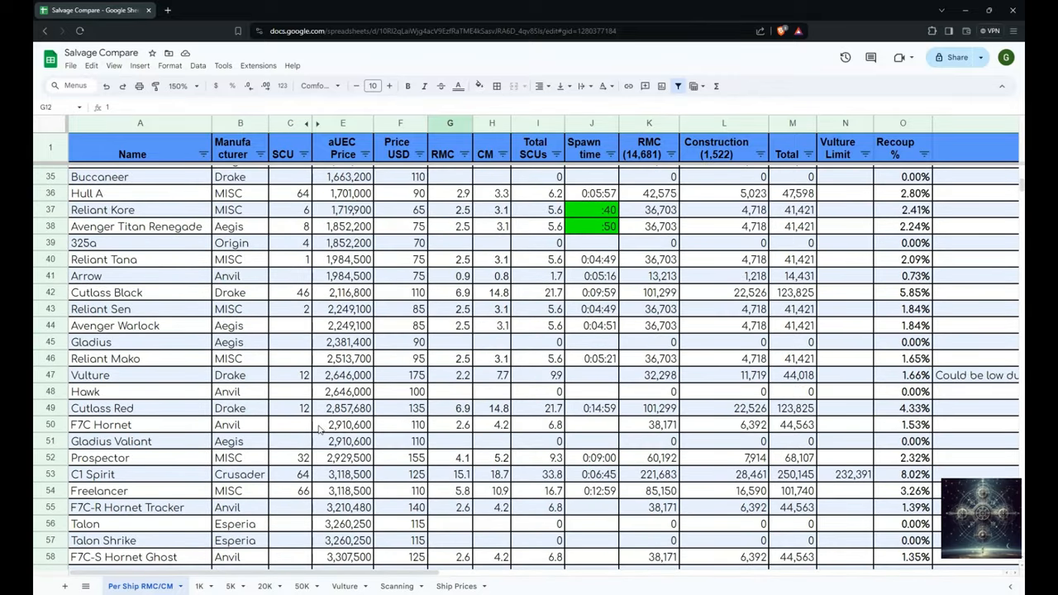
left_click(450, 424)
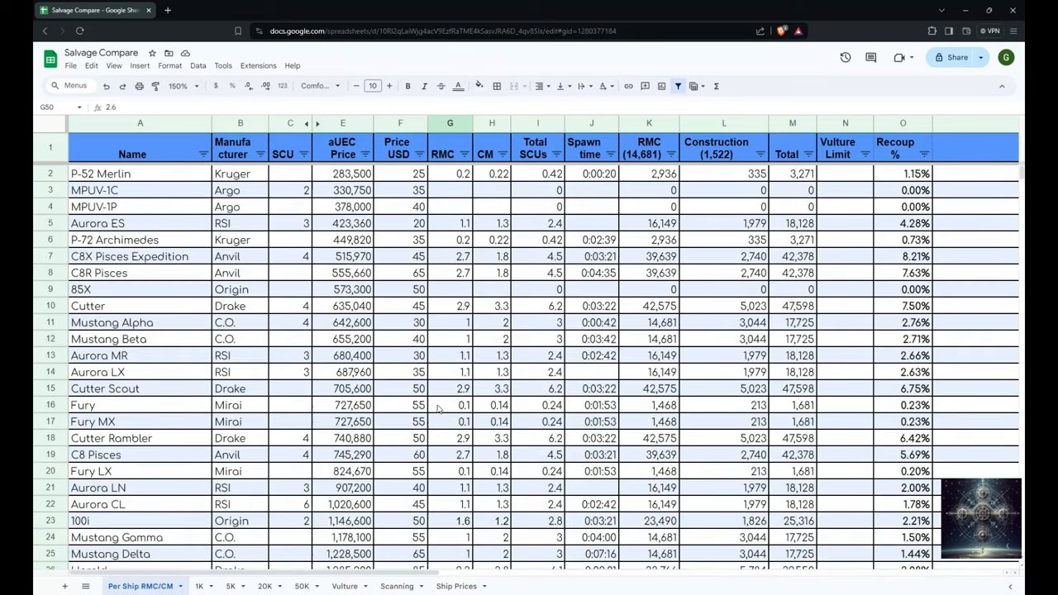
left_click(450, 256)
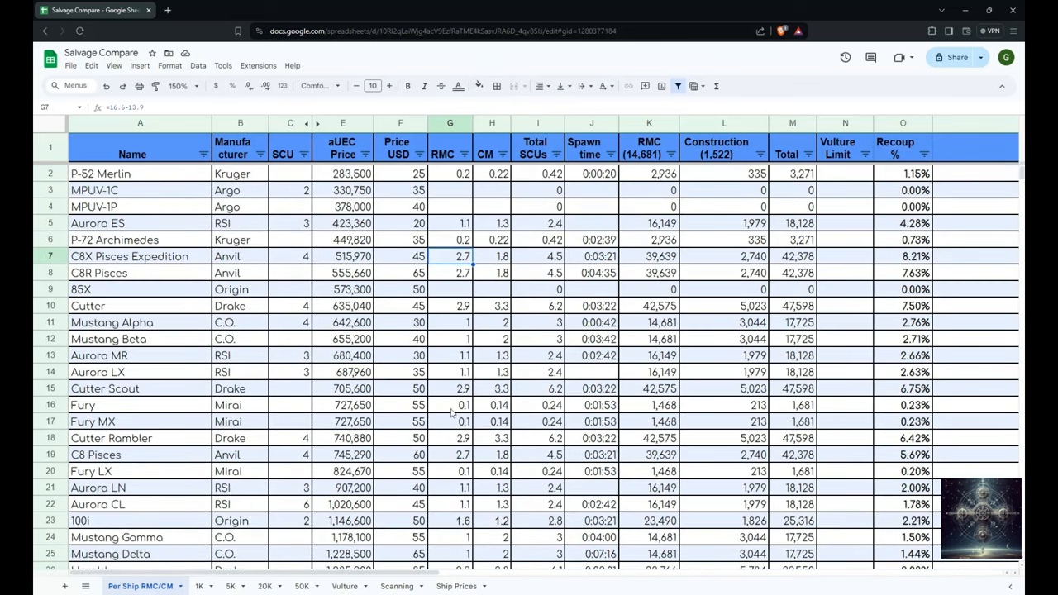
mouse_move(452, 416)
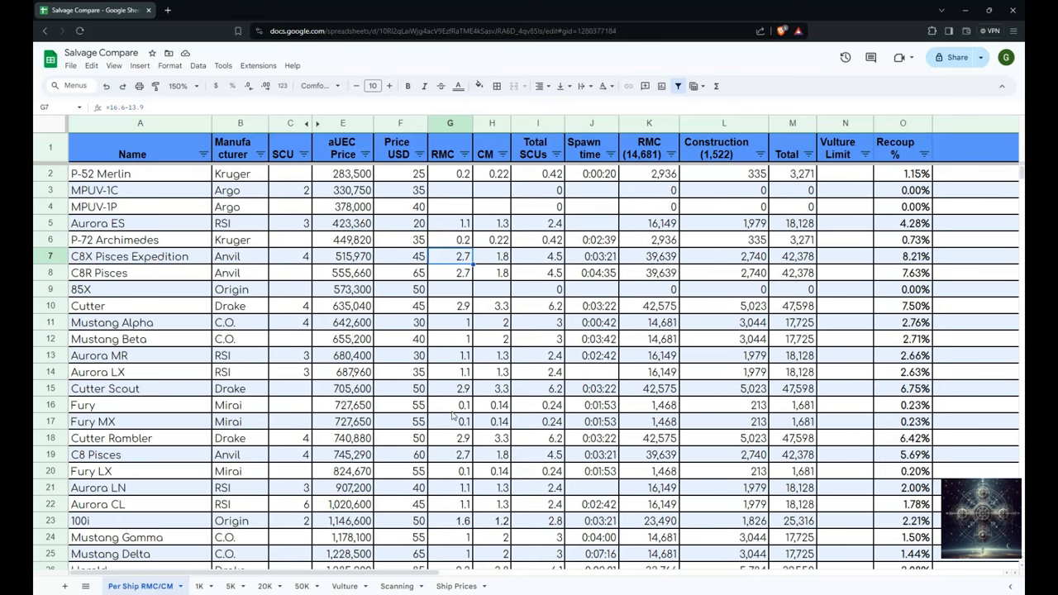
Step: Scroll down the list checking the Avenger Titan RMC formula and further RMC cells
scroll("down", 3)
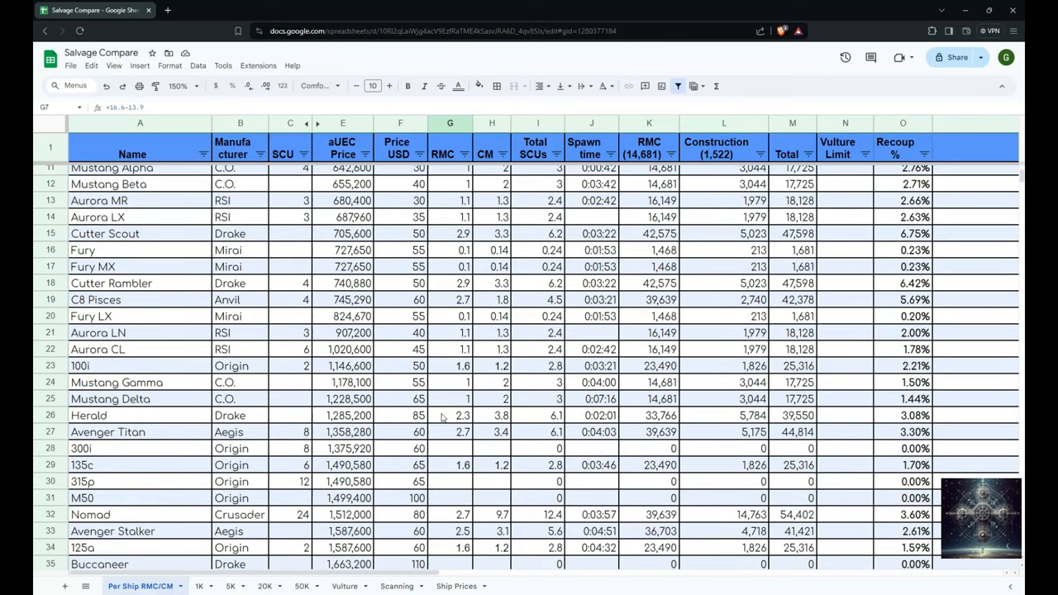
left_click(449, 431)
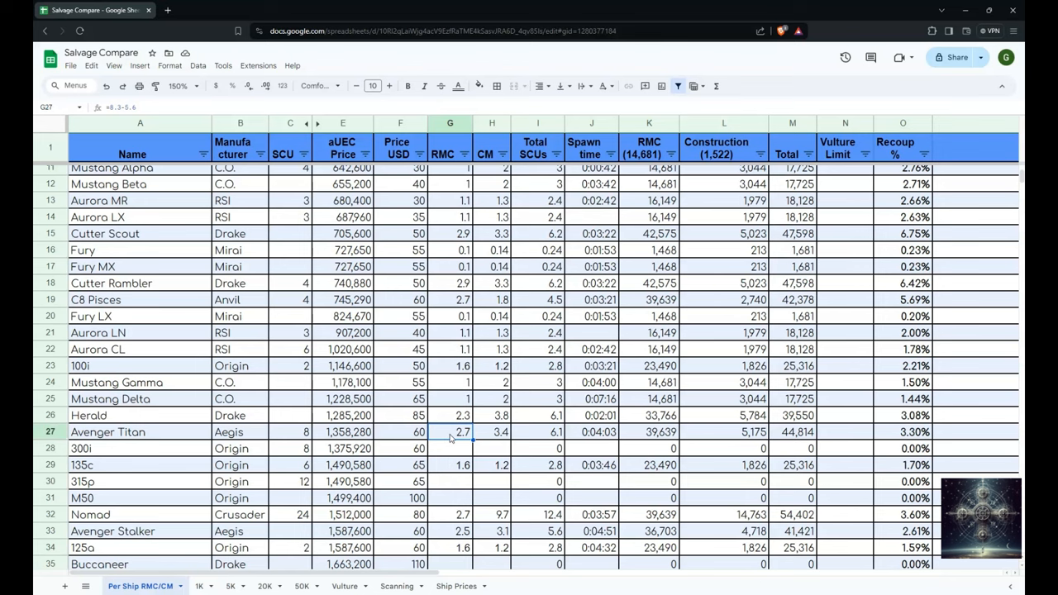
scroll("down", 3)
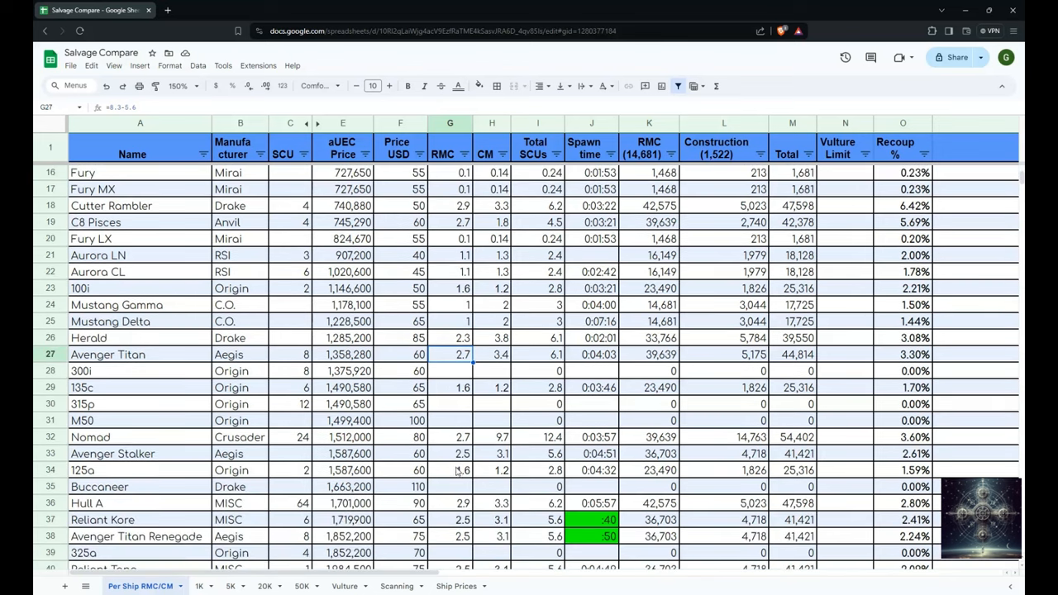
left_click(450, 436)
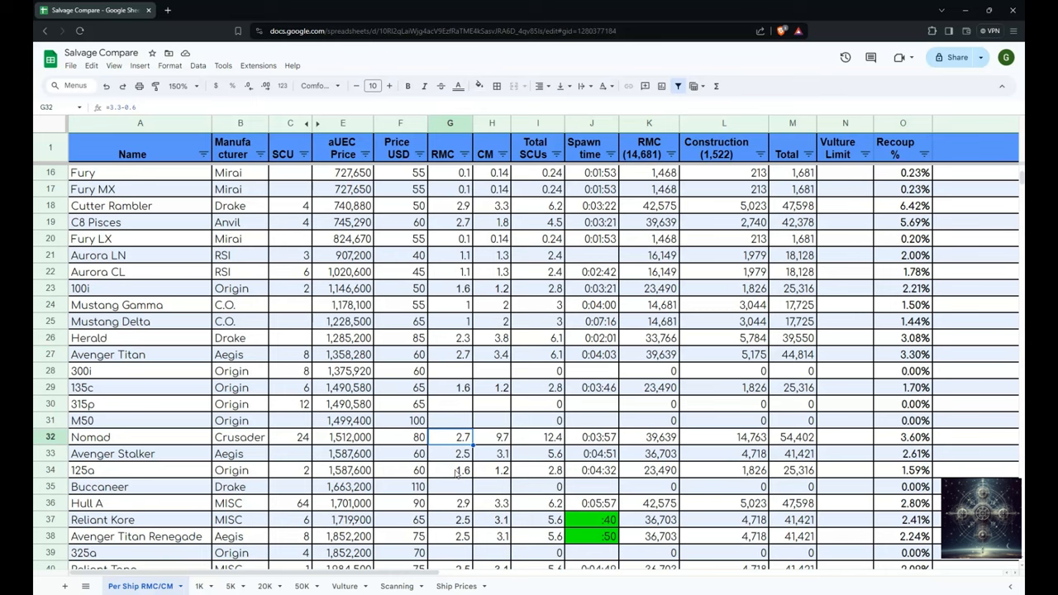
mouse_move(450, 463)
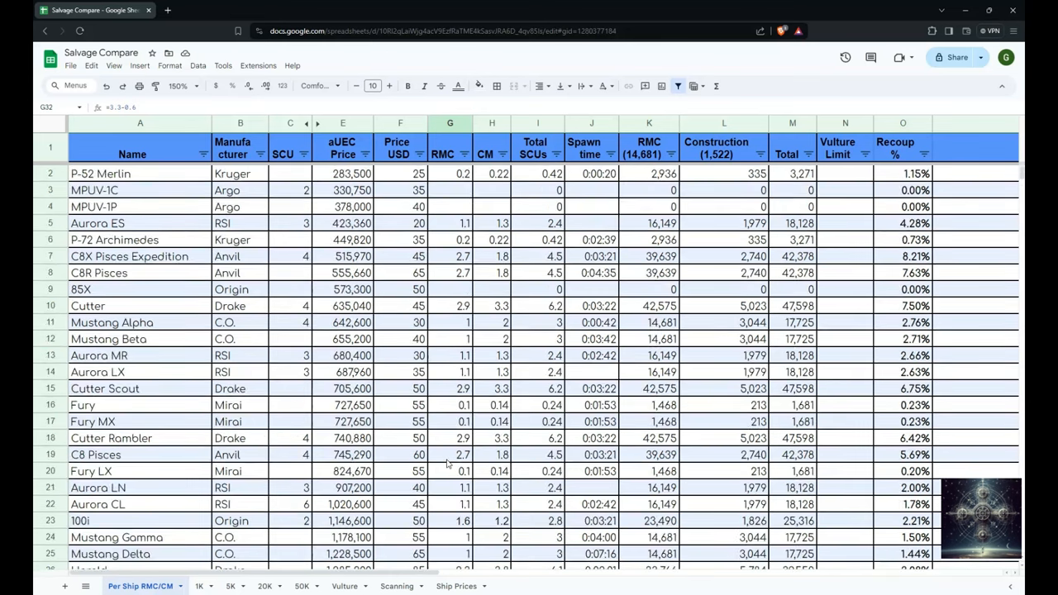
scroll("down", 3)
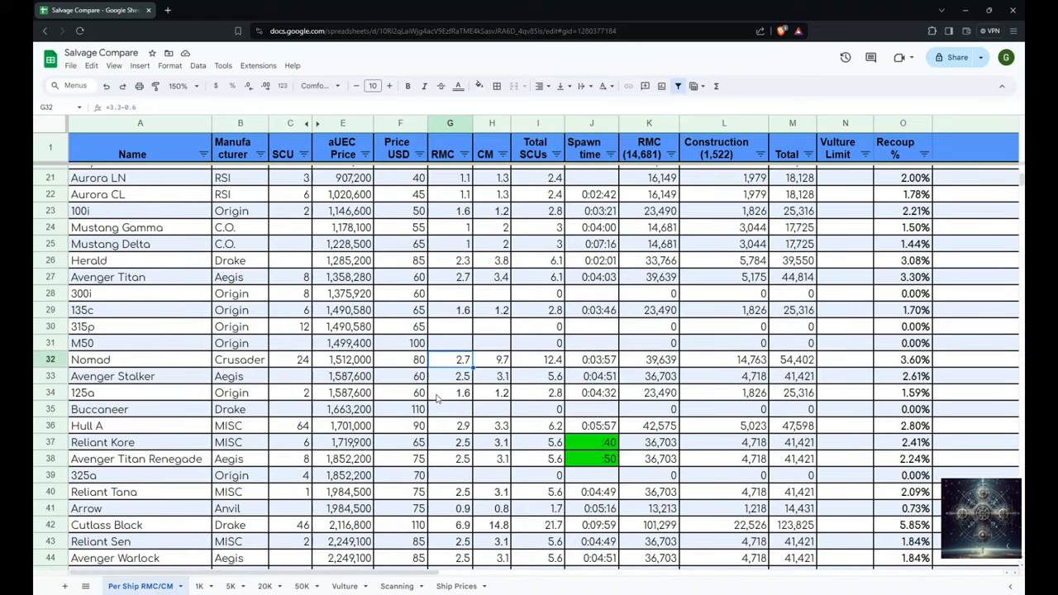
scroll("down", 3)
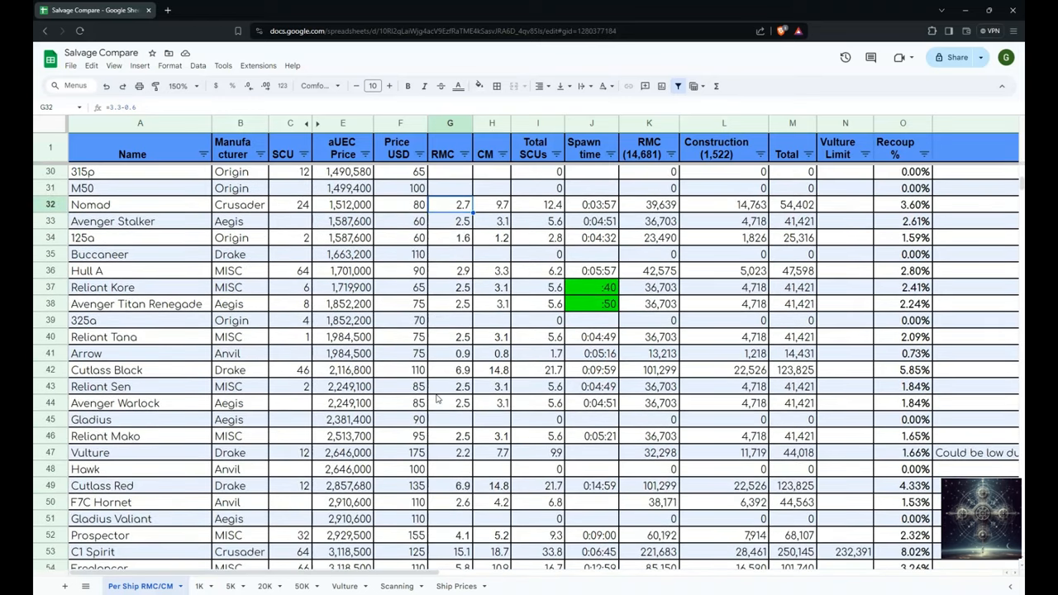
scroll("down", 3)
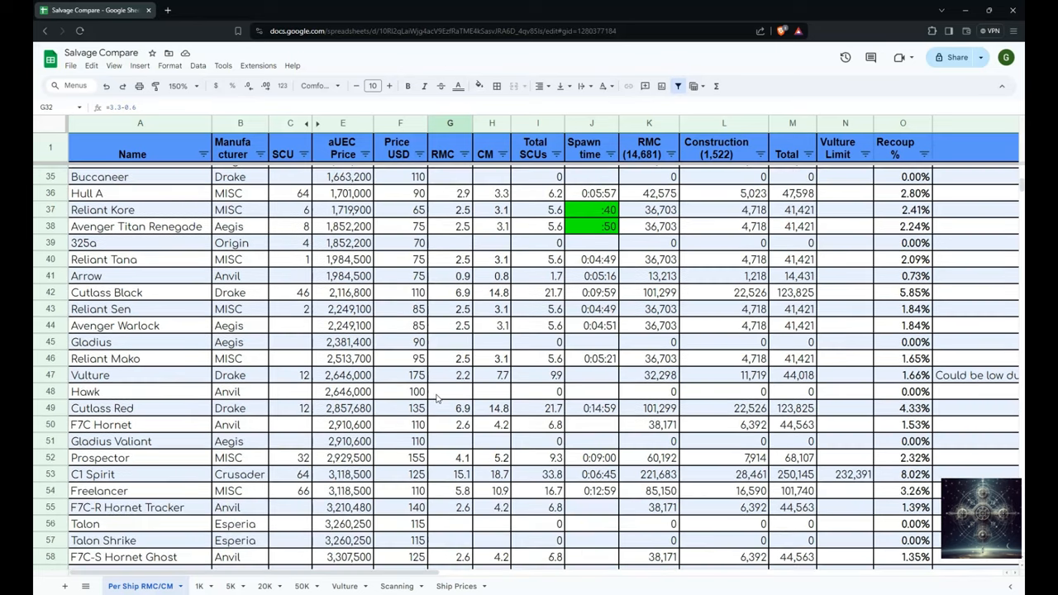
scroll("down", 3)
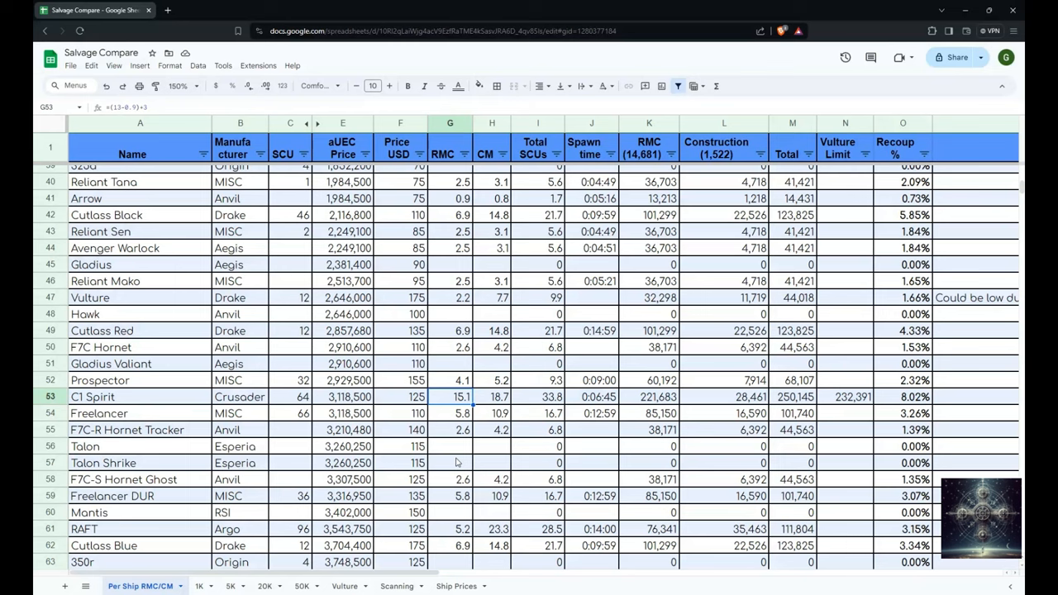
scroll("down", 3)
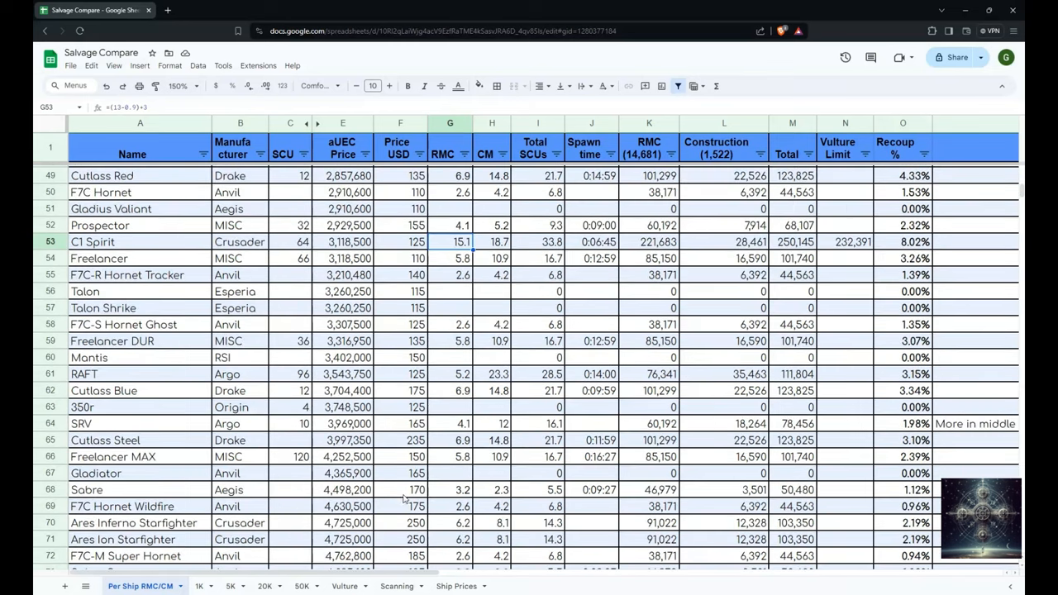
mouse_move(455, 486)
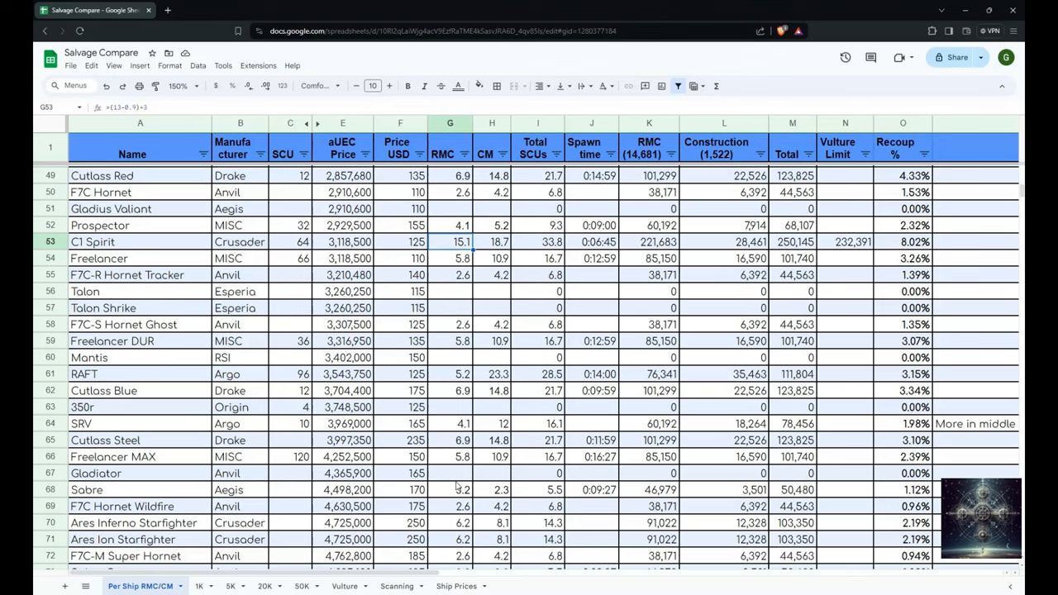
scroll("down", 3)
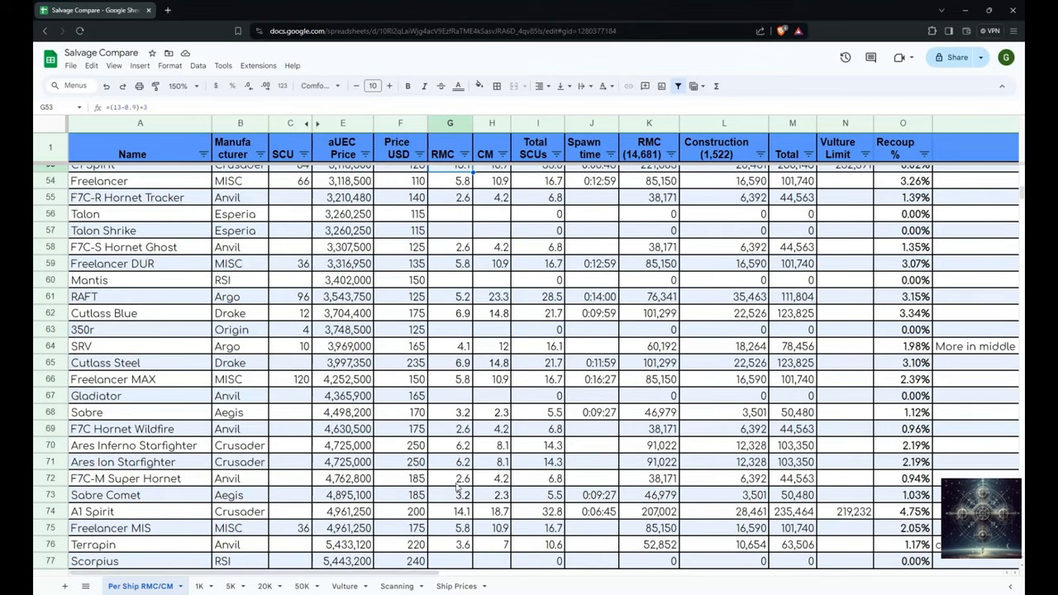
left_click(449, 511)
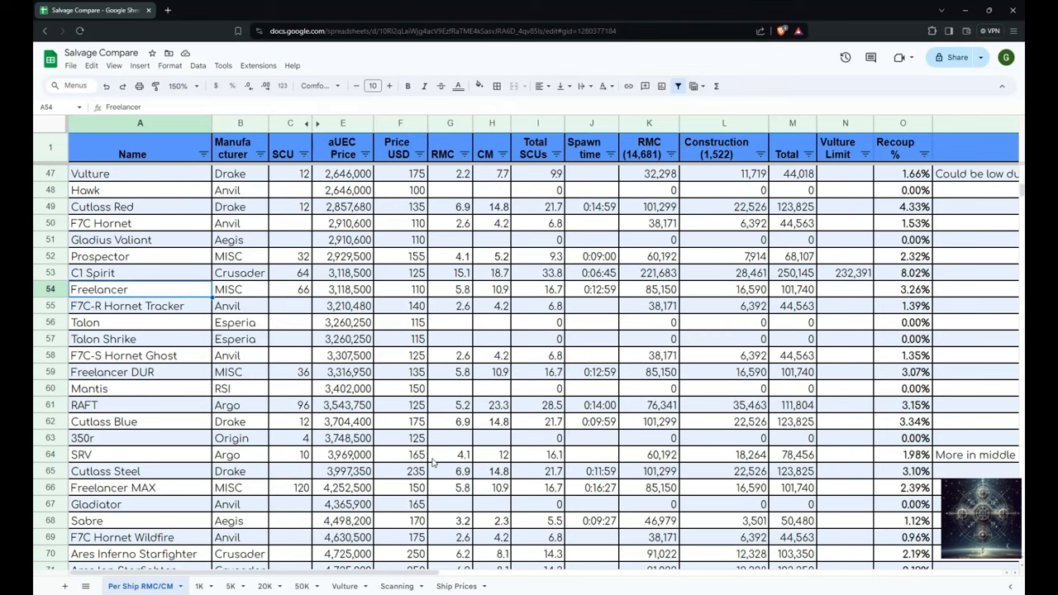
Step: Browse the ship list, selecting the C1 Spirit row and the Cutlass Black entry
left_click(140, 471)
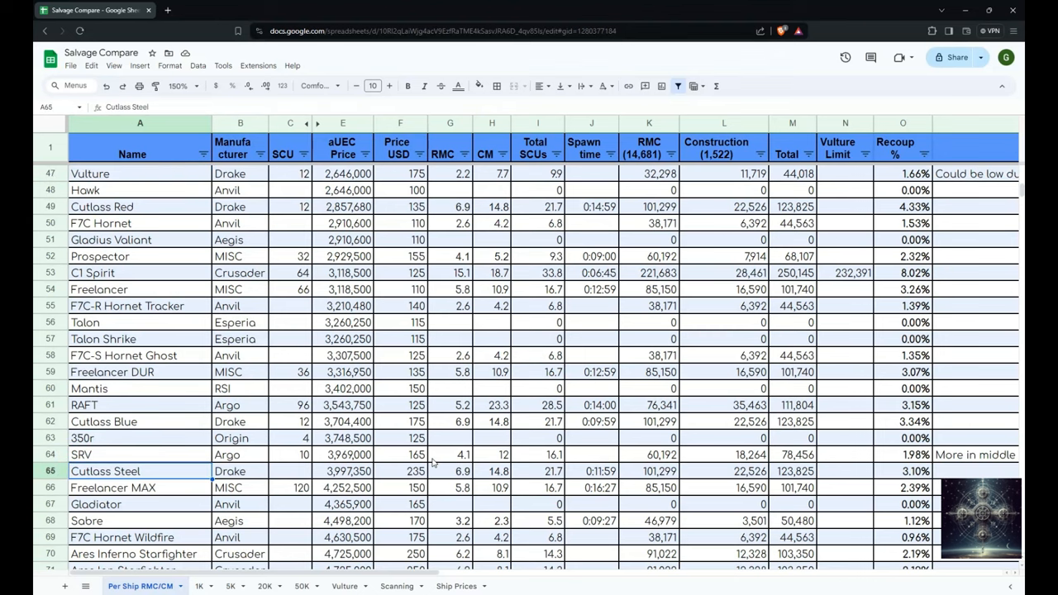
scroll("down", 3)
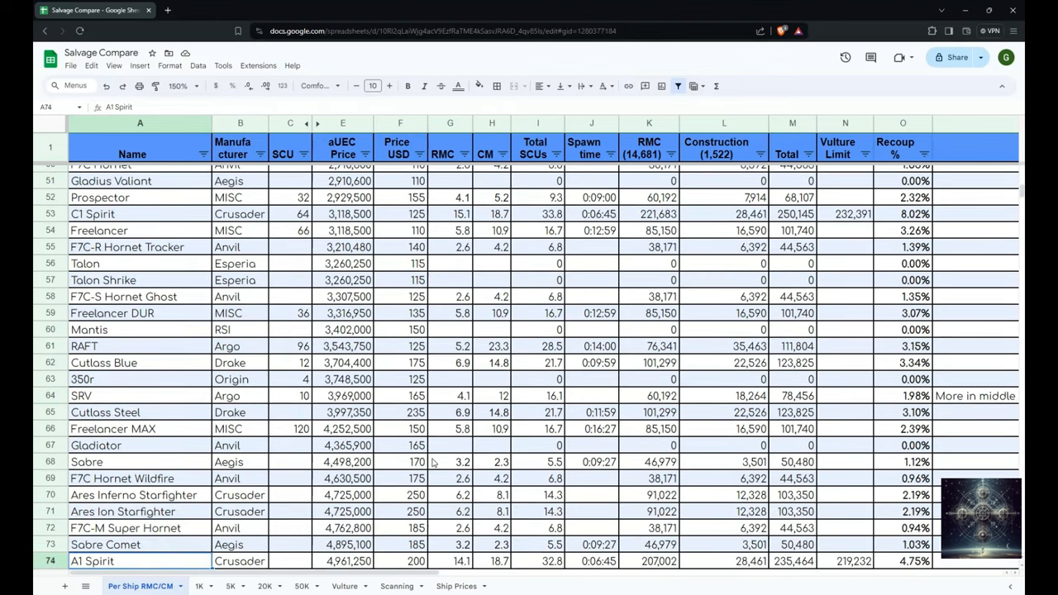
scroll("down", 3)
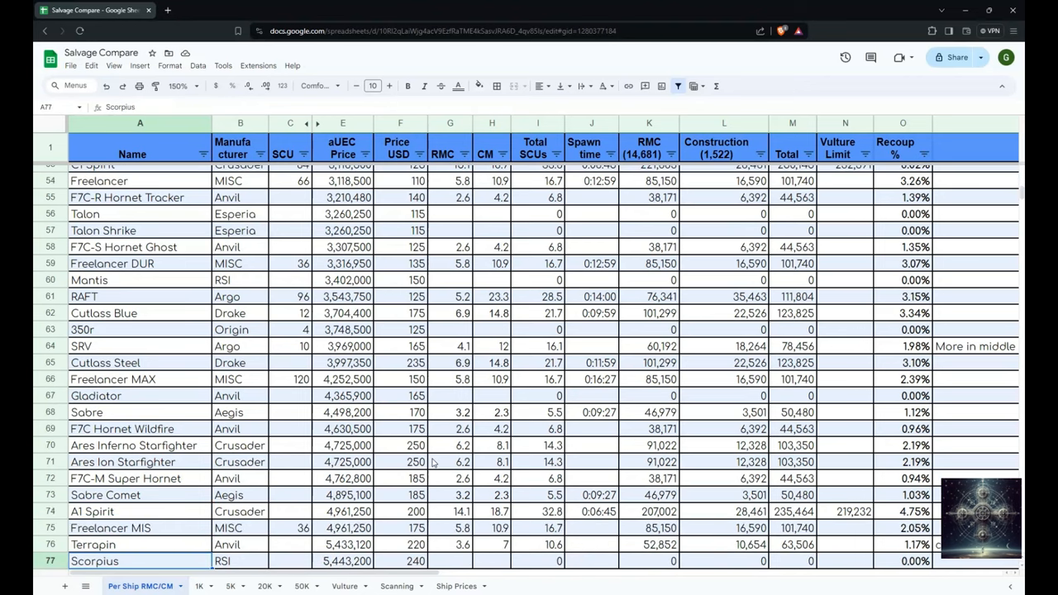
mouse_move(166, 180)
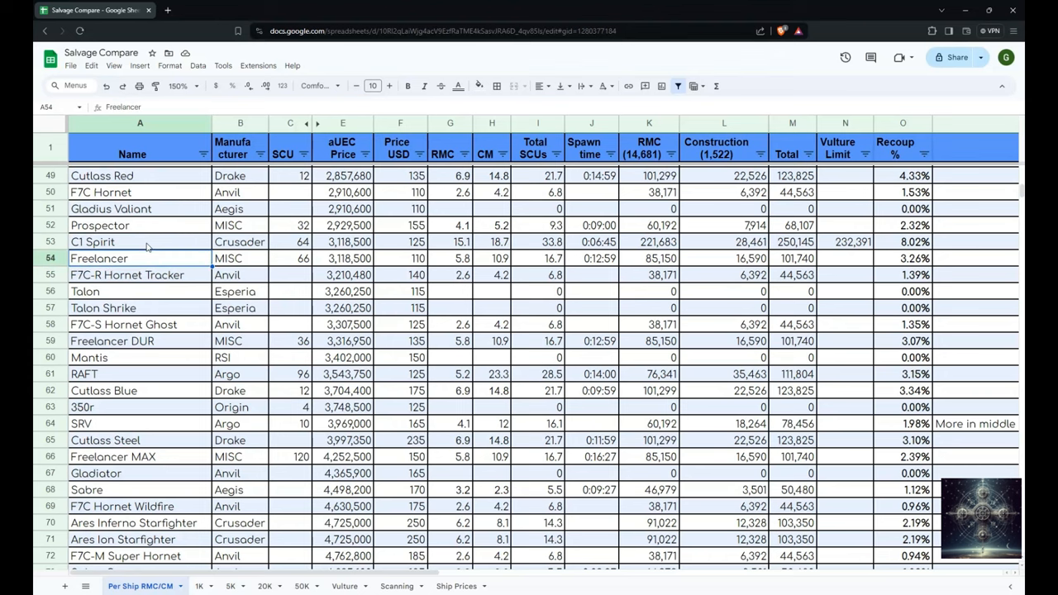
scroll("down", 3)
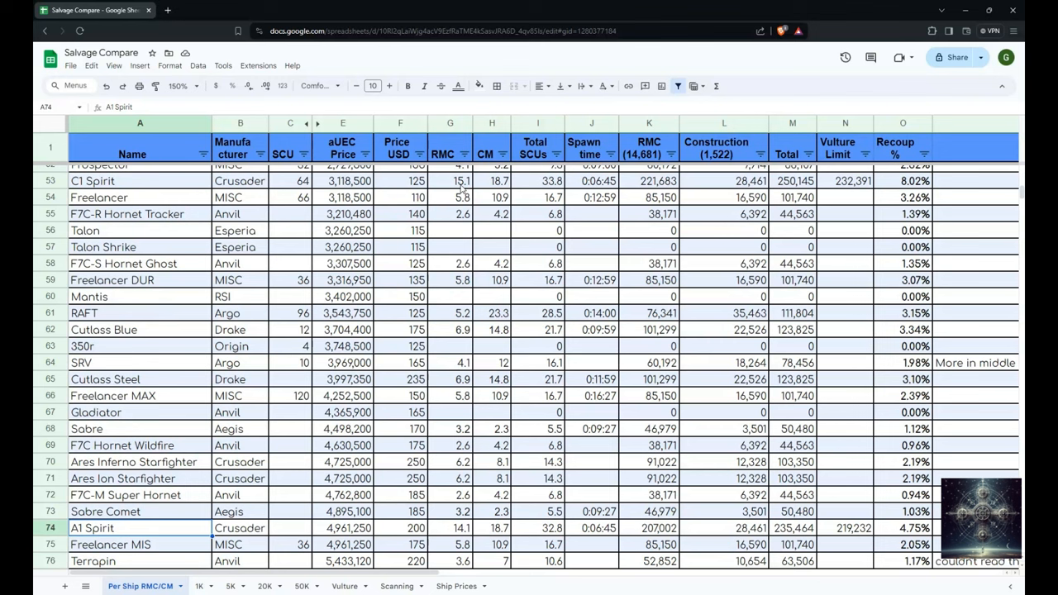
mouse_move(816, 179)
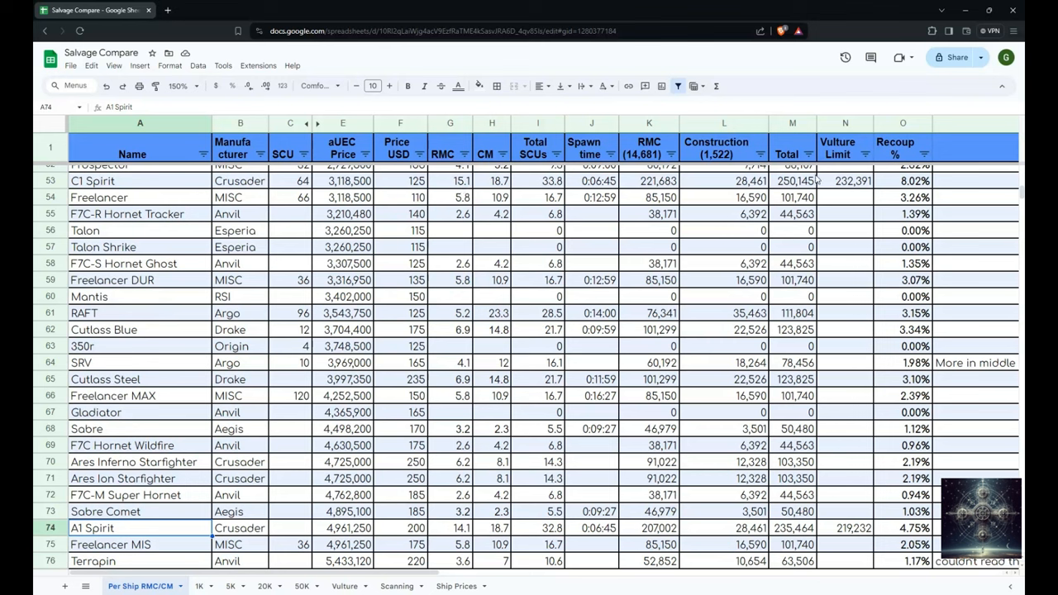
mouse_move(444, 184)
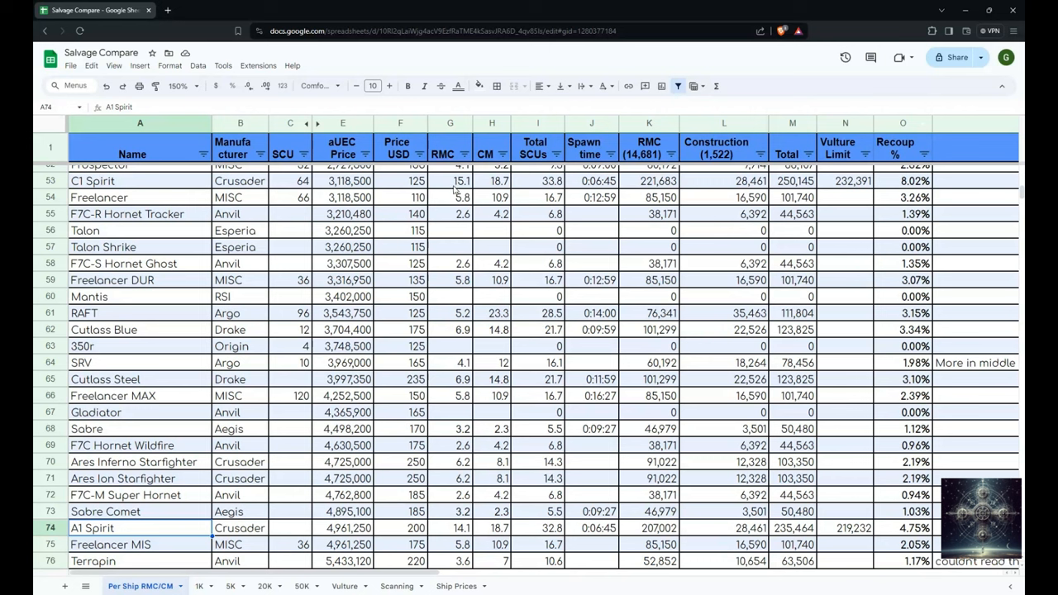
mouse_move(843, 191)
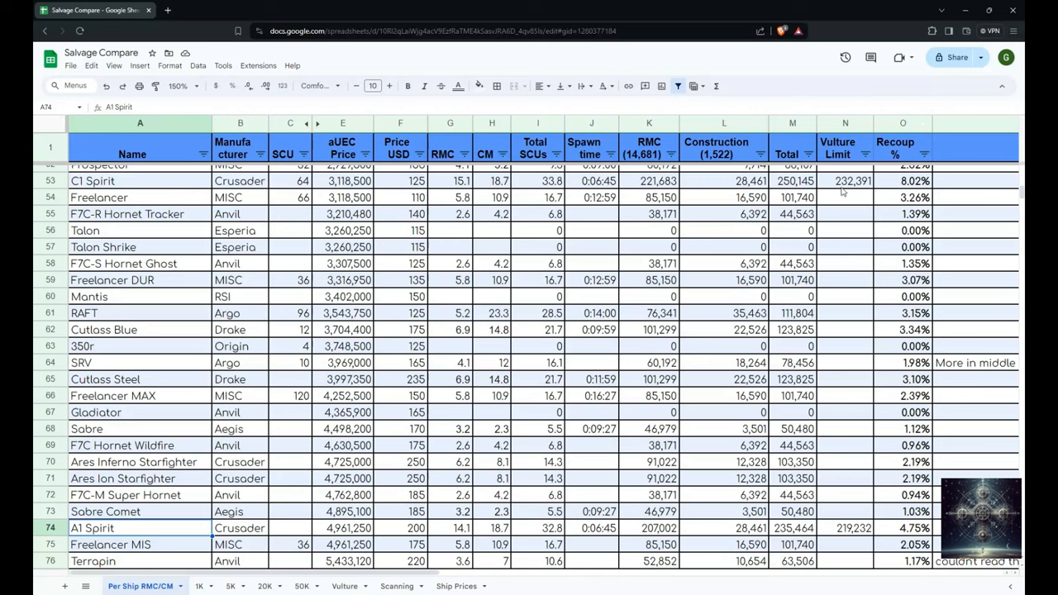
mouse_move(453, 191)
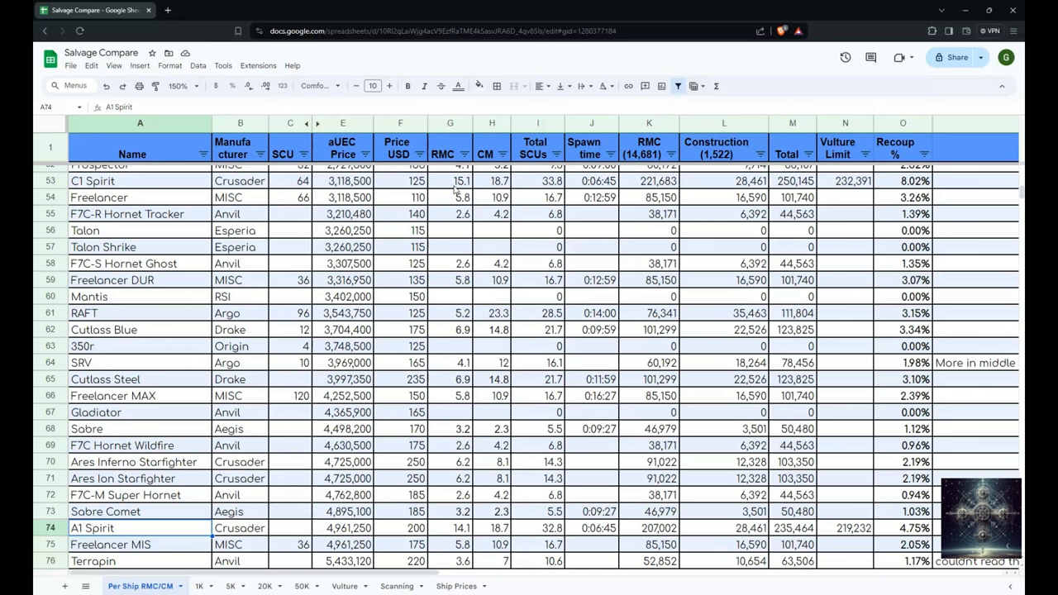
mouse_move(486, 184)
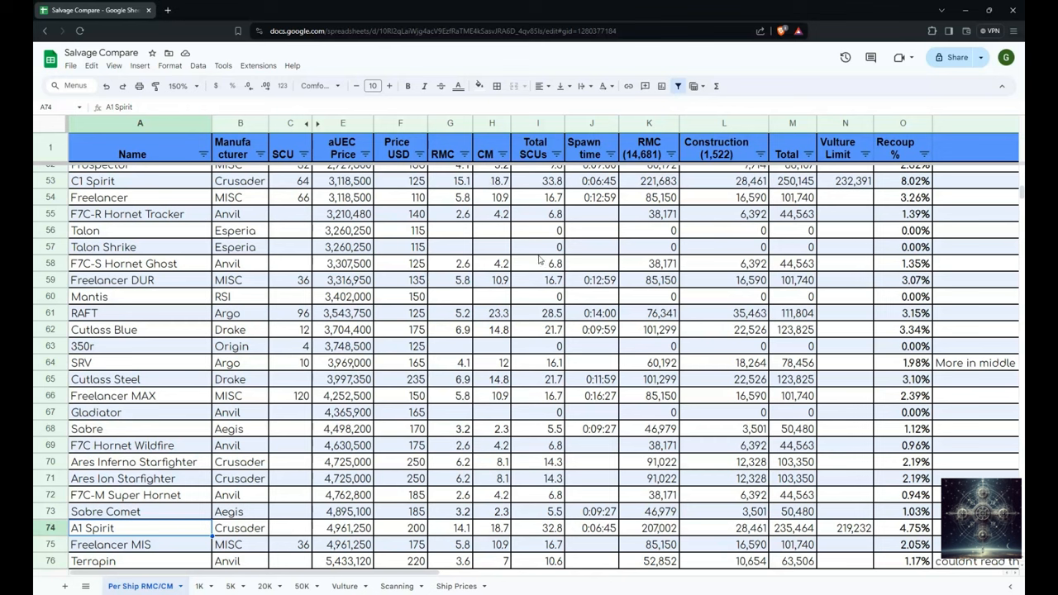
mouse_move(542, 292)
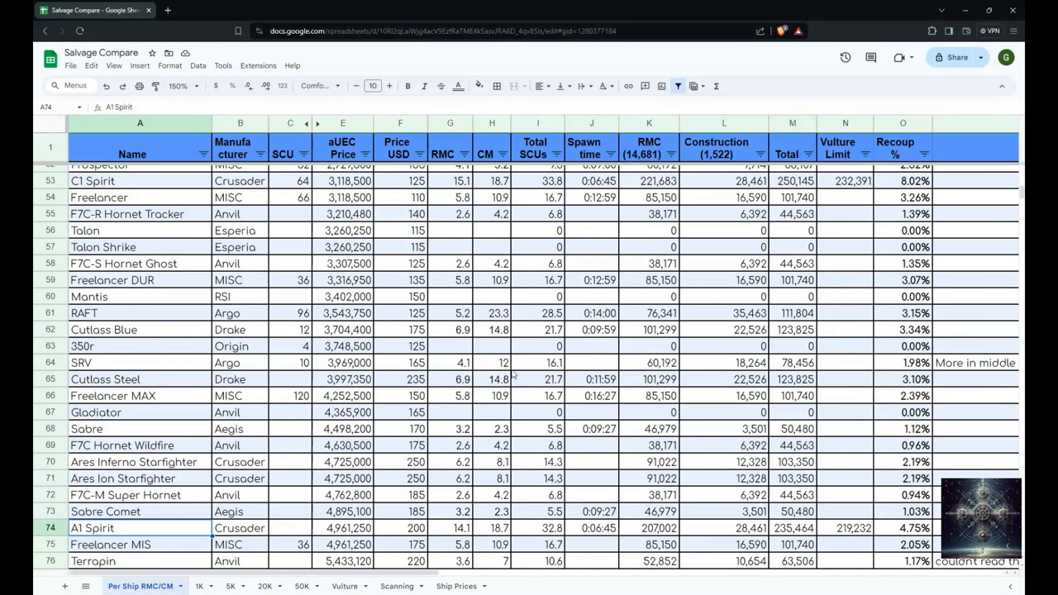
mouse_move(512, 376)
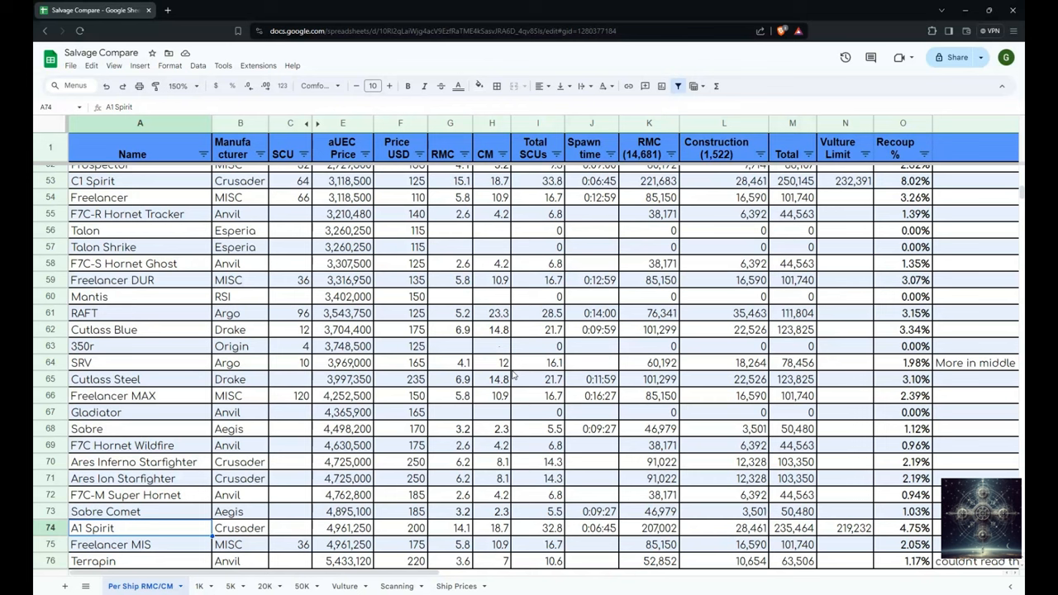
mouse_move(254, 264)
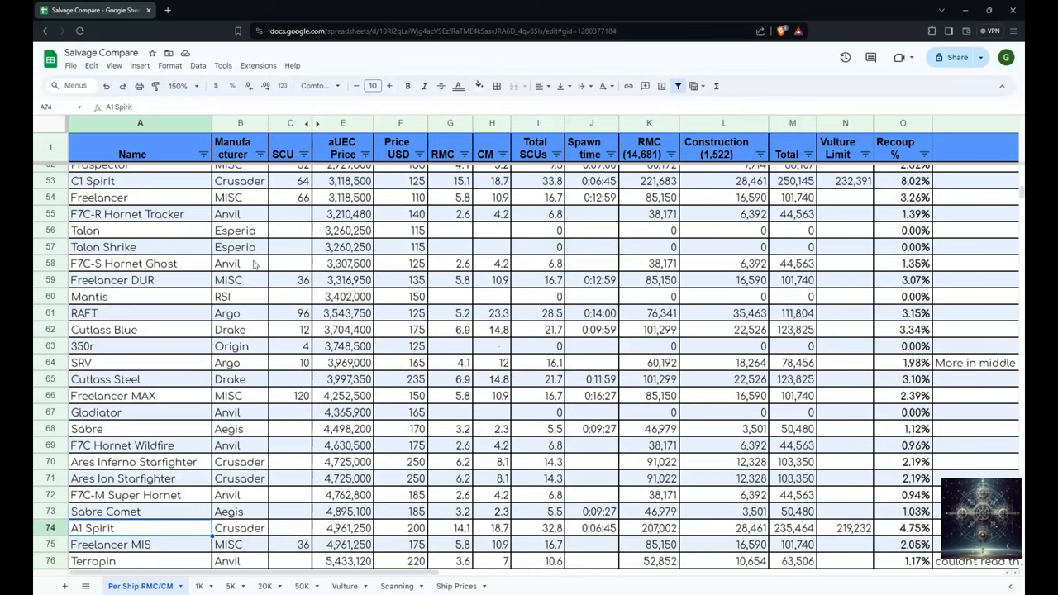
mouse_move(442, 201)
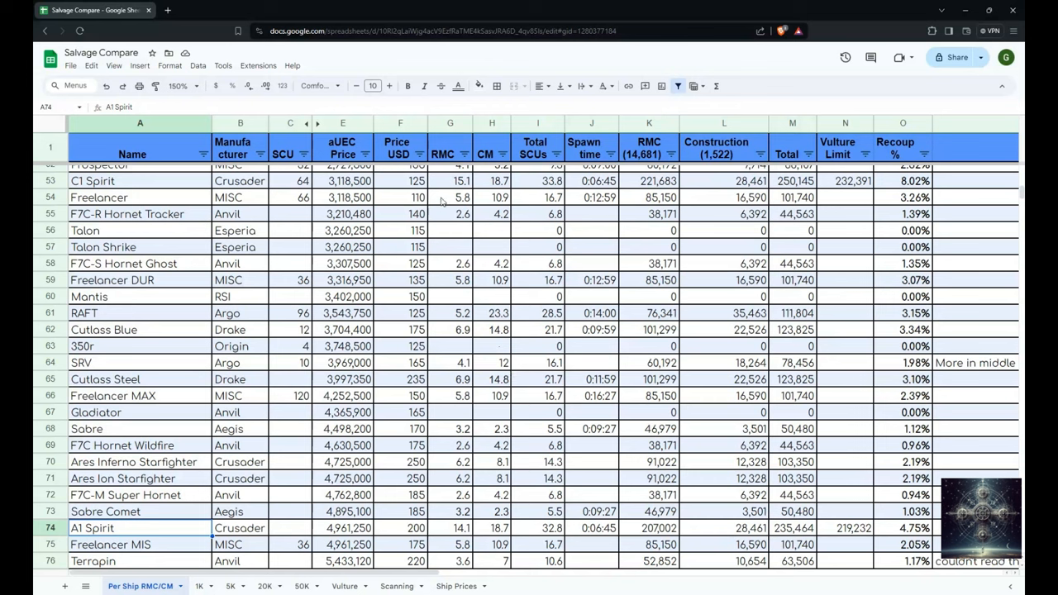
mouse_move(116, 198)
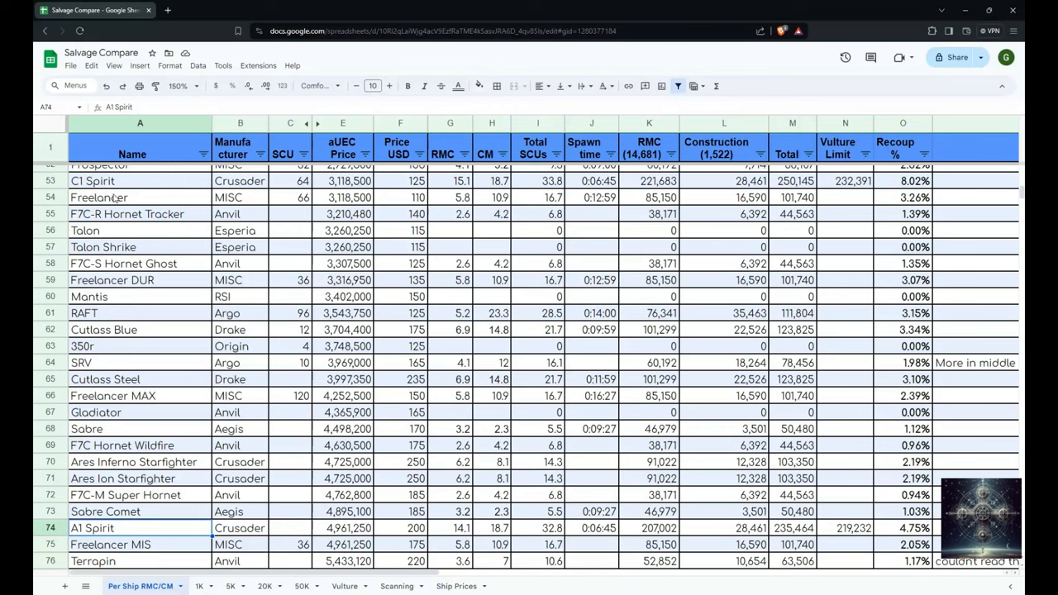
left_click(49, 180)
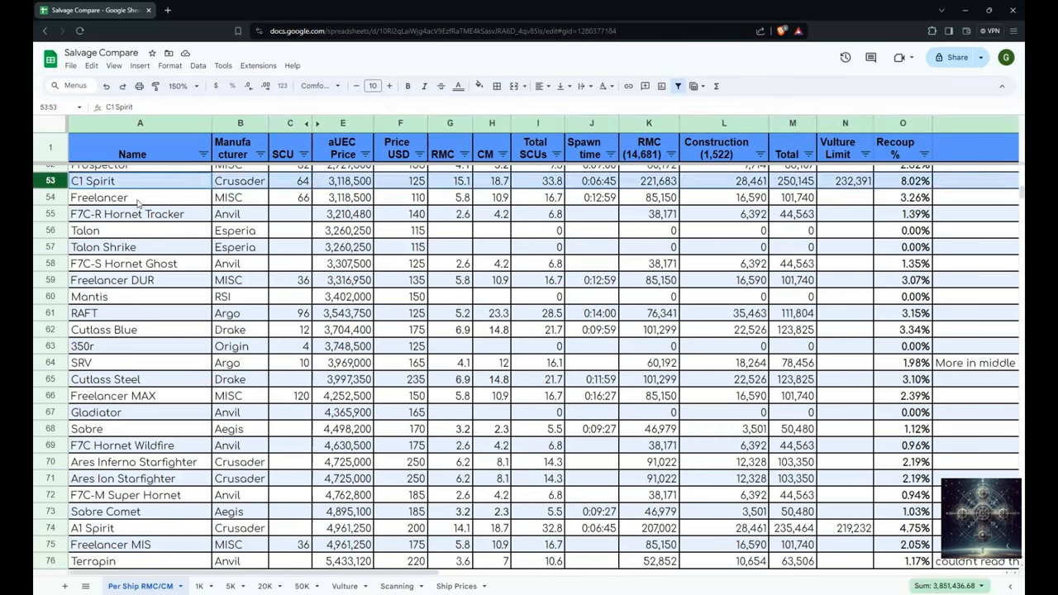
mouse_move(334, 191)
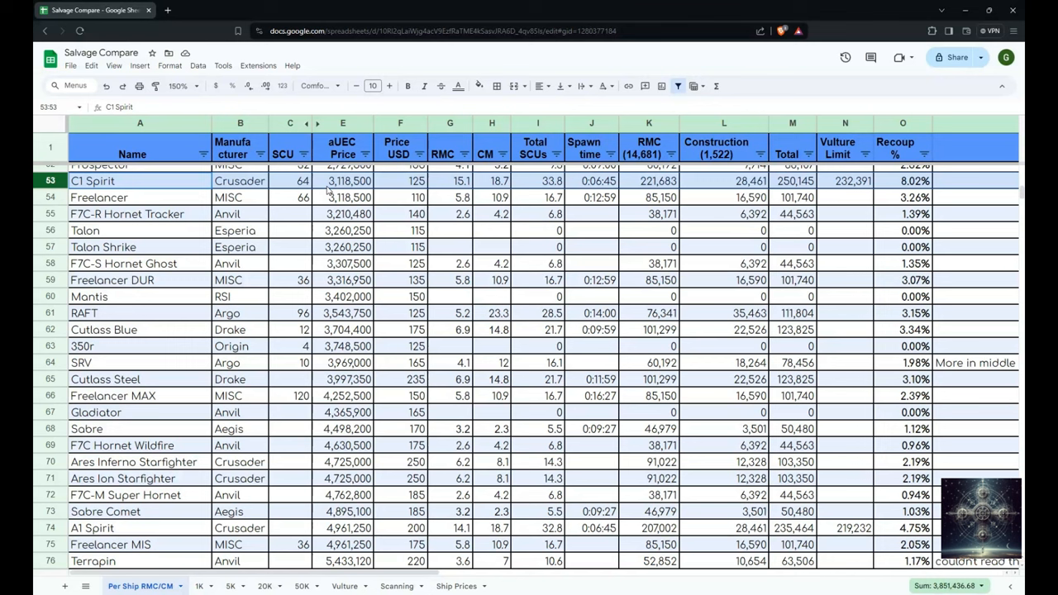
mouse_move(266, 335)
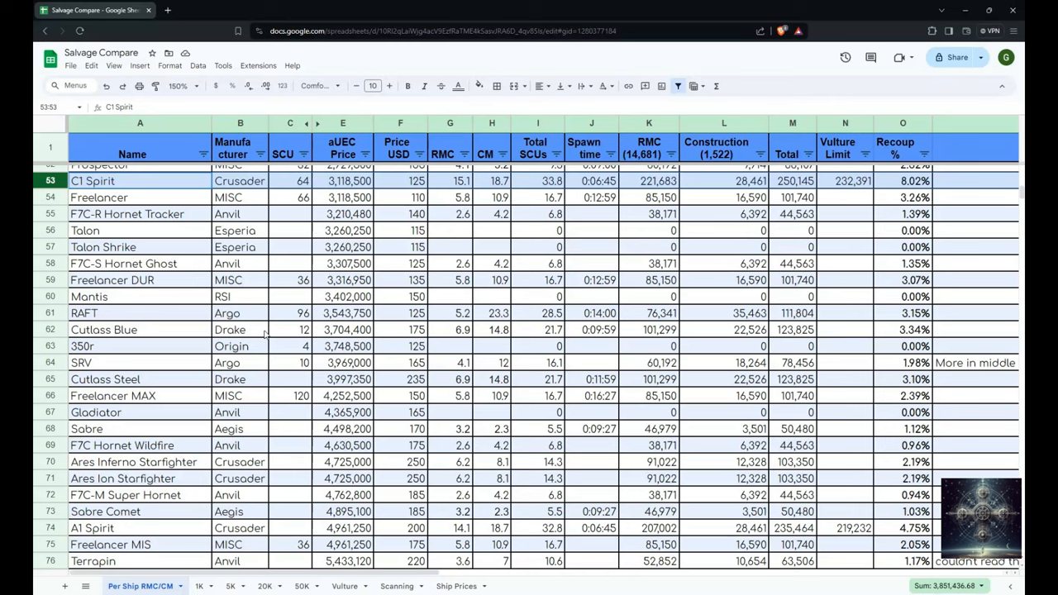
scroll("down", 3)
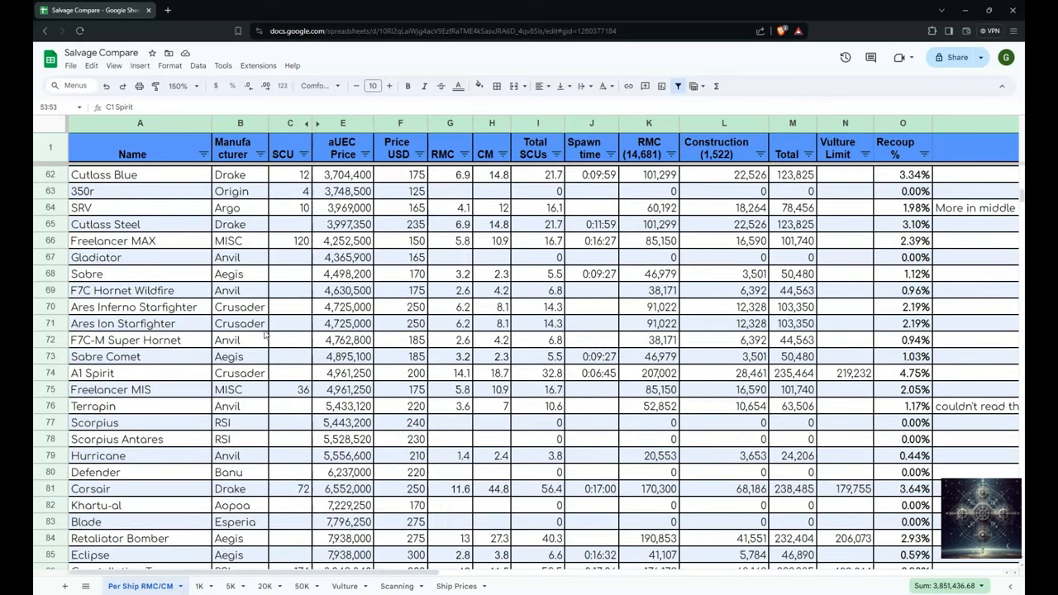
scroll("up", 3)
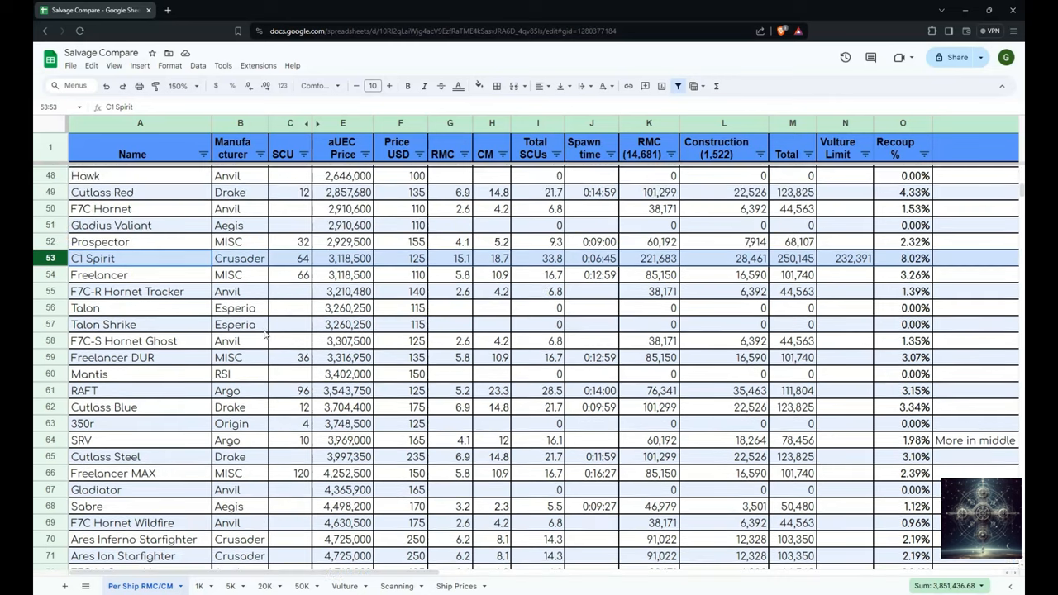
mouse_move(257, 336)
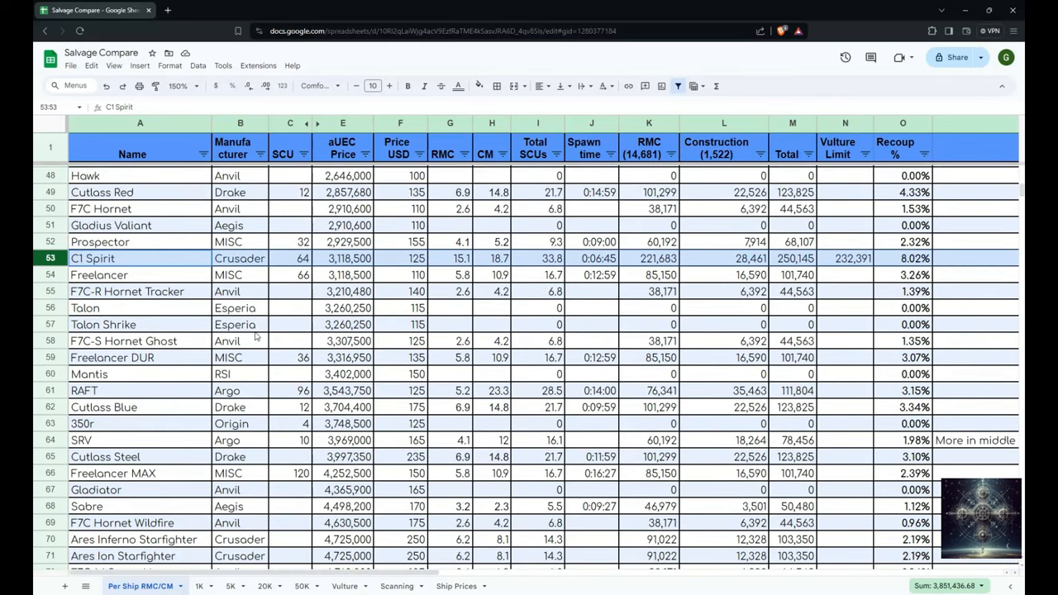
scroll("down", 3)
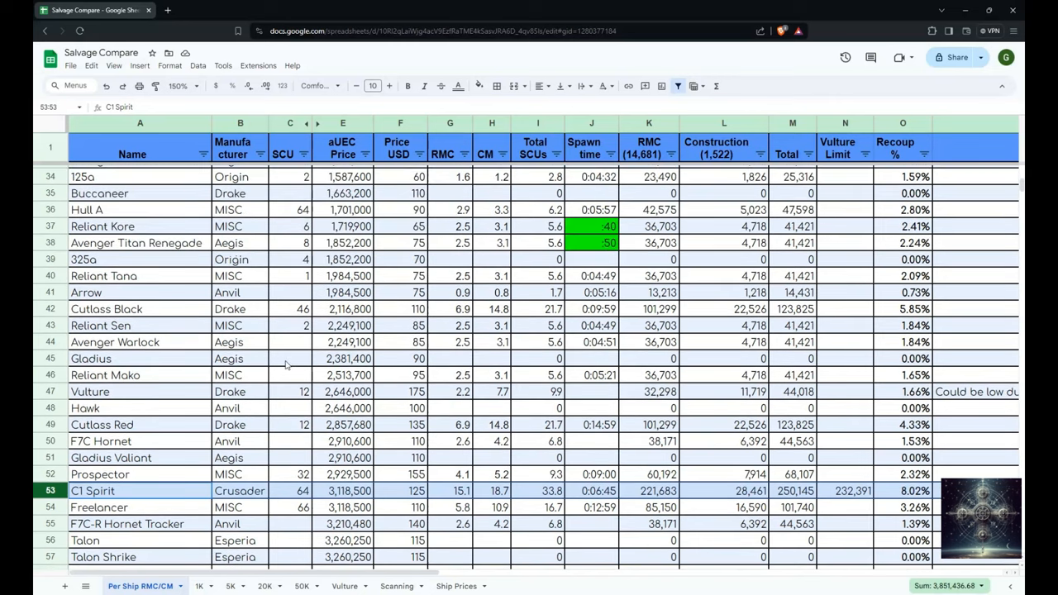
mouse_move(55, 309)
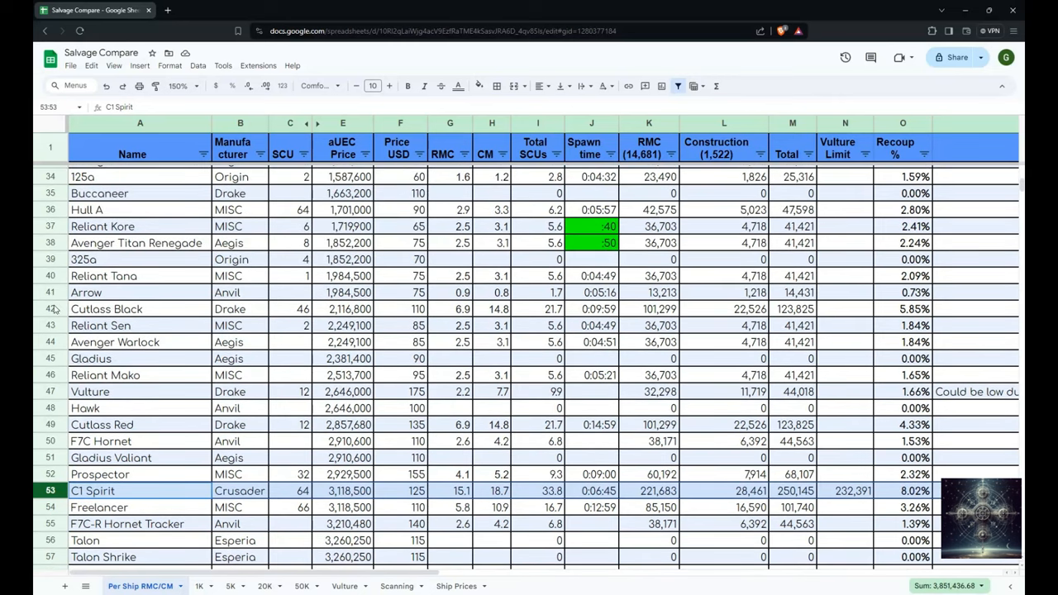
left_click(106, 308)
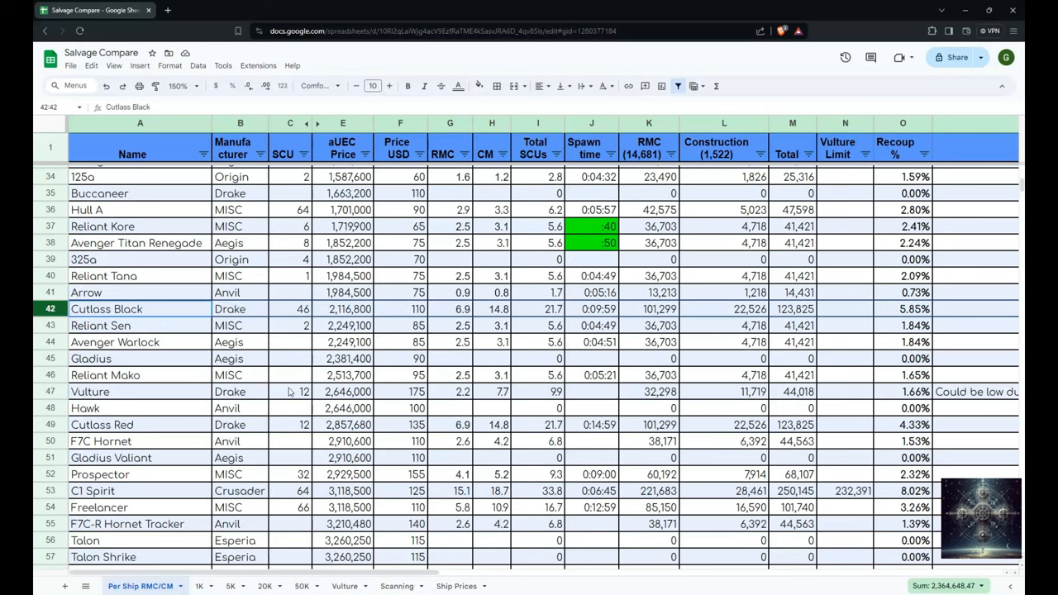
mouse_move(331, 416)
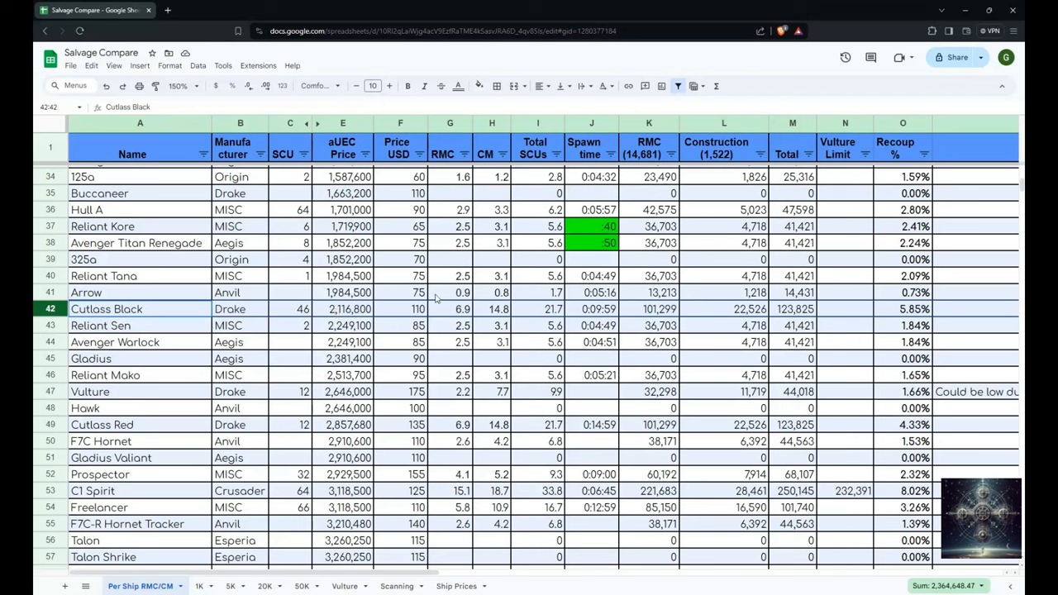
mouse_move(519, 324)
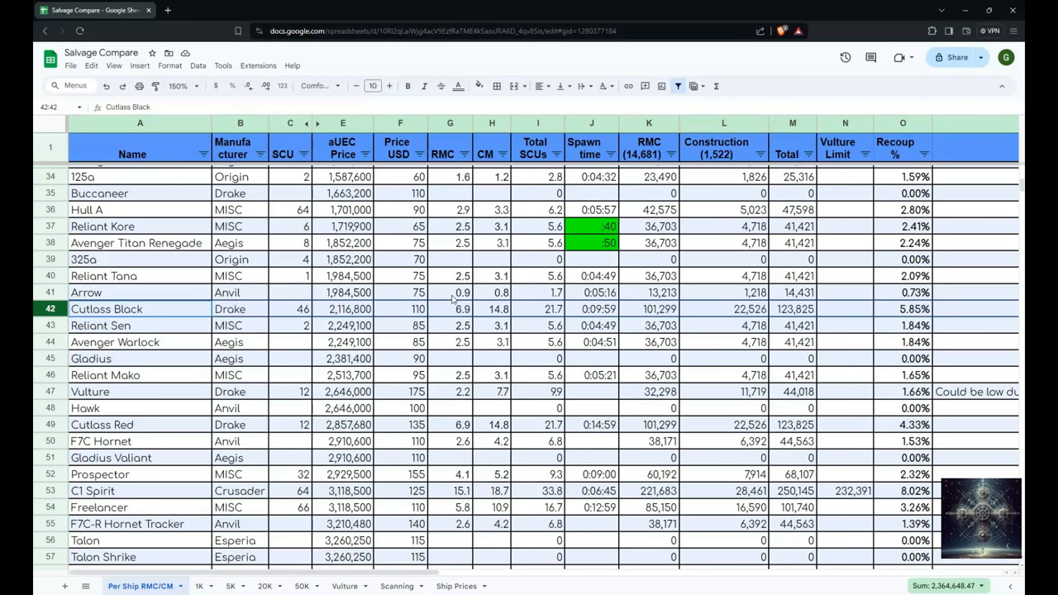
Step: Scroll to and check the RMC value for Constellation Andromeda
scroll("up", 3)
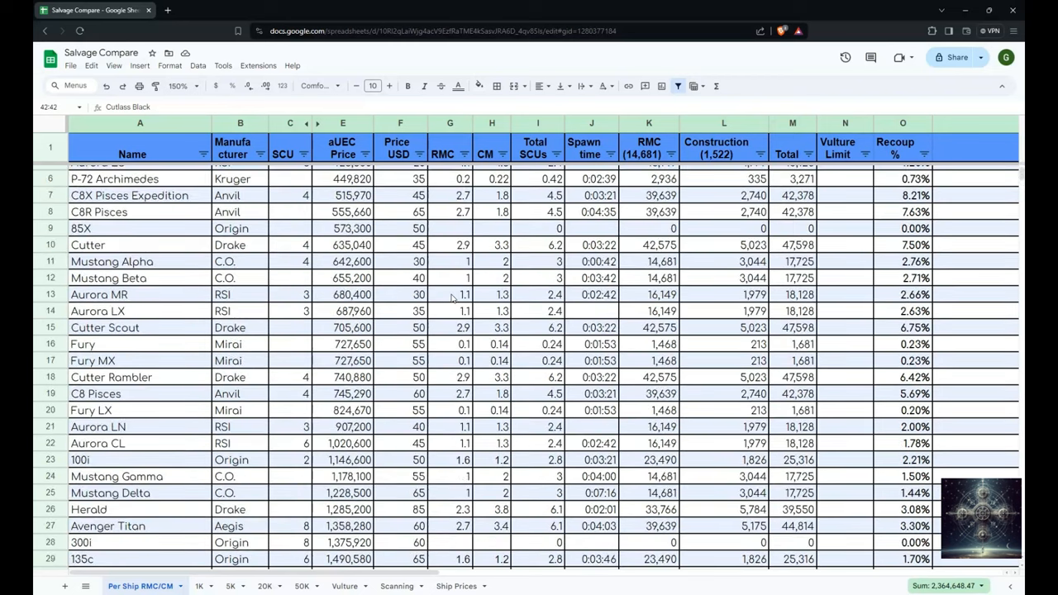
scroll("down", 3)
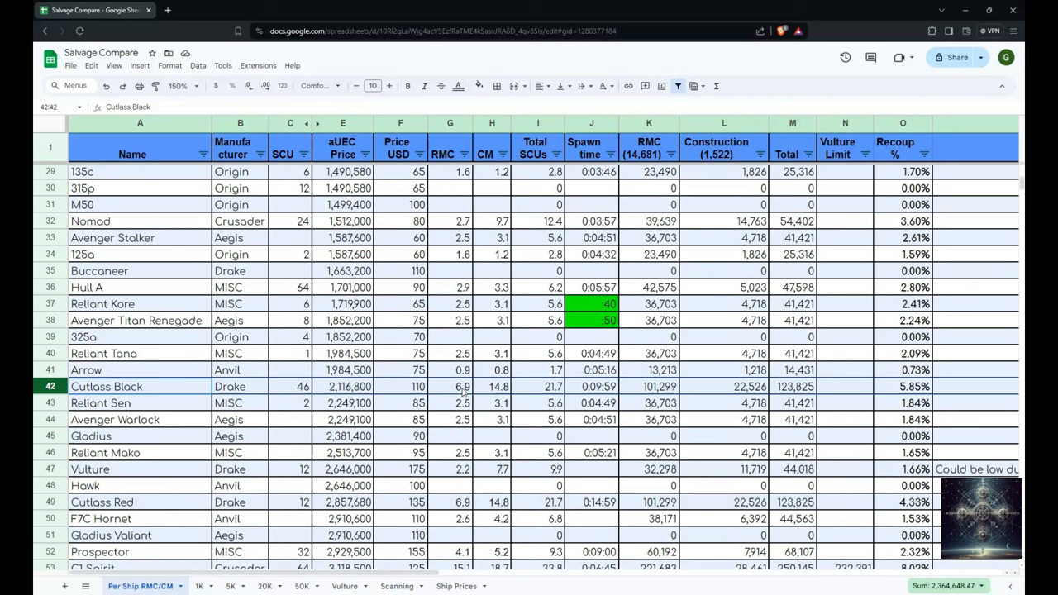
mouse_move(738, 411)
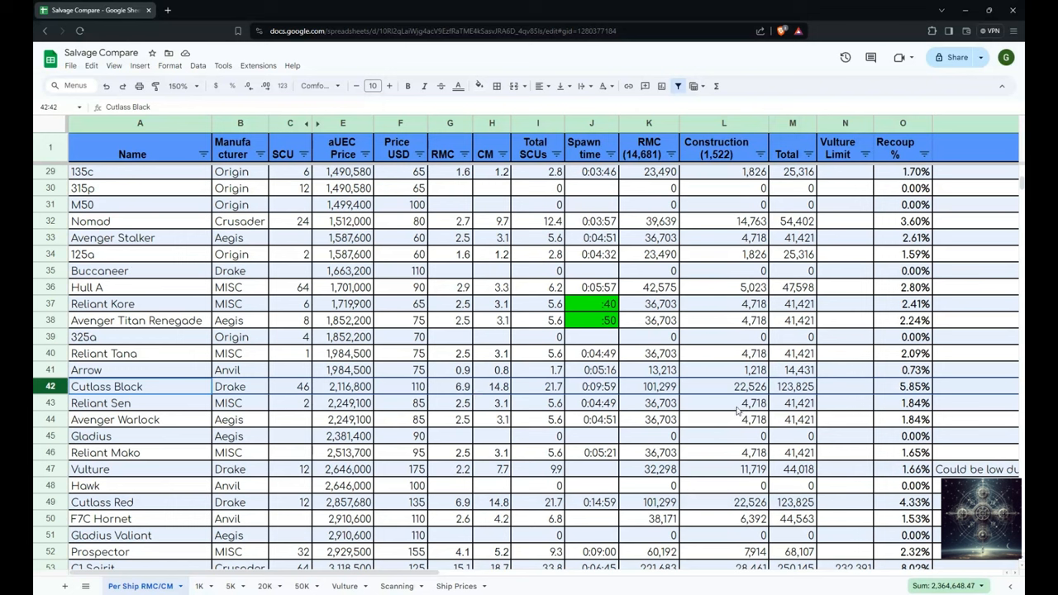
mouse_move(787, 393)
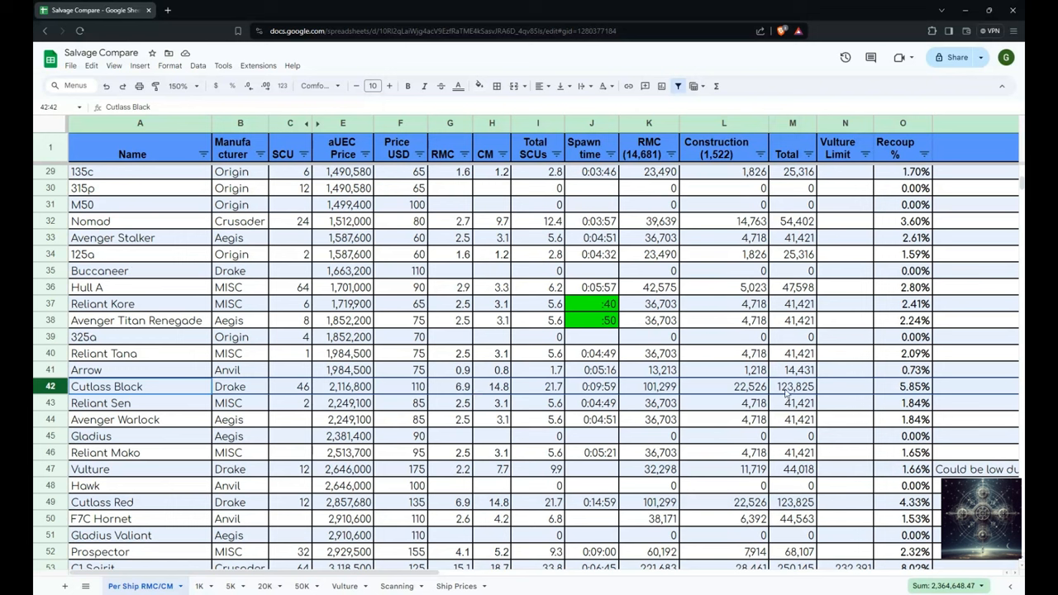
scroll("down", 3)
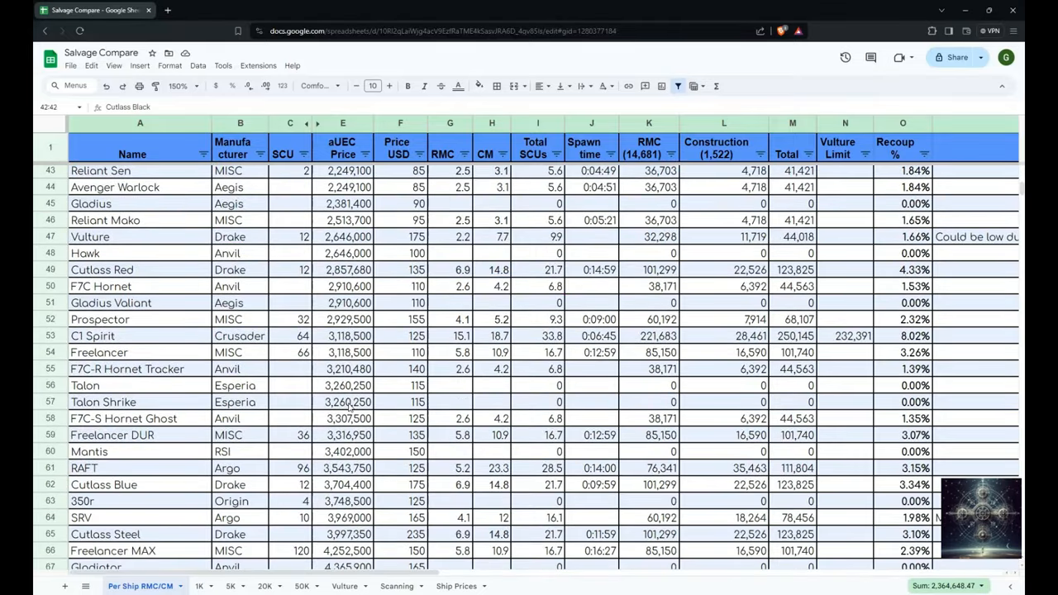
scroll("down", 3)
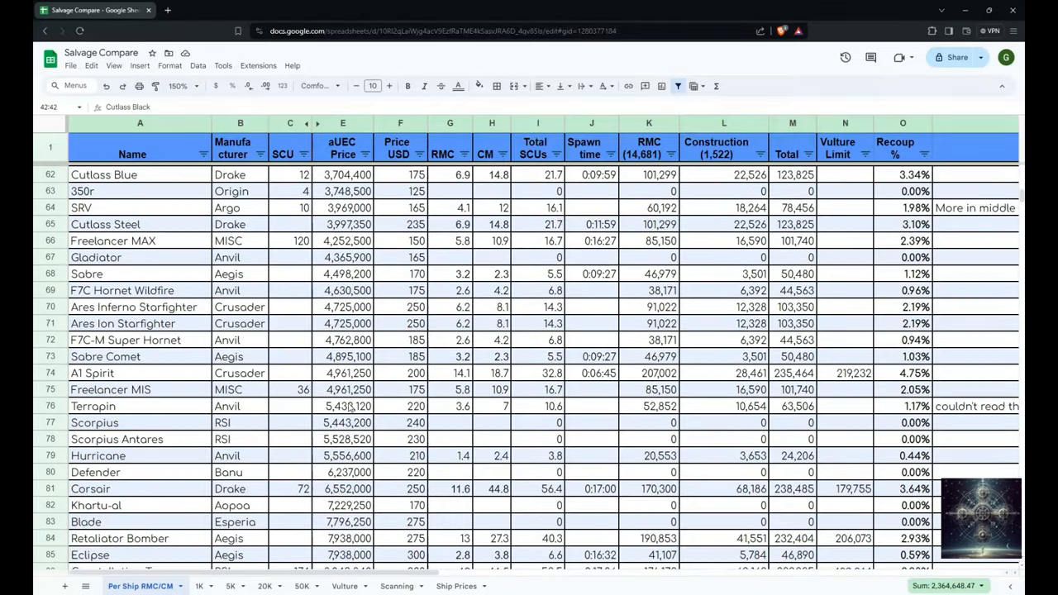
scroll("down", 3)
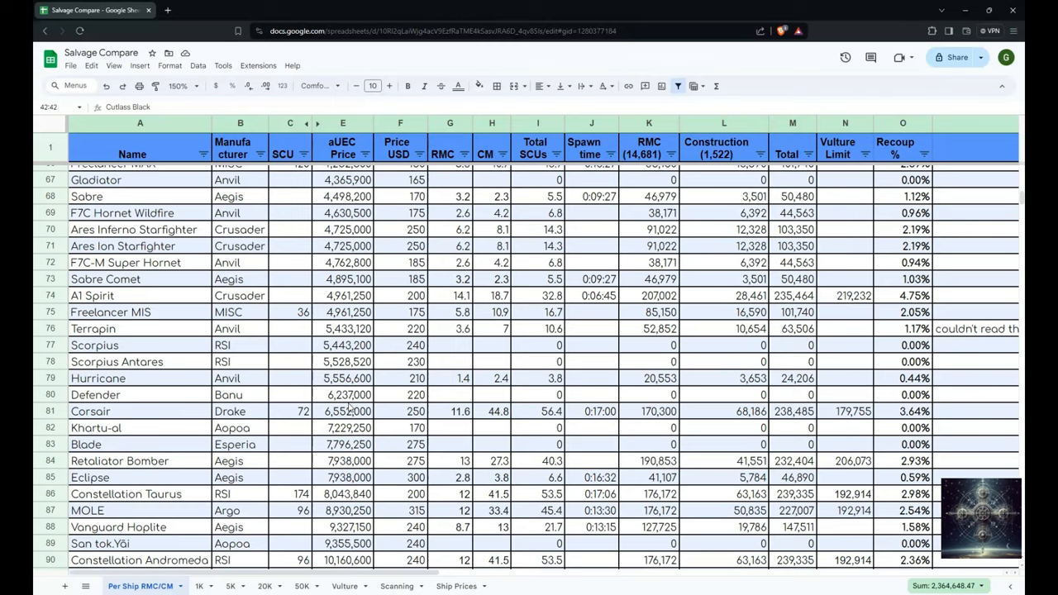
scroll("down", 3)
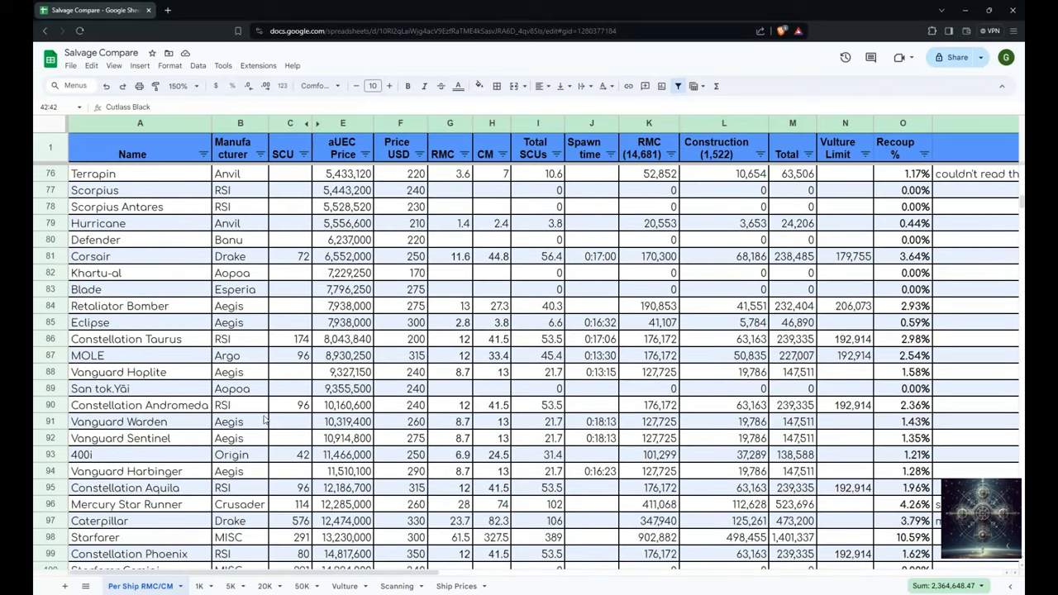
left_click(449, 405)
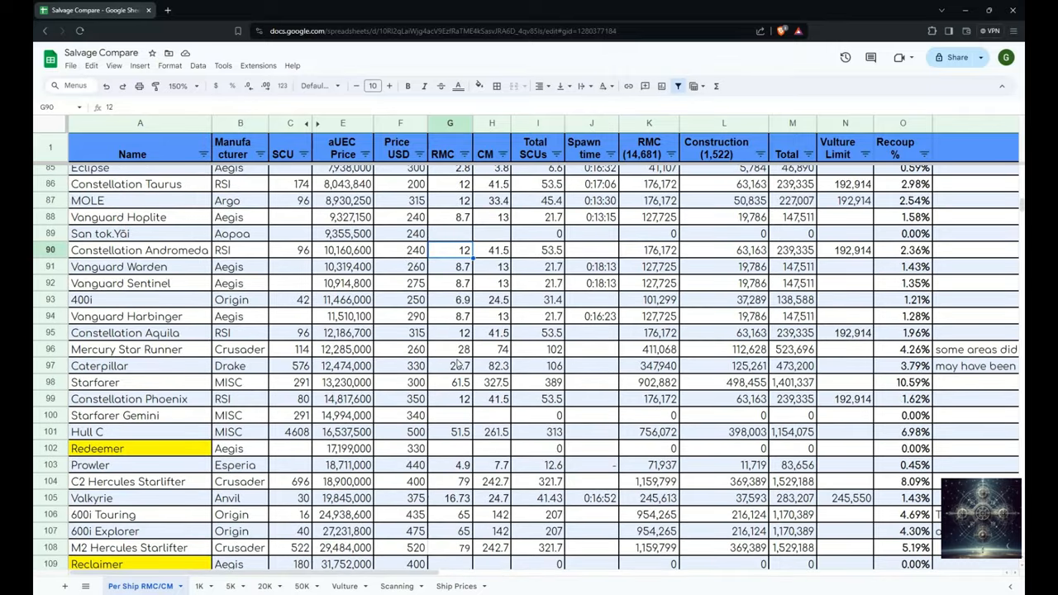
scroll("up", 3)
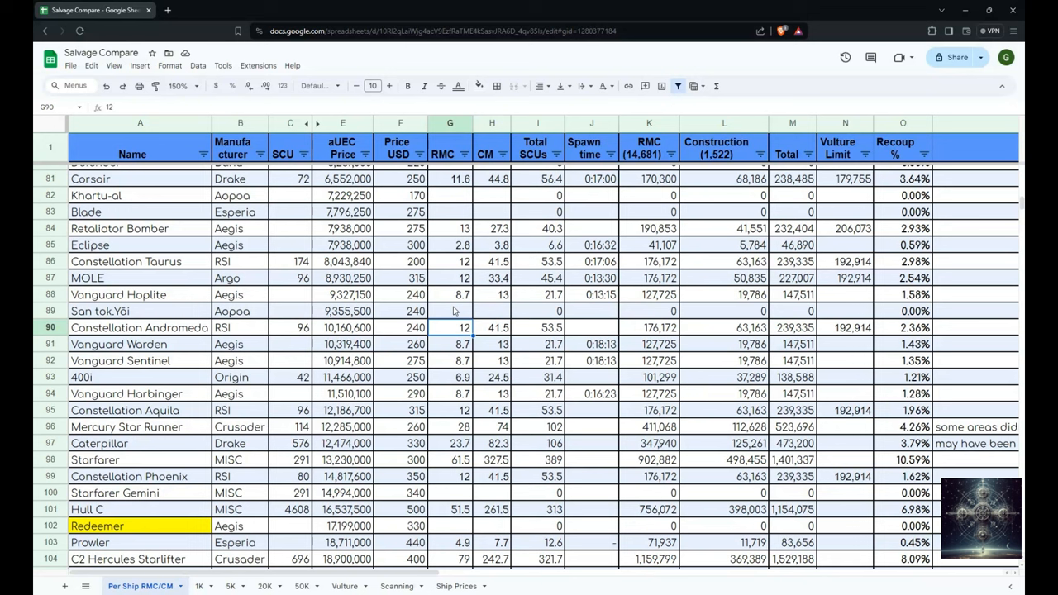
mouse_move(452, 227)
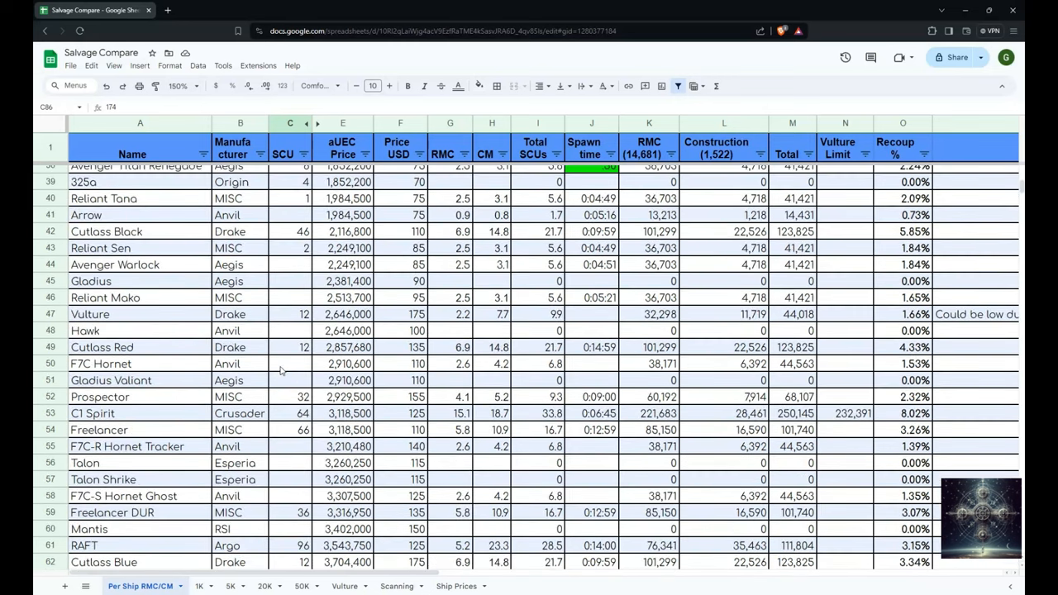
Step: Check the Hammerhead RMC value and the empty RMC entry for 890 Jump
scroll("down", 3)
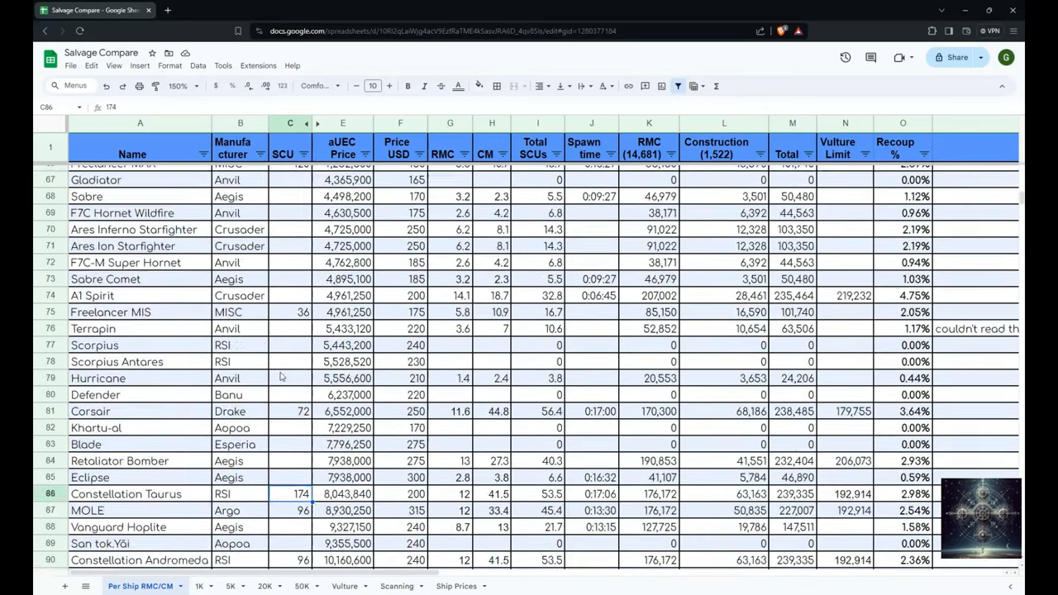
scroll("down", 3)
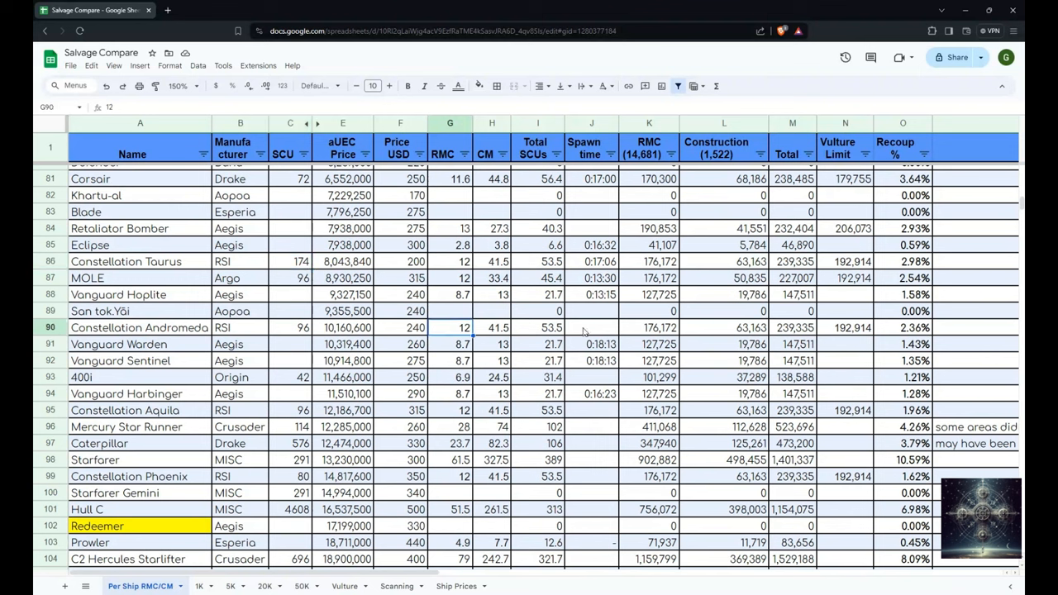
mouse_move(443, 328)
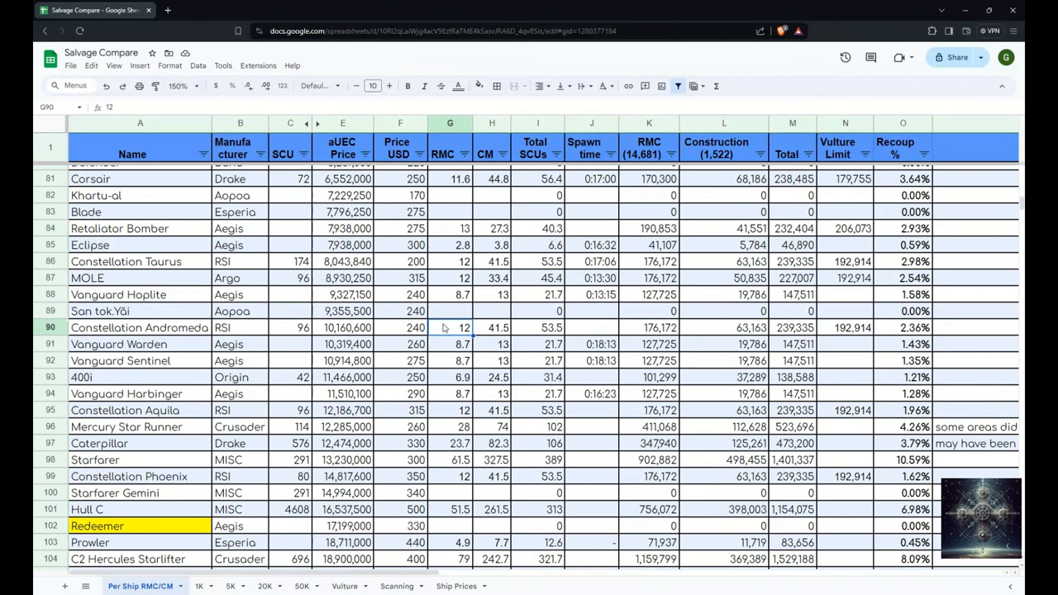
mouse_move(597, 333)
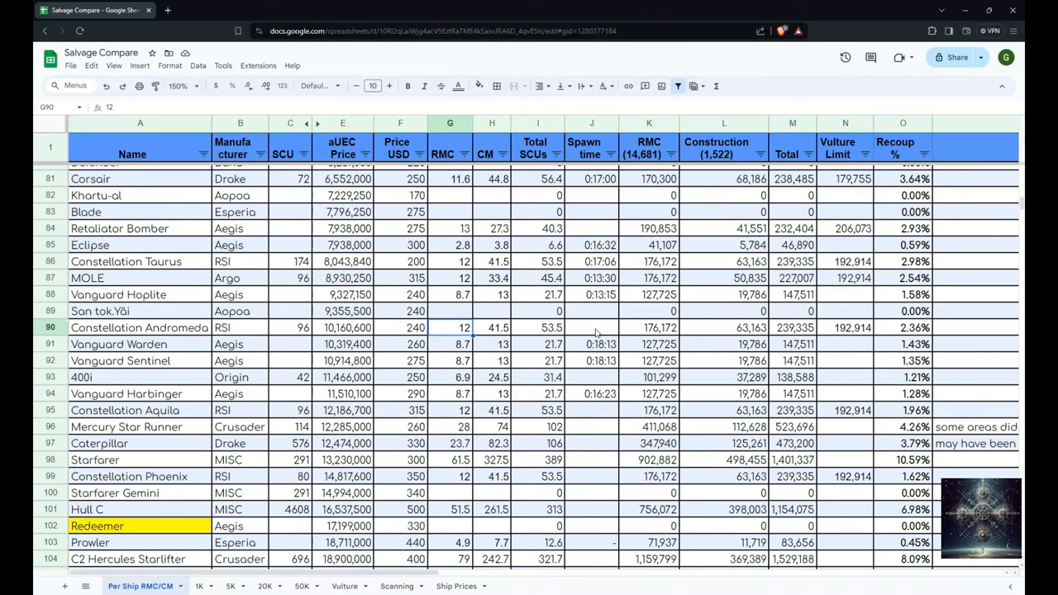
mouse_move(215, 336)
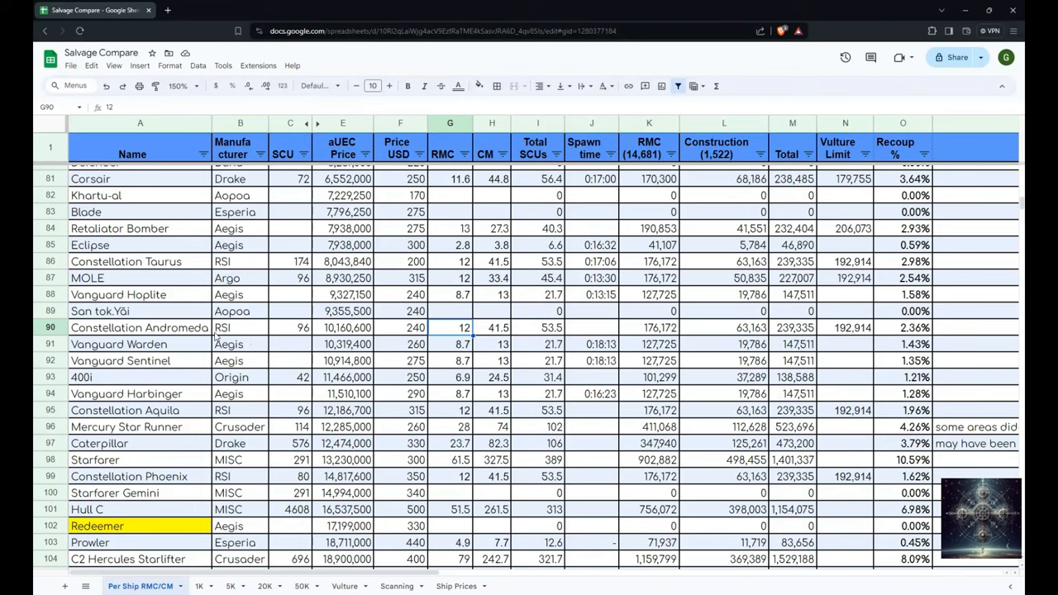
mouse_move(182, 425)
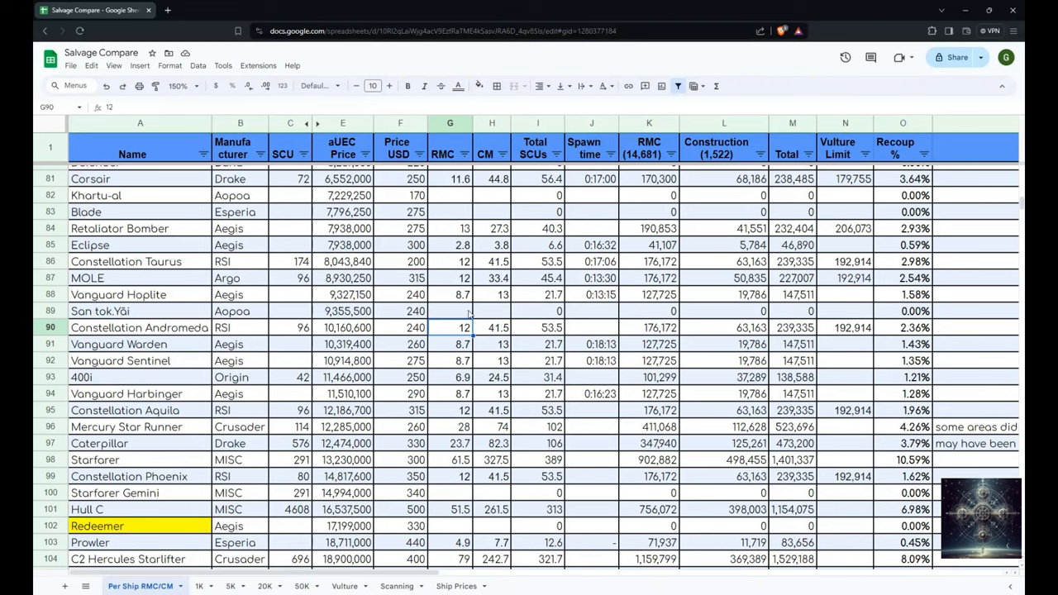
scroll("down", 3)
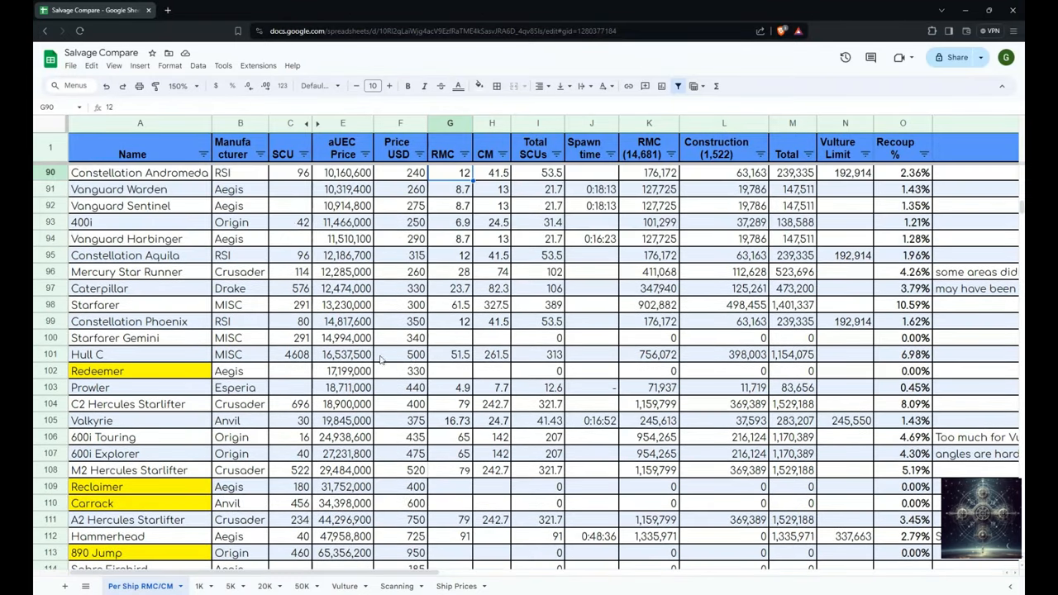
mouse_move(413, 379)
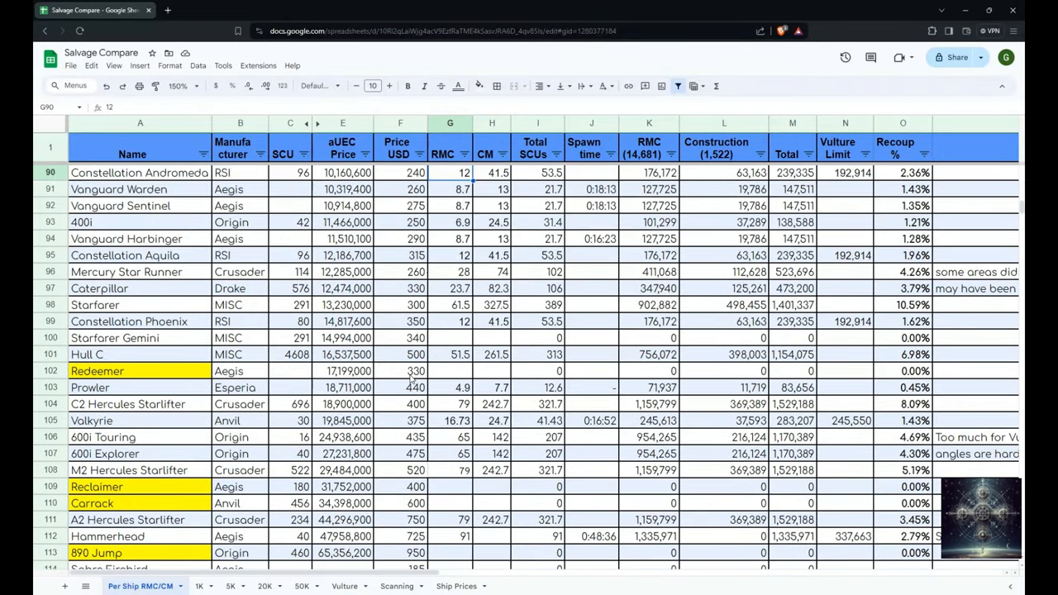
scroll("down", 3)
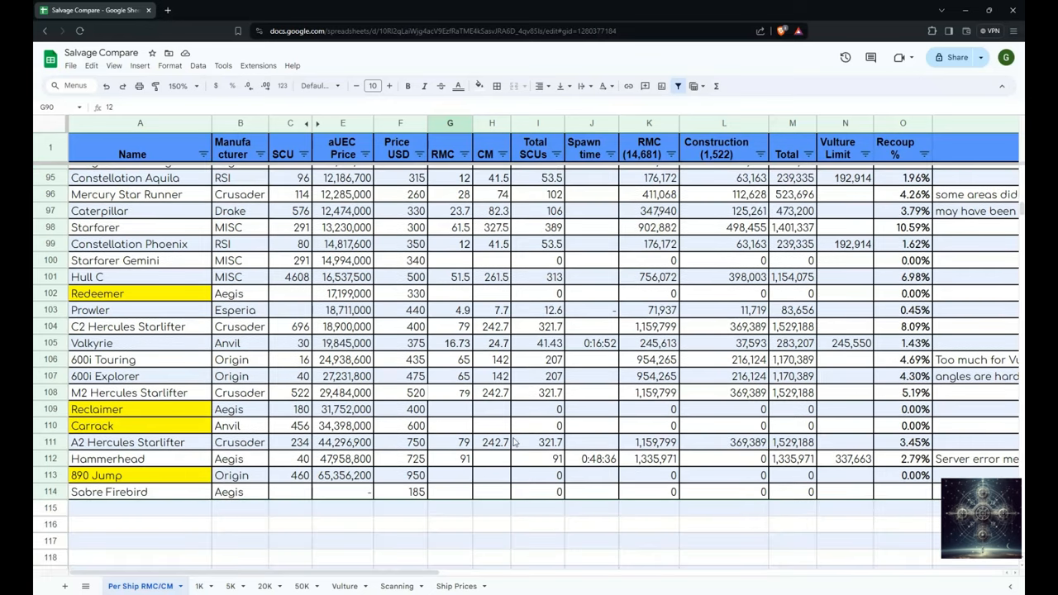
left_click(449, 459)
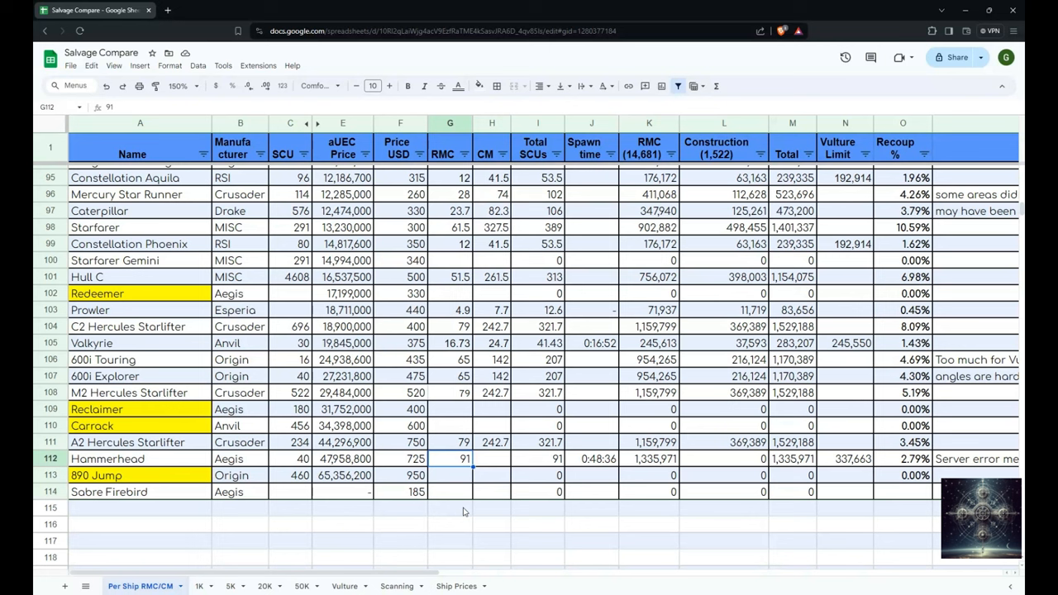
left_click(449, 475)
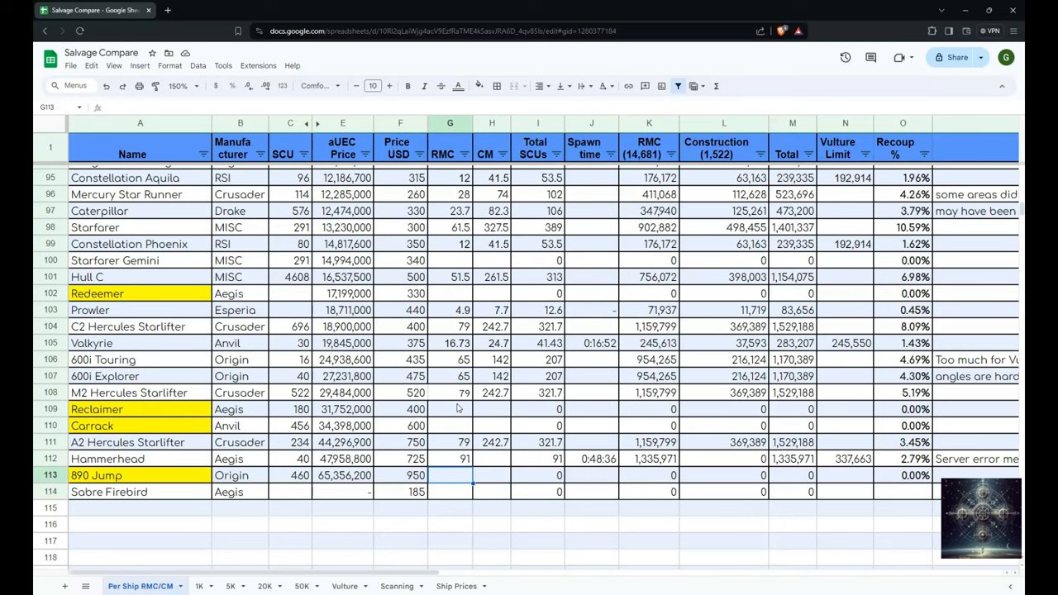
mouse_move(471, 386)
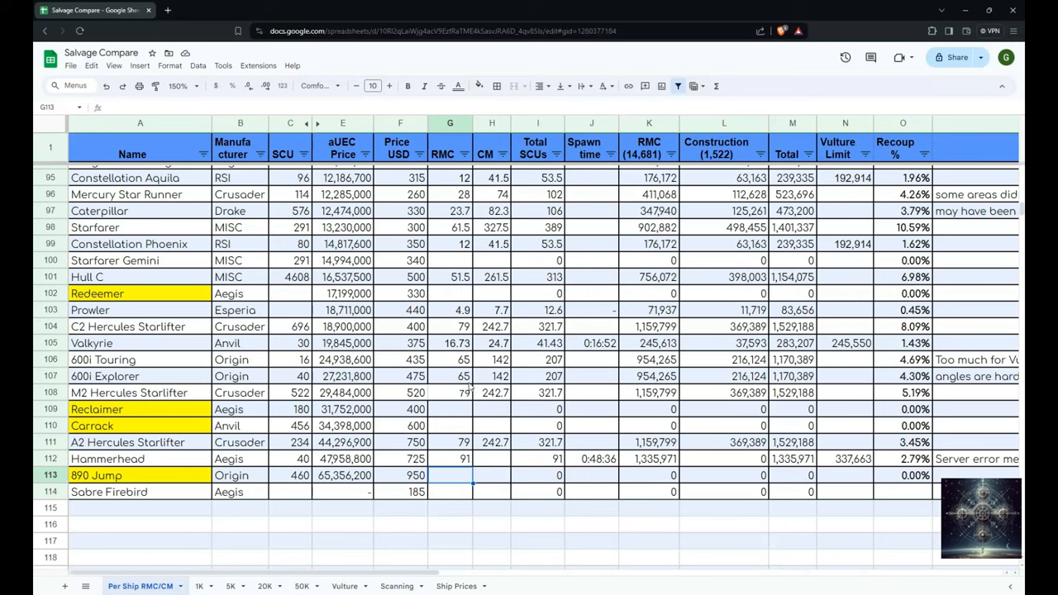
mouse_move(457, 409)
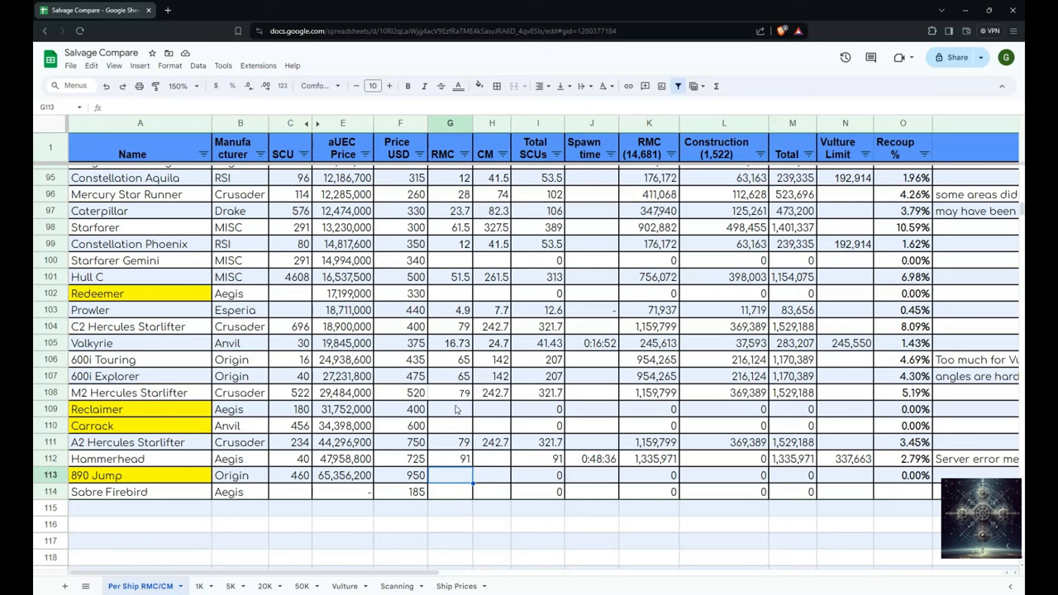
mouse_move(492, 360)
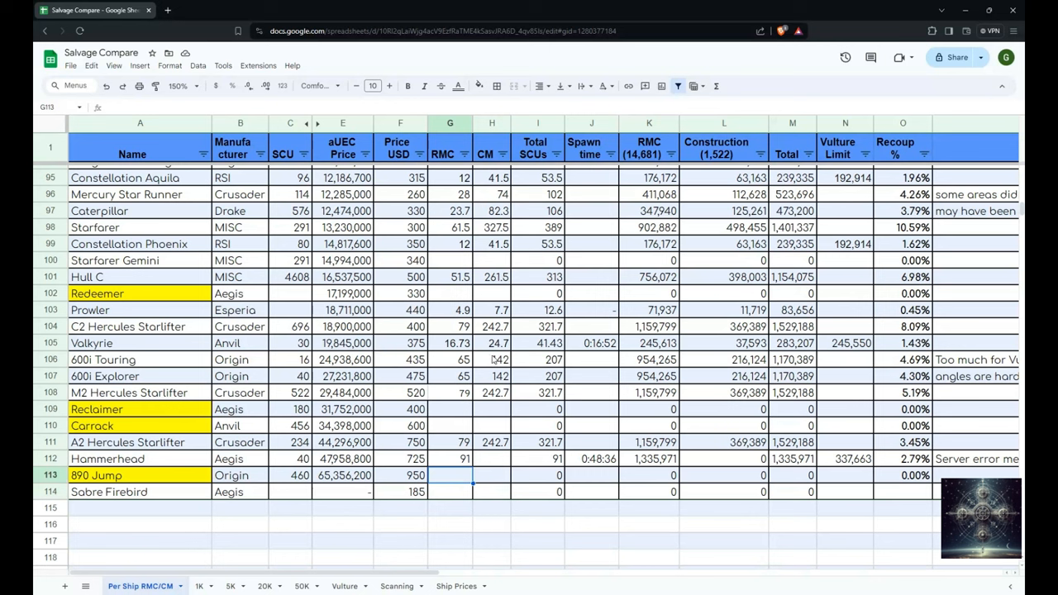
mouse_move(435, 372)
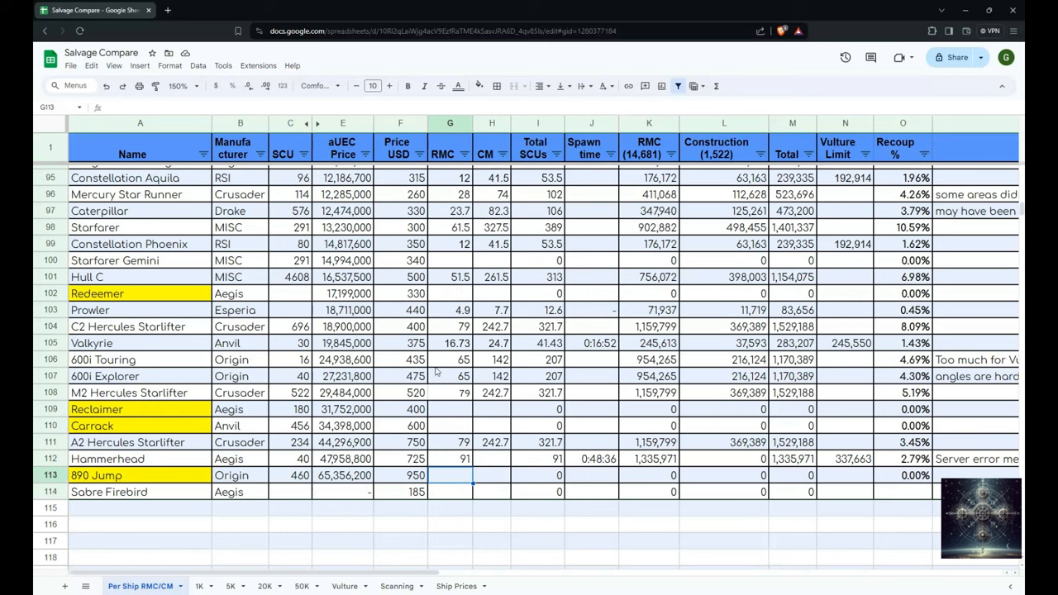
mouse_move(529, 372)
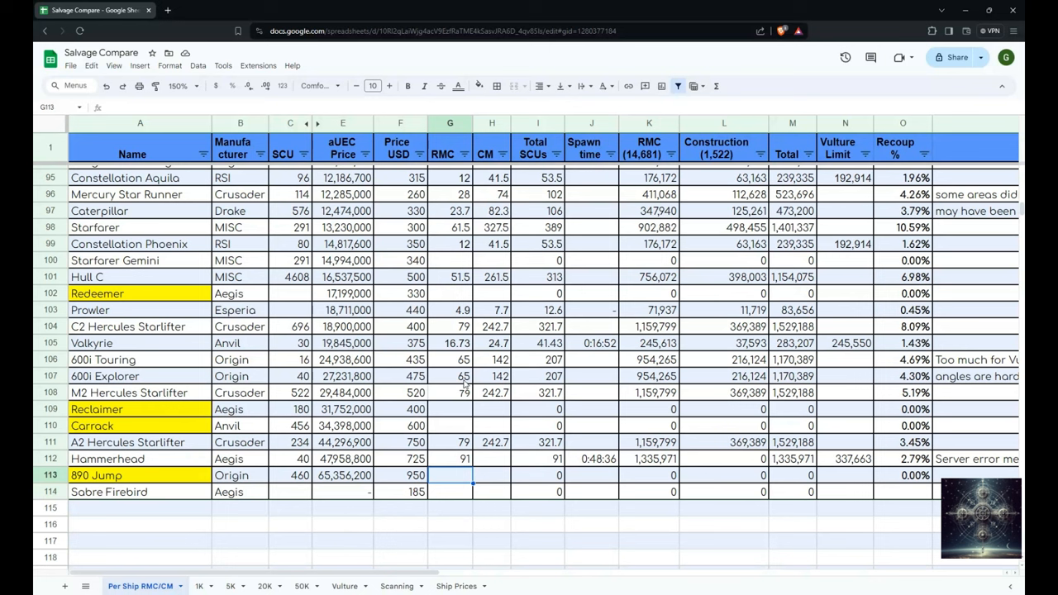
mouse_move(466, 385)
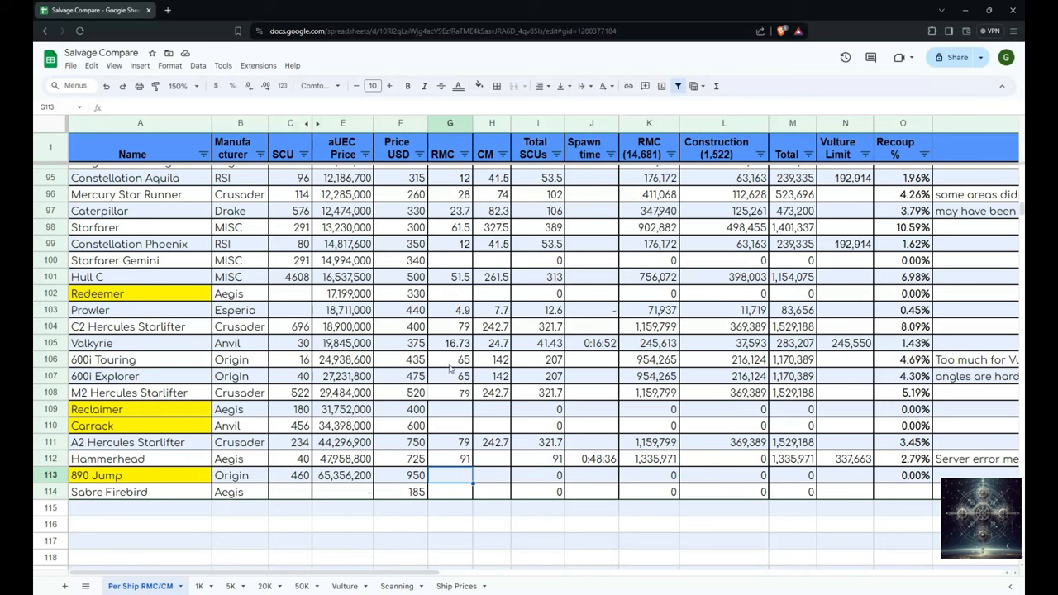
Step: Sort ships by RMC Z to A and unhide the Rental column D
left_click(464, 154)
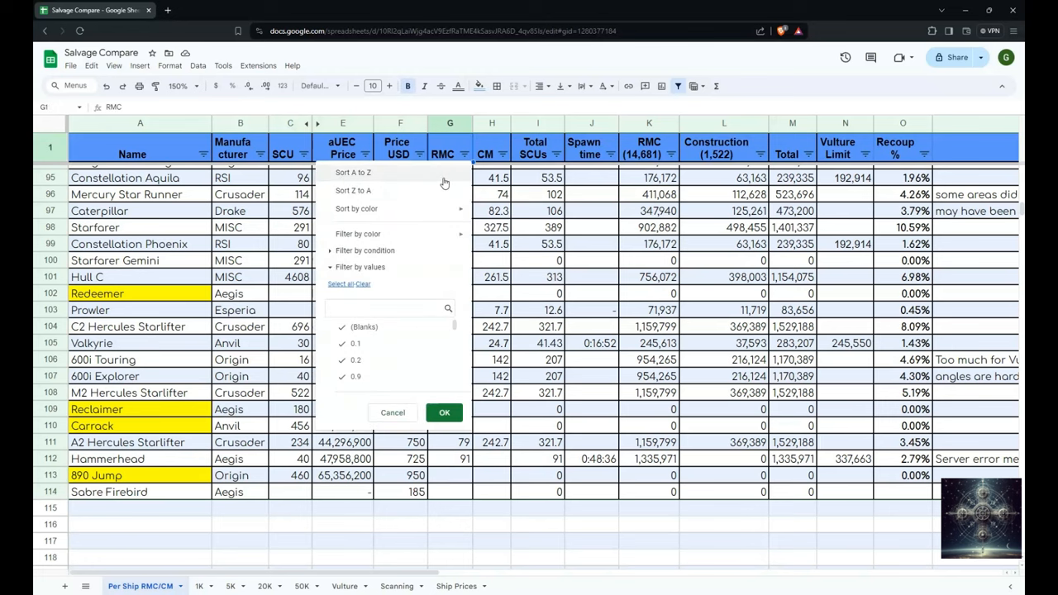
left_click(444, 412)
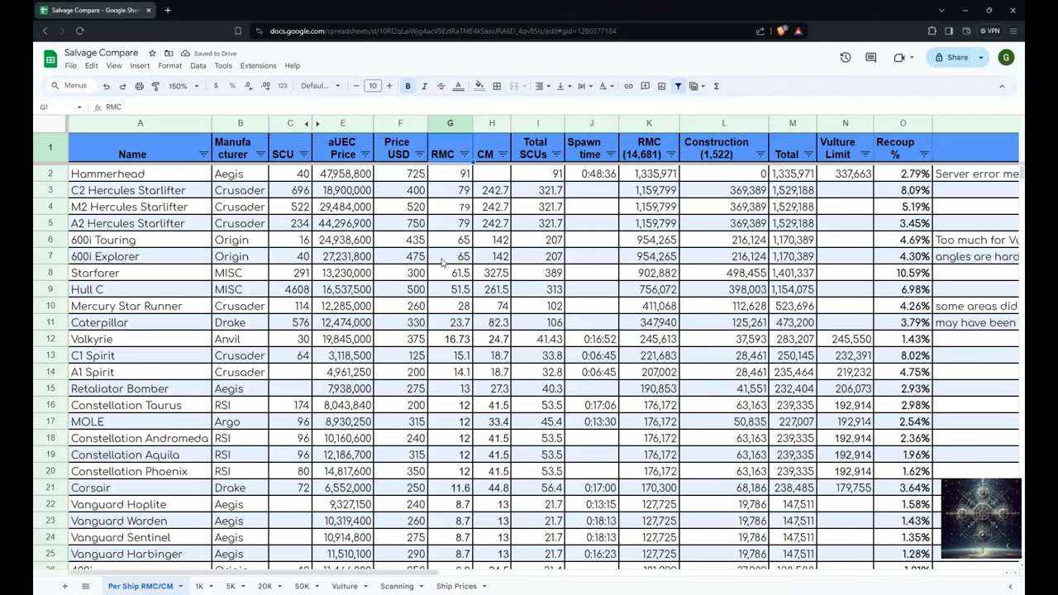
mouse_move(54, 281)
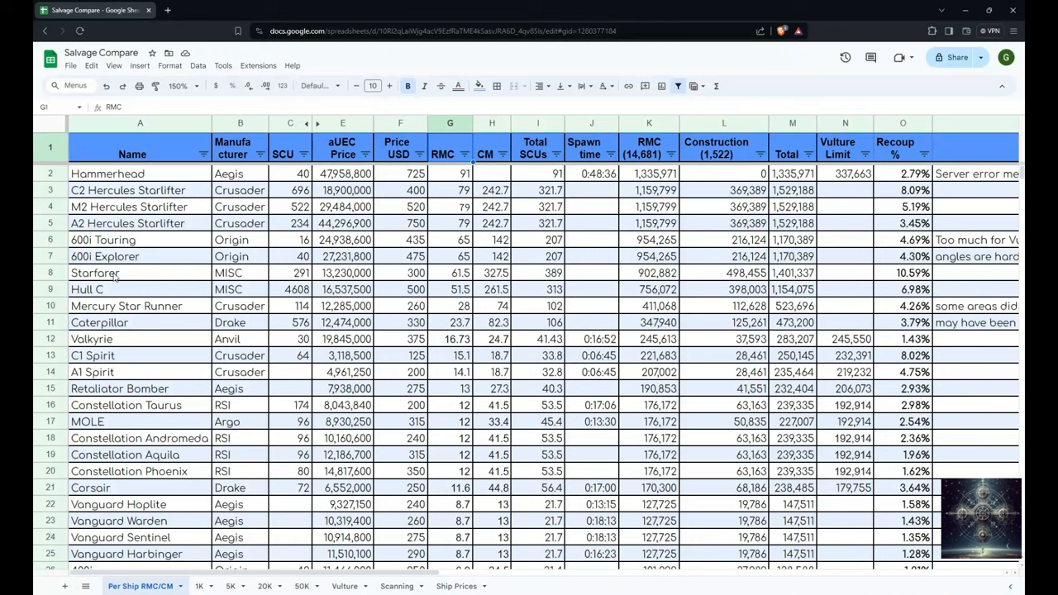
mouse_move(131, 273)
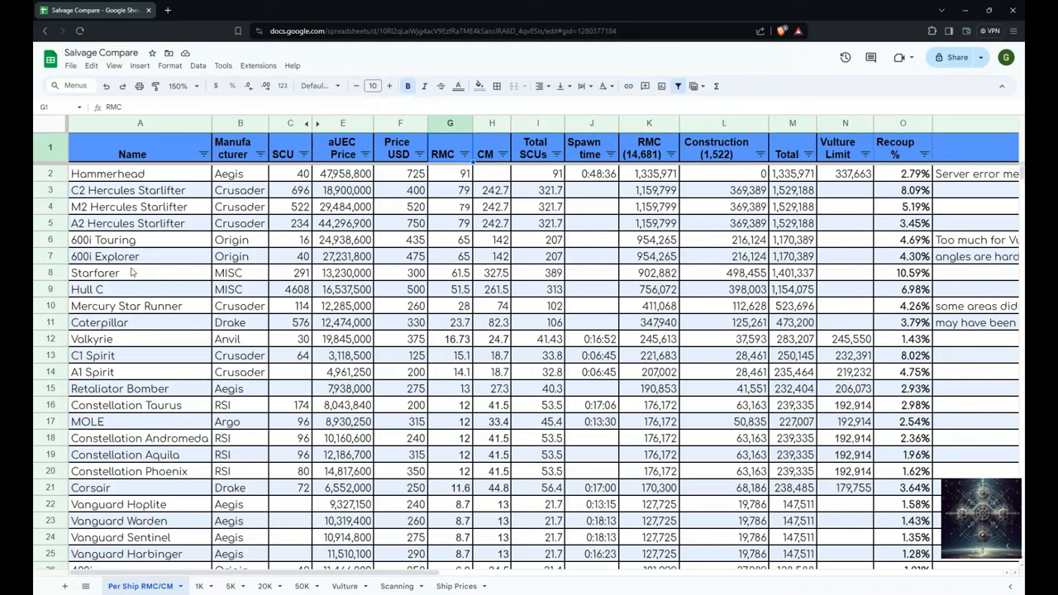
mouse_move(168, 176)
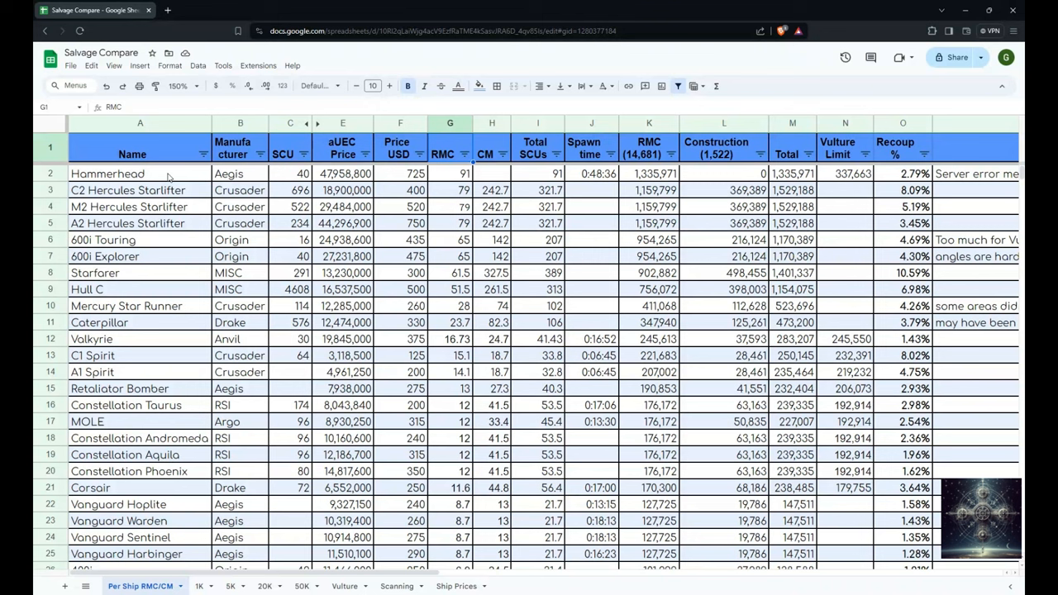
mouse_move(444, 180)
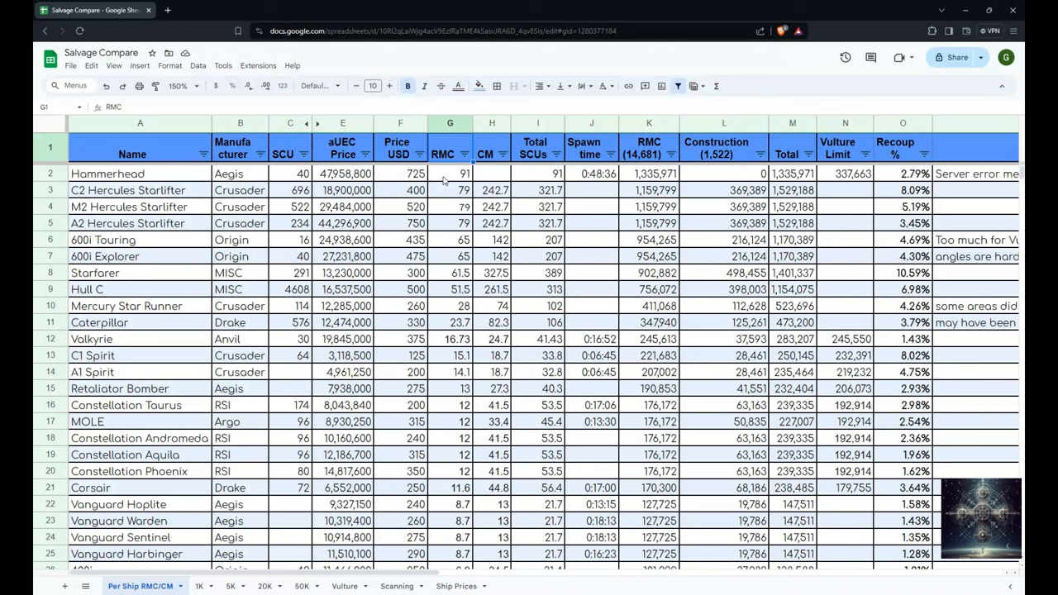
mouse_move(457, 274)
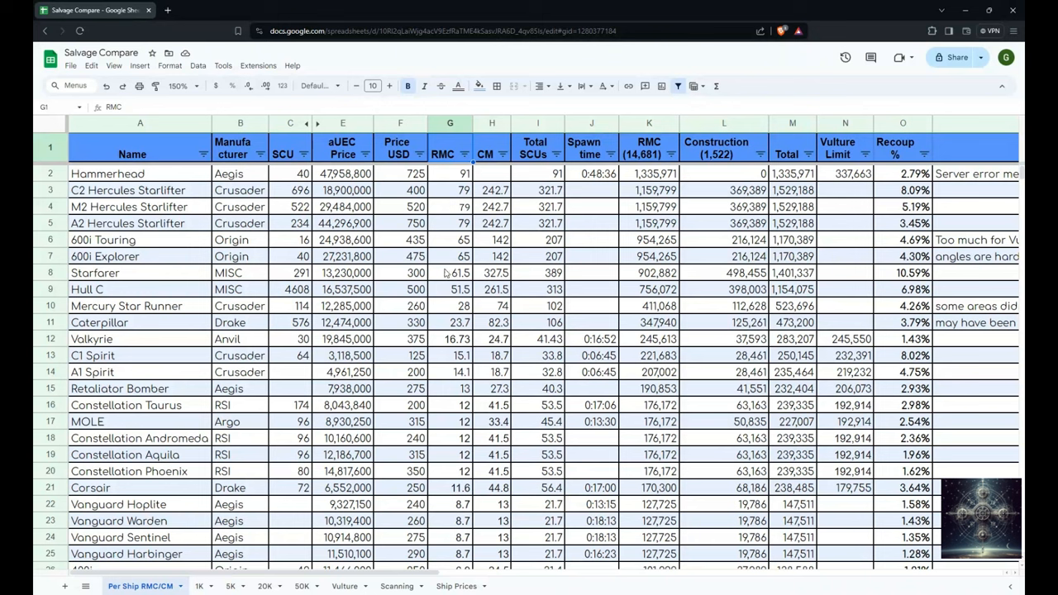
mouse_move(176, 537)
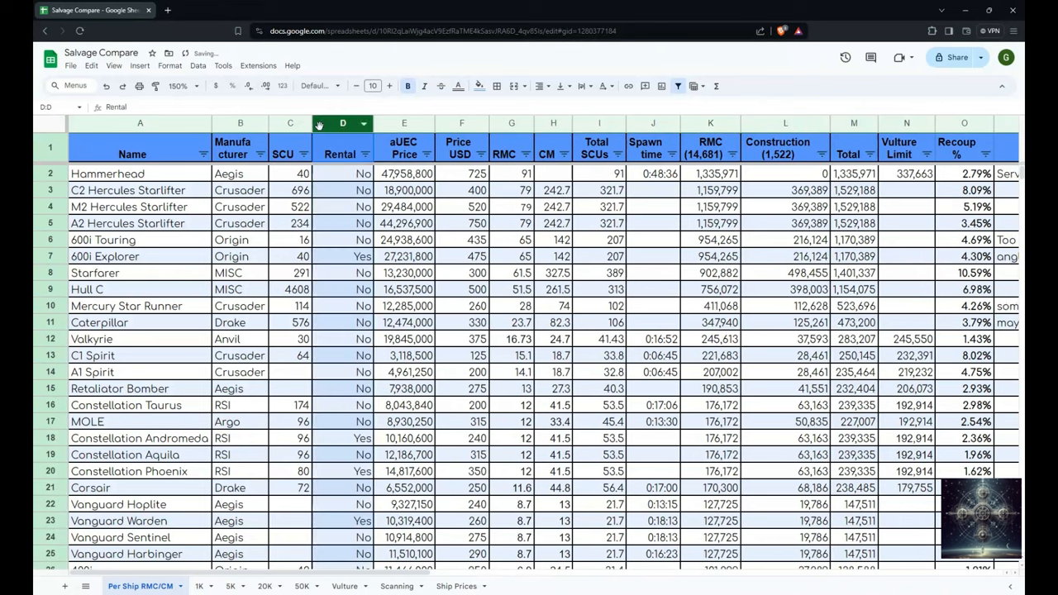
left_click(342, 123)
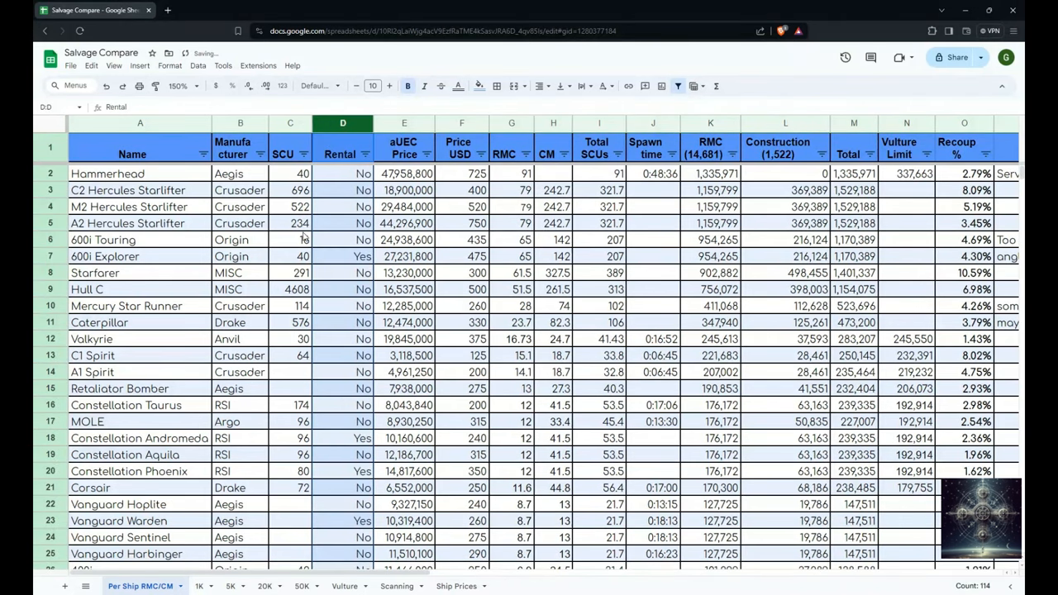
left_click(49, 256)
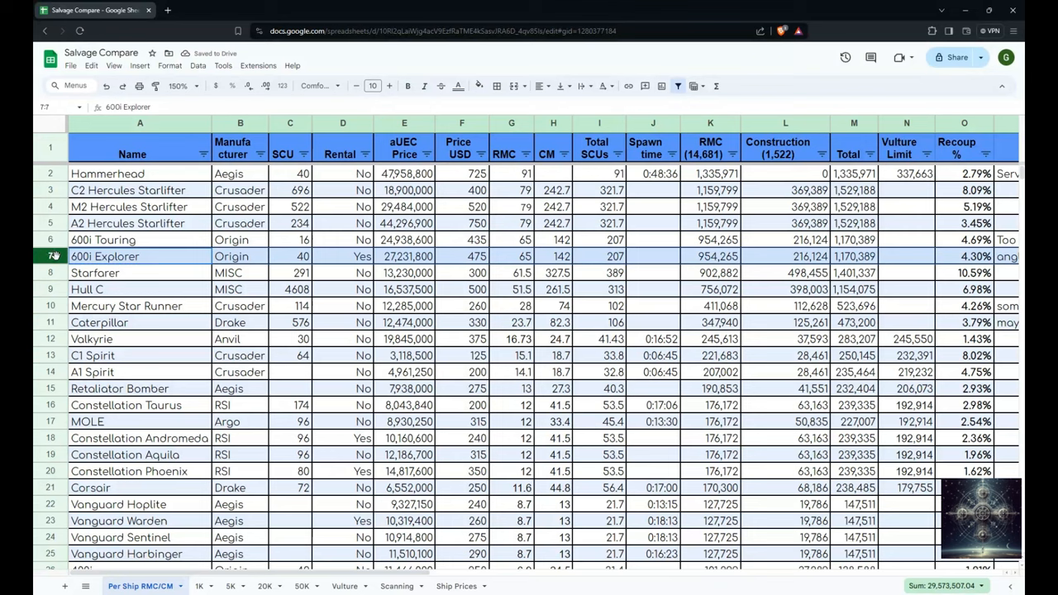
left_click(83, 586)
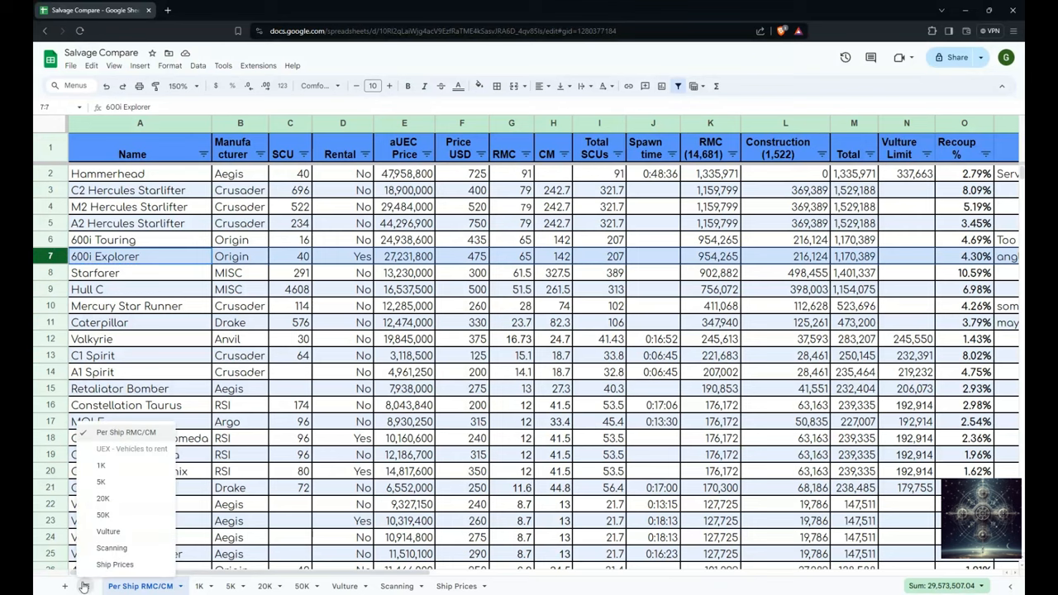
Step: On the UEX - Vehicles to rent sheet, set Income cells E2:E9 to font size 10
left_click(234, 586)
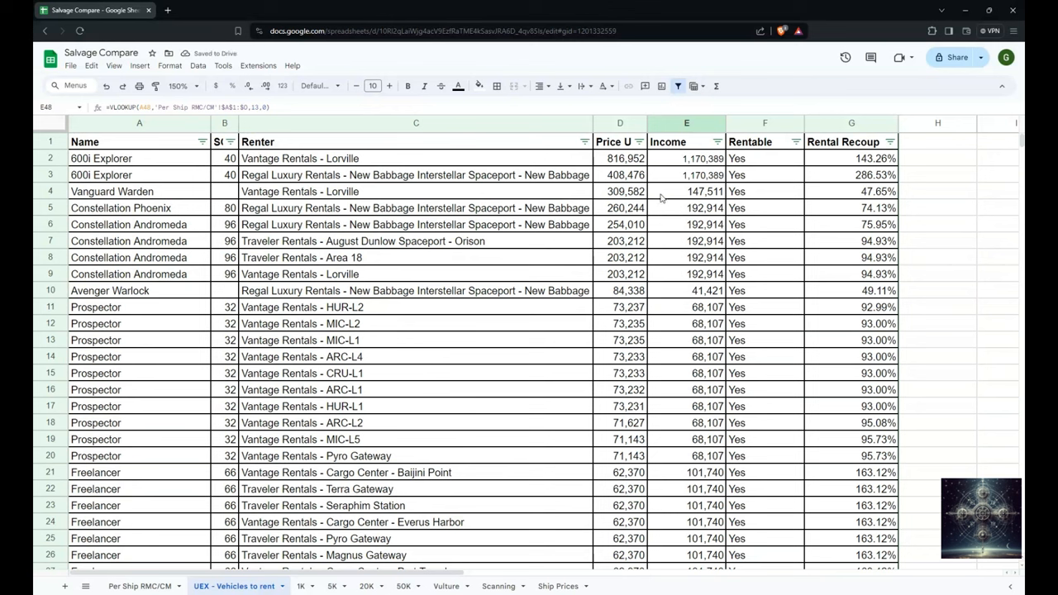
mouse_move(660, 198)
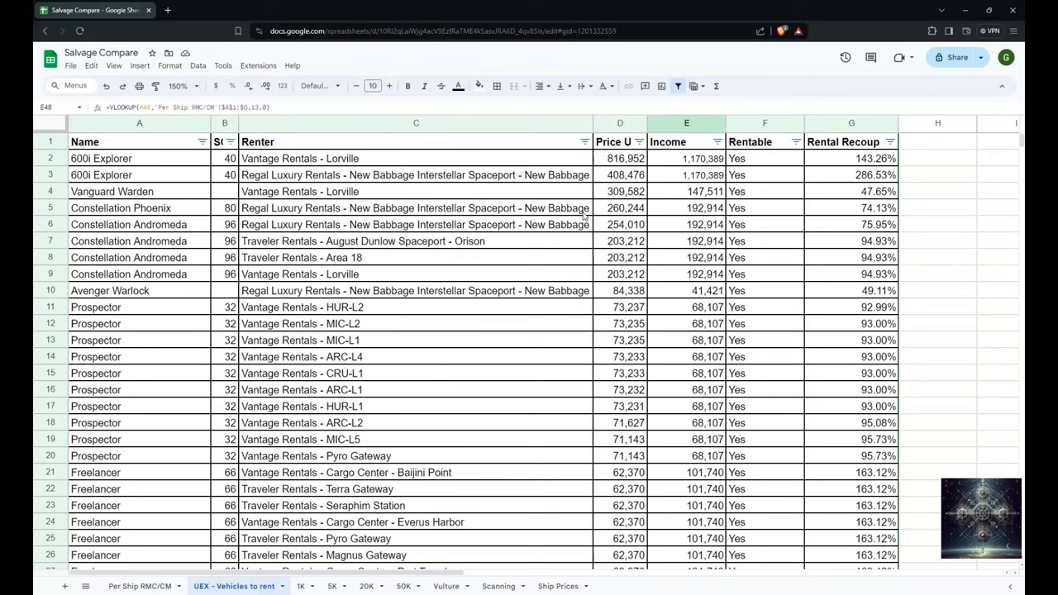
left_click(416, 240)
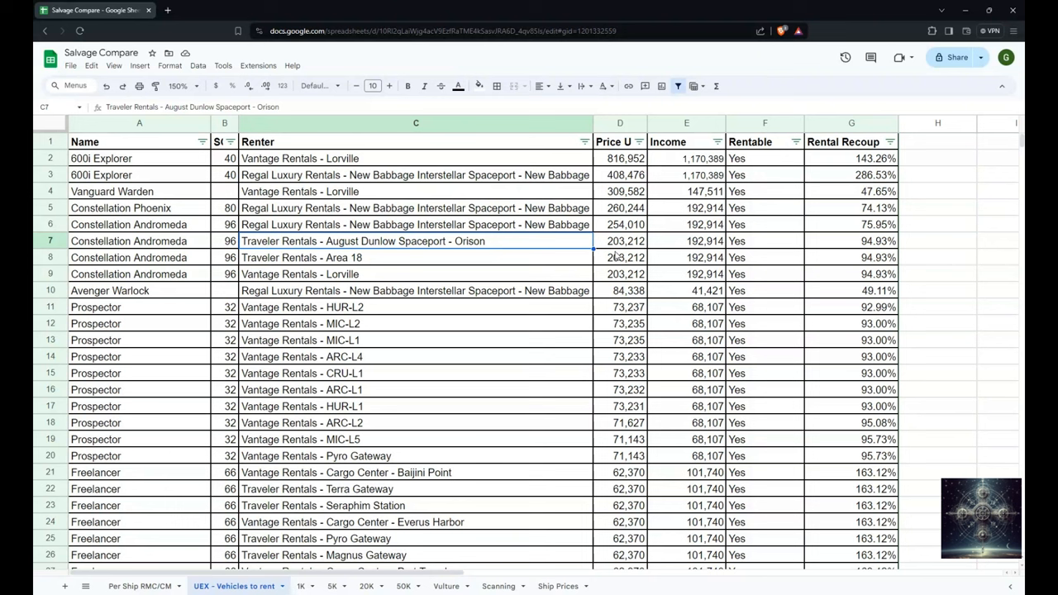
mouse_move(556, 262)
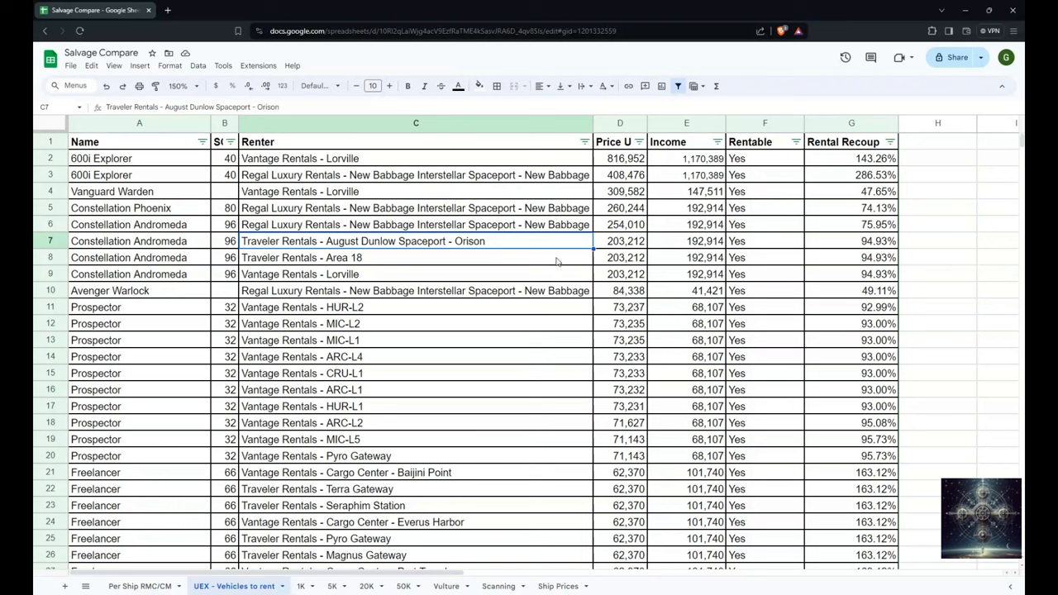
mouse_move(653, 163)
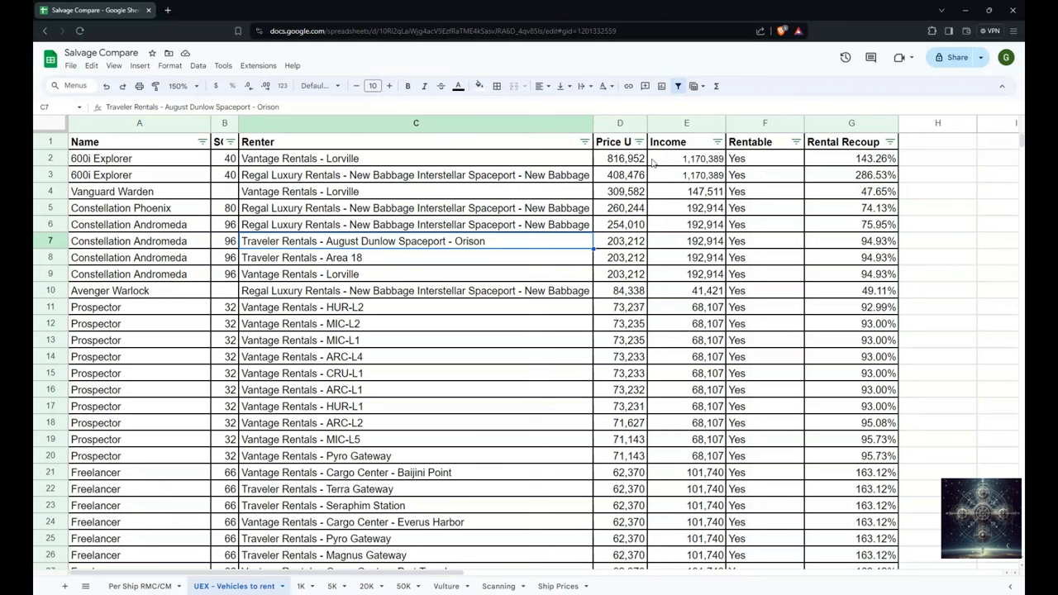
left_click(686, 158)
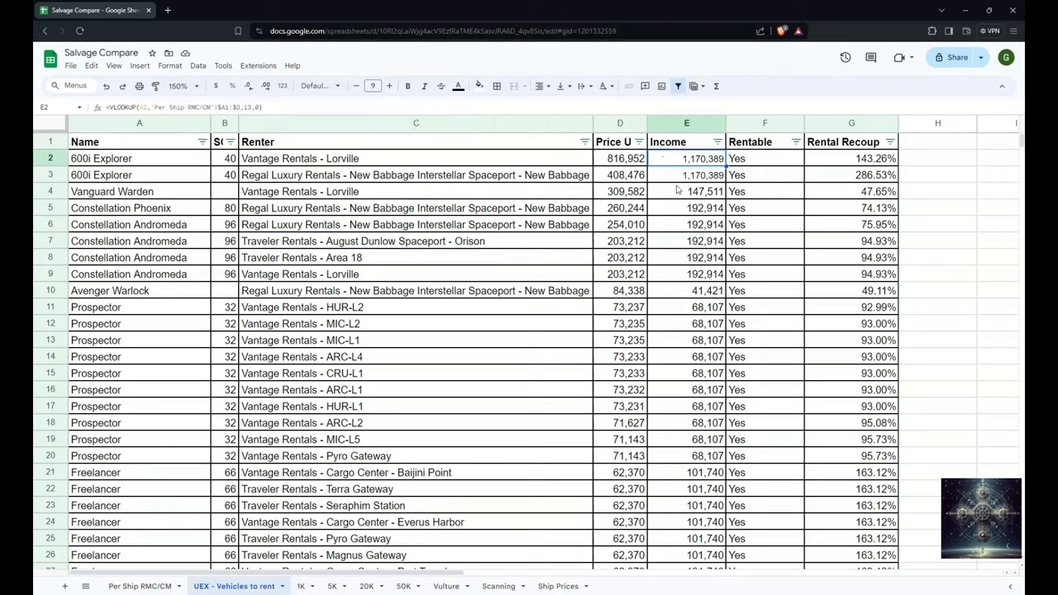
left_click_drag(686, 158, 686, 175)
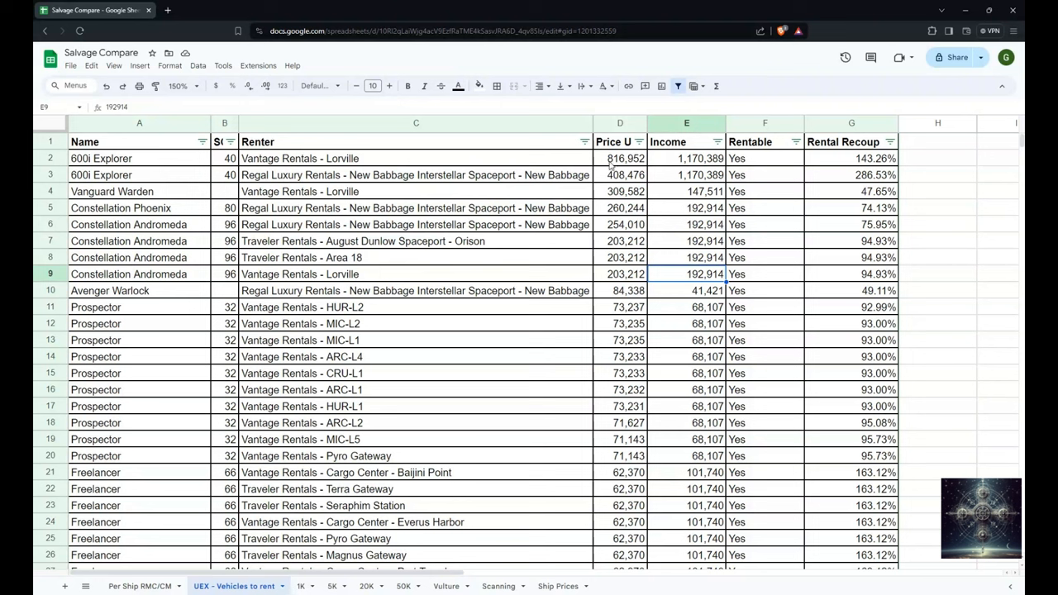
mouse_move(632, 180)
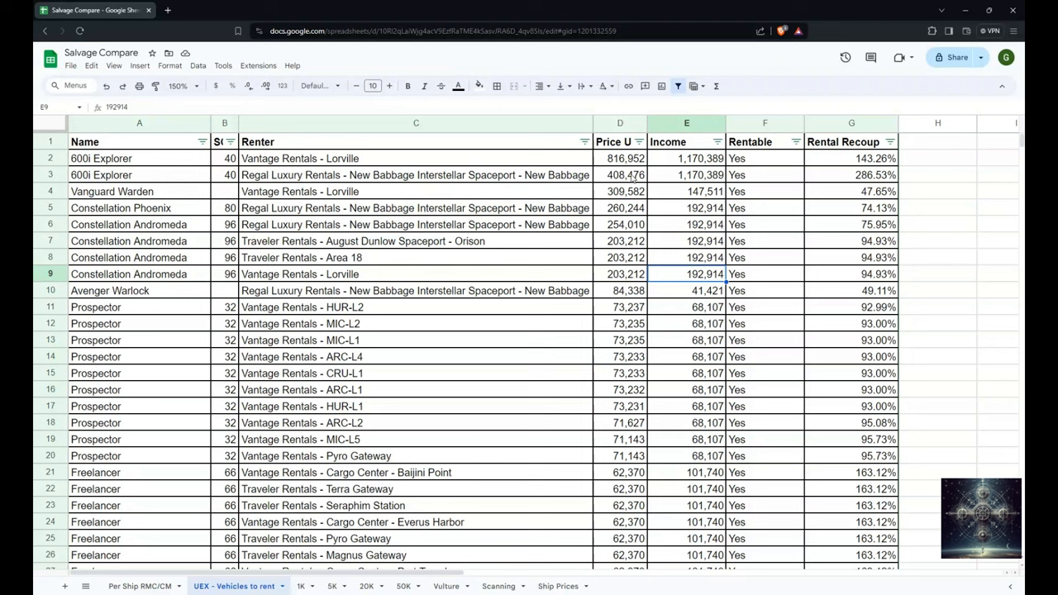
mouse_move(116, 235)
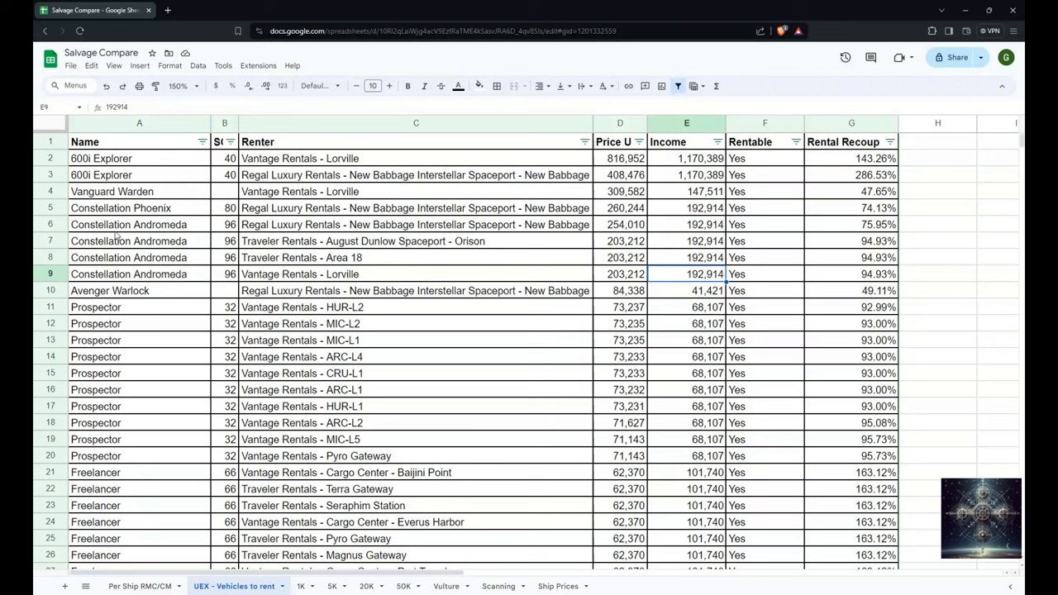
left_click(50, 224)
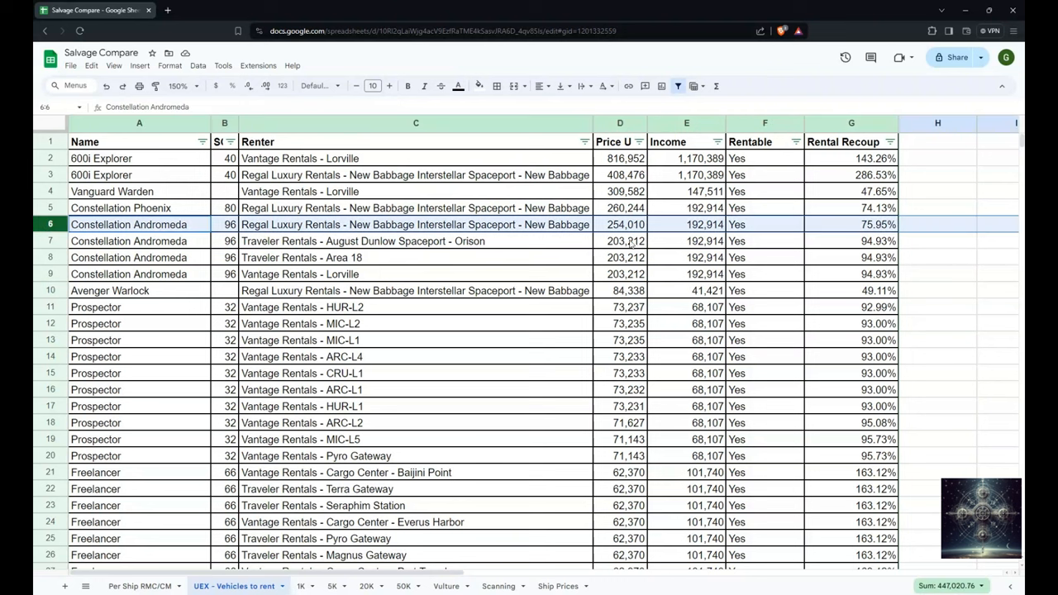
mouse_move(700, 231)
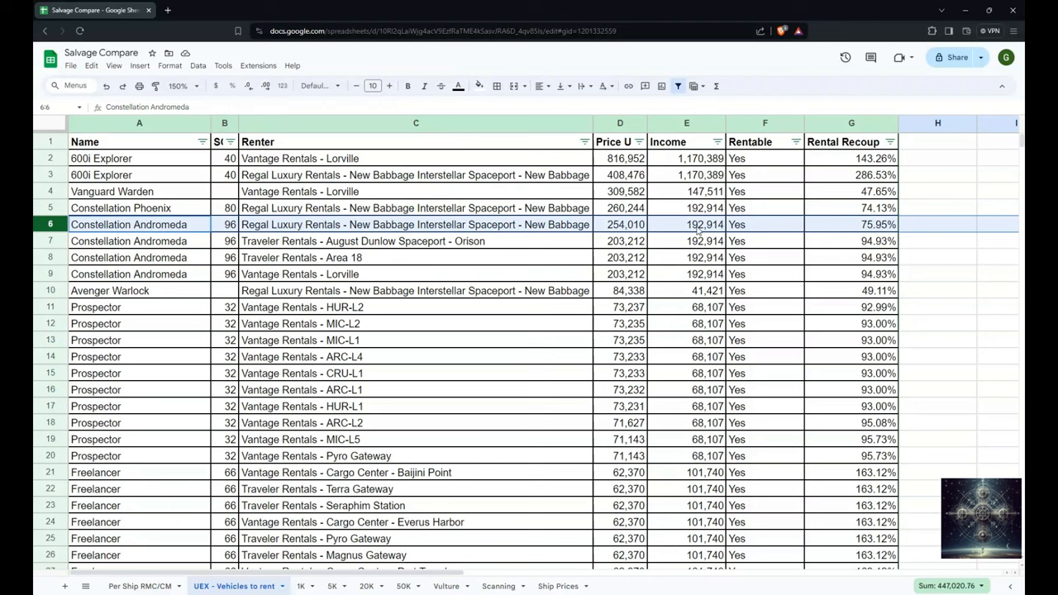
mouse_move(717, 227)
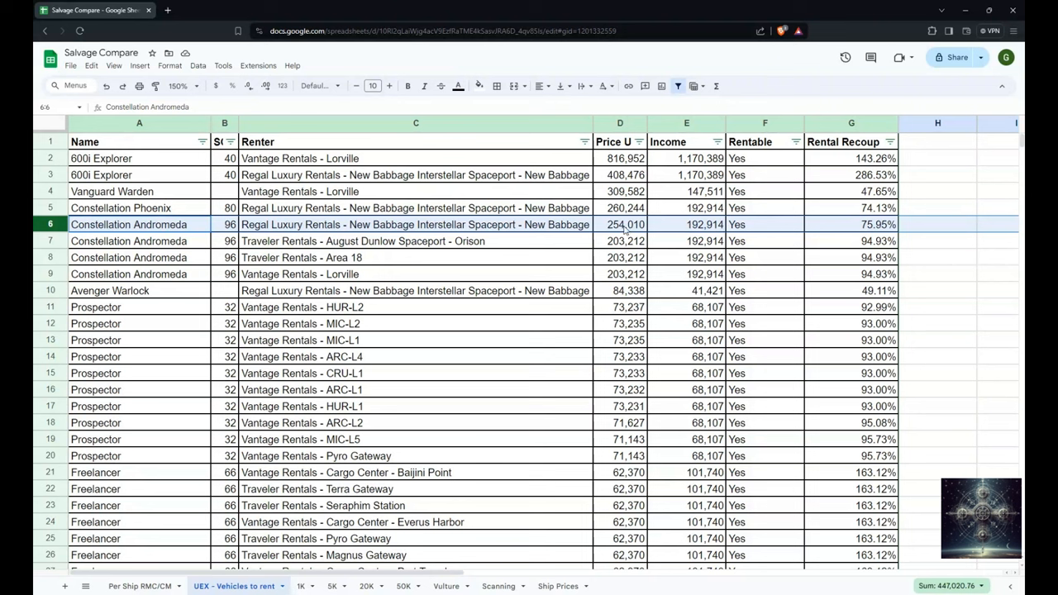
mouse_move(689, 224)
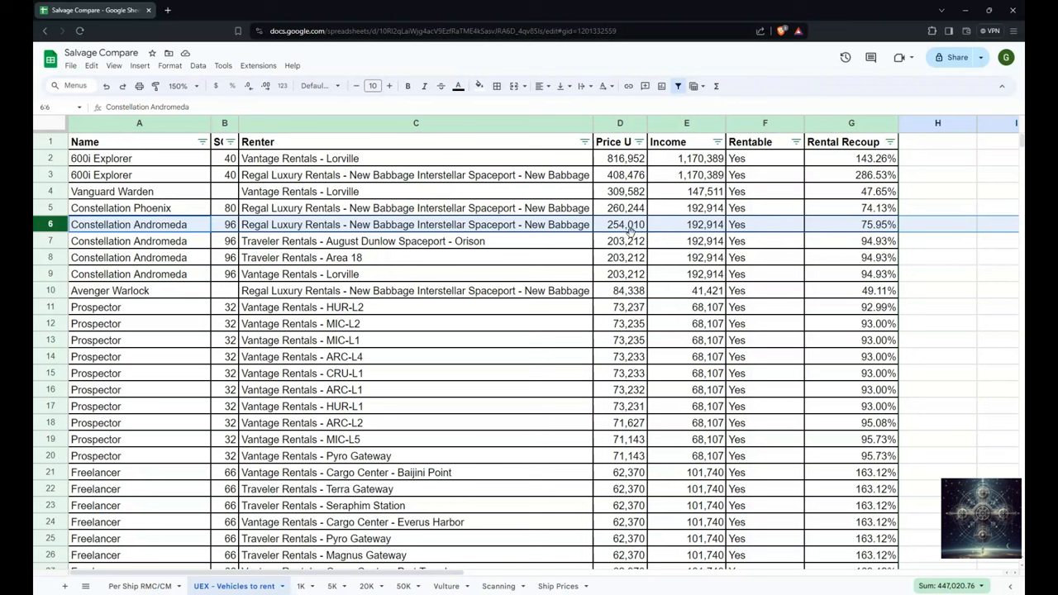
mouse_move(632, 234)
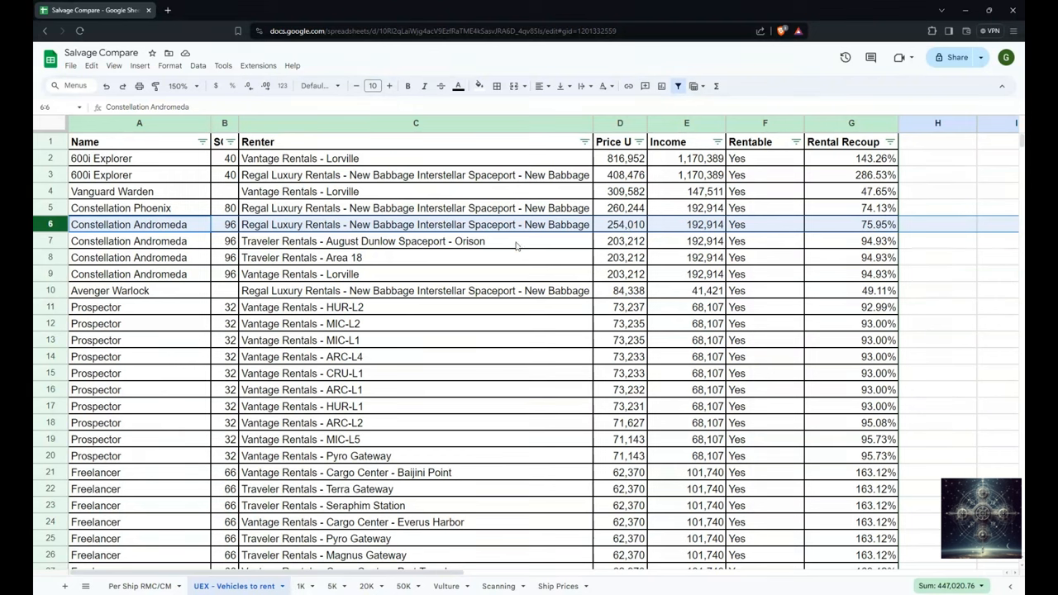
left_click(416, 240)
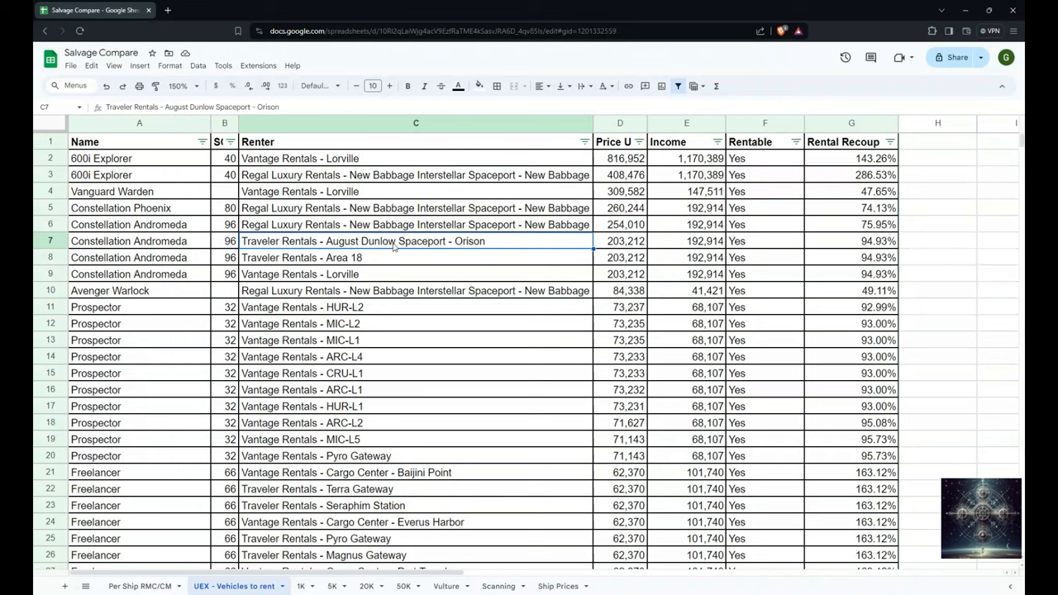
mouse_move(636, 251)
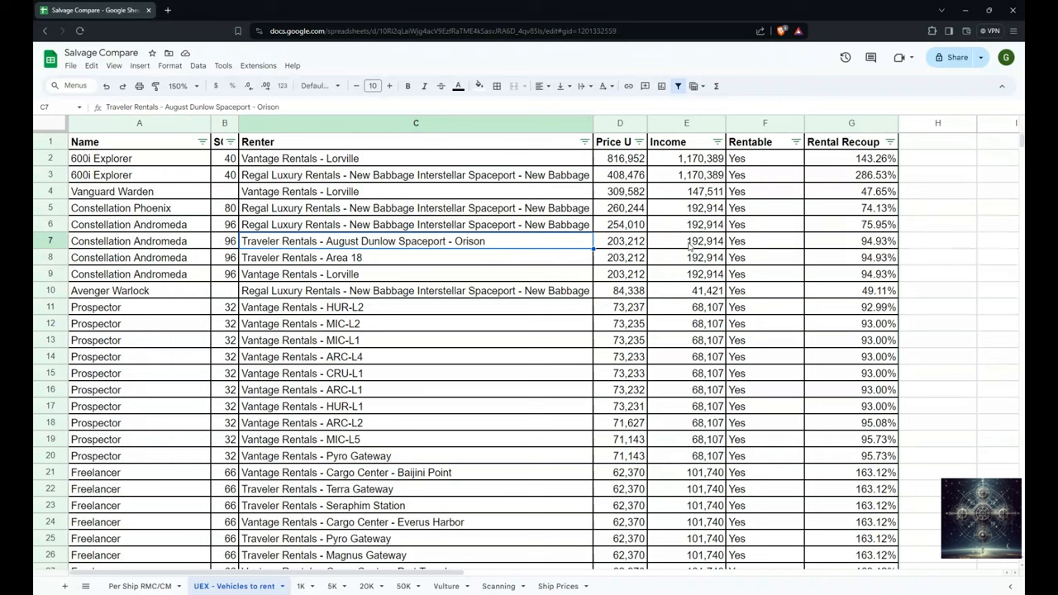
mouse_move(570, 321)
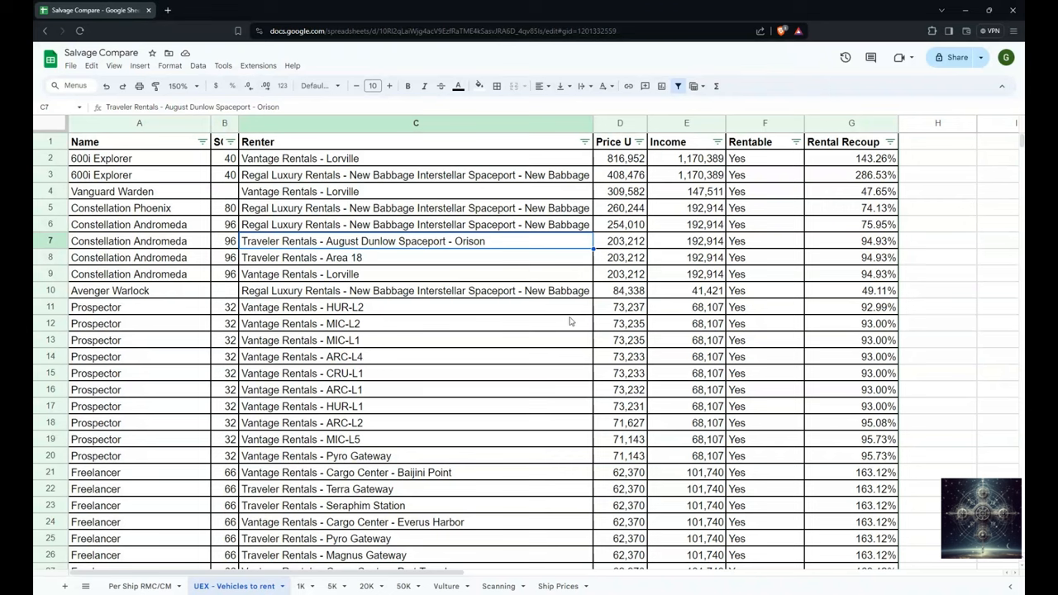
scroll("down", 3)
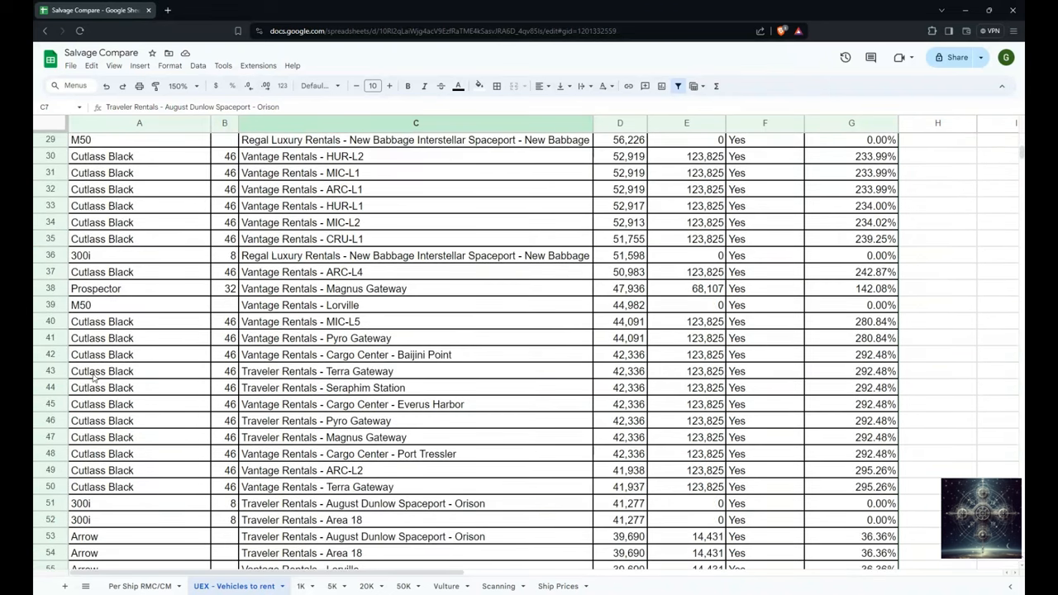
left_click(851, 322)
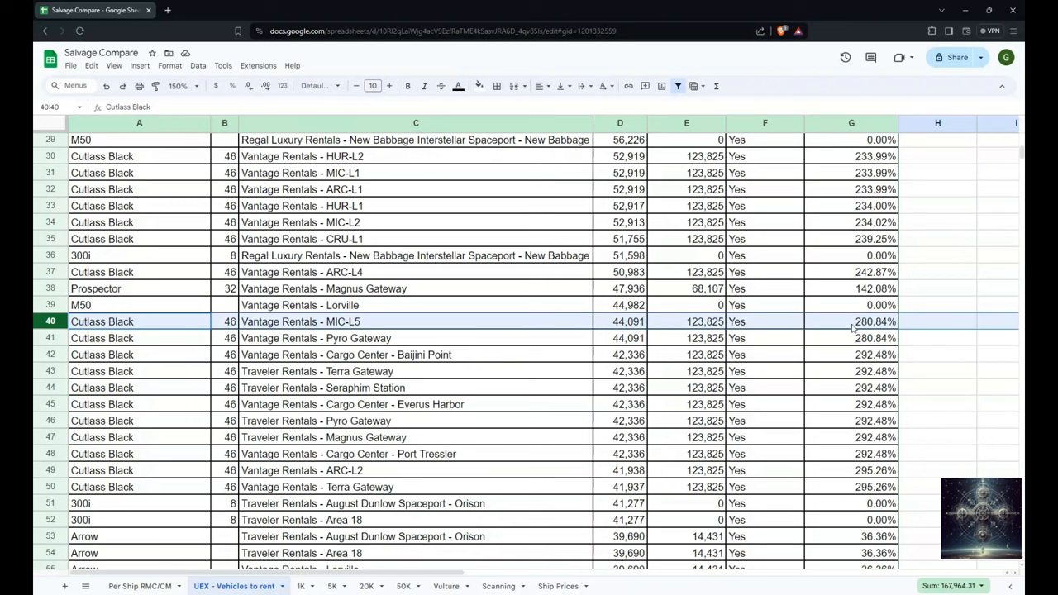
mouse_move(633, 330)
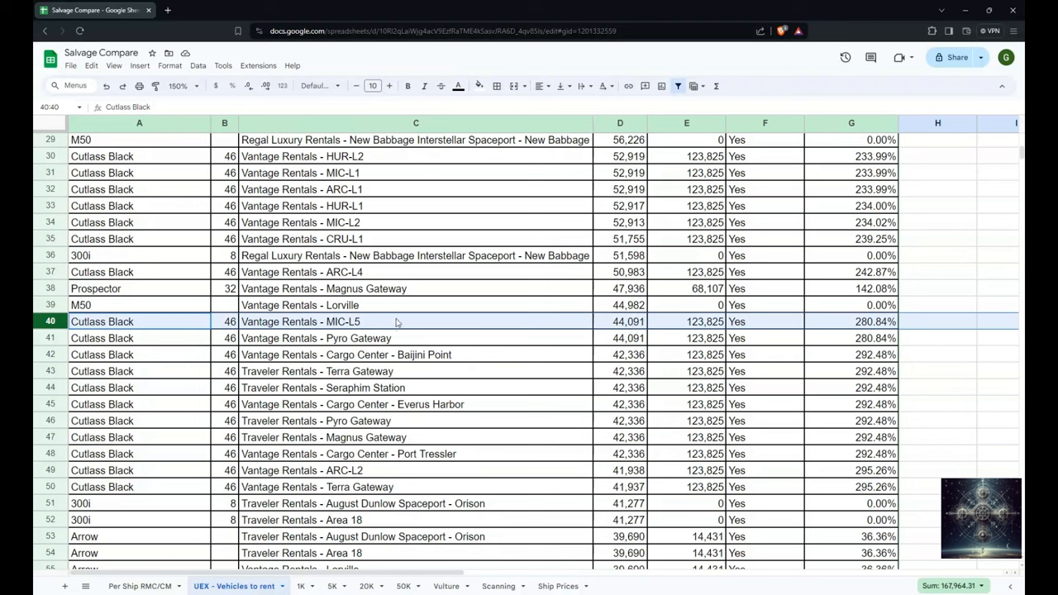
mouse_move(275, 263)
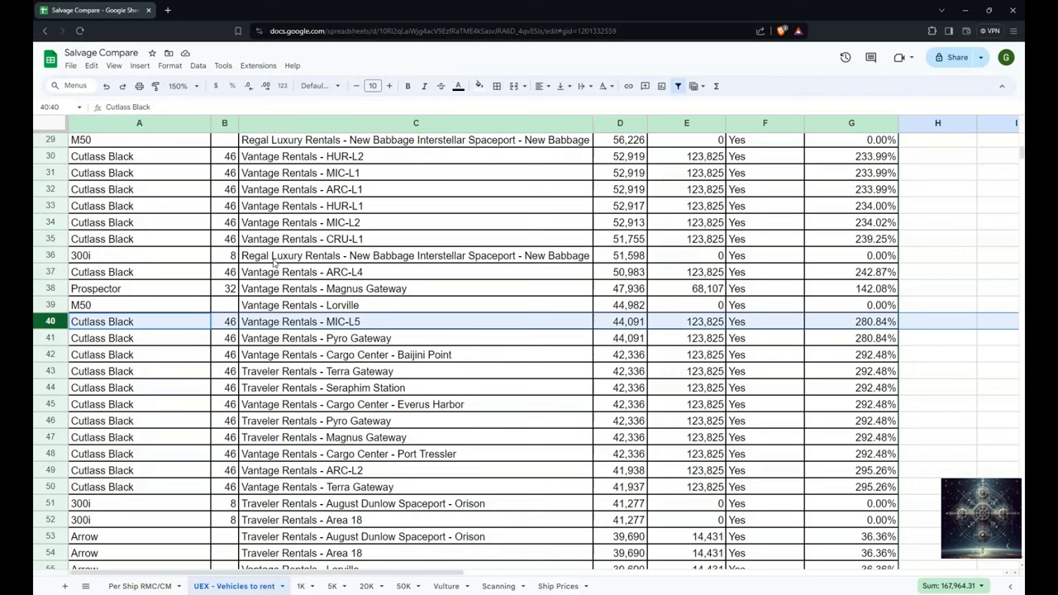
mouse_move(358, 329)
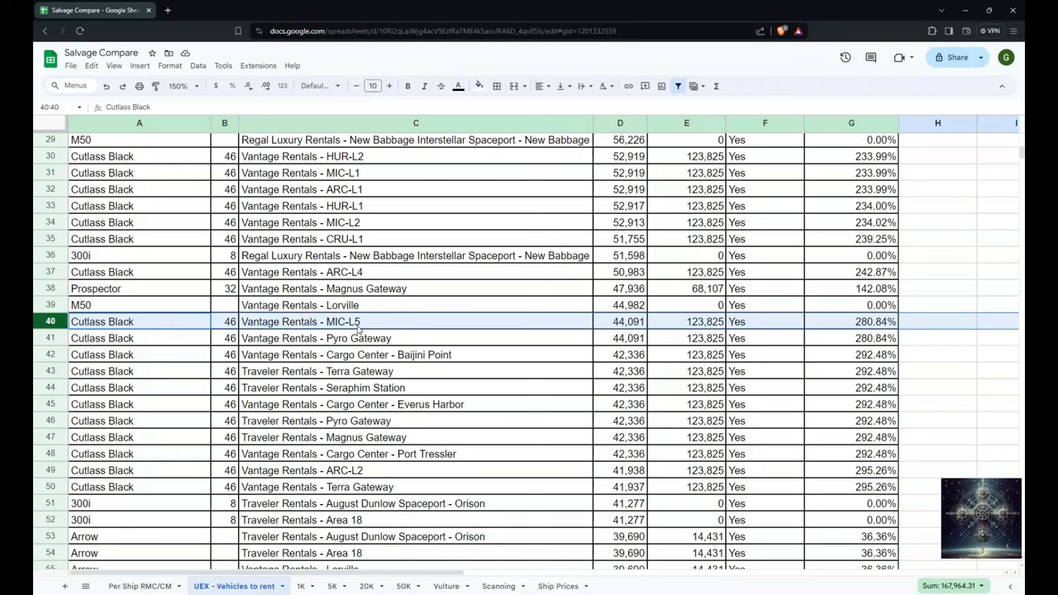
mouse_move(611, 322)
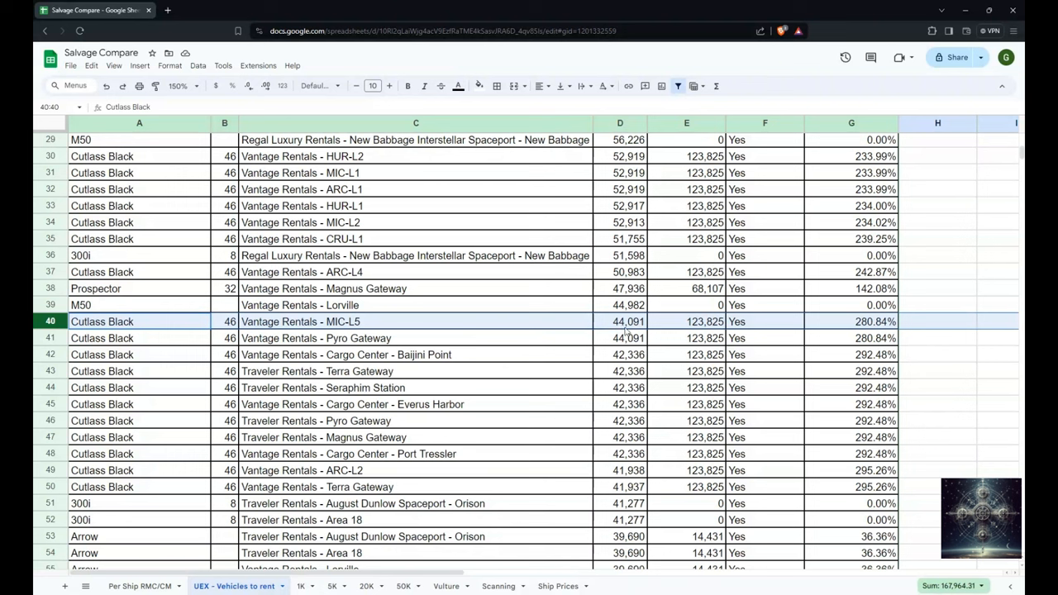
mouse_move(624, 332)
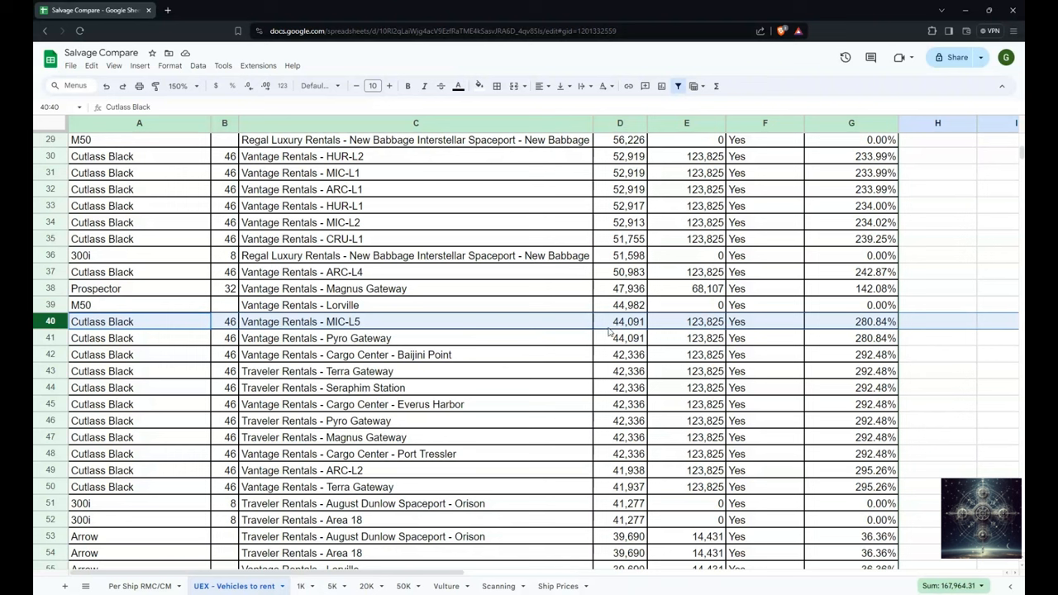
mouse_move(616, 330)
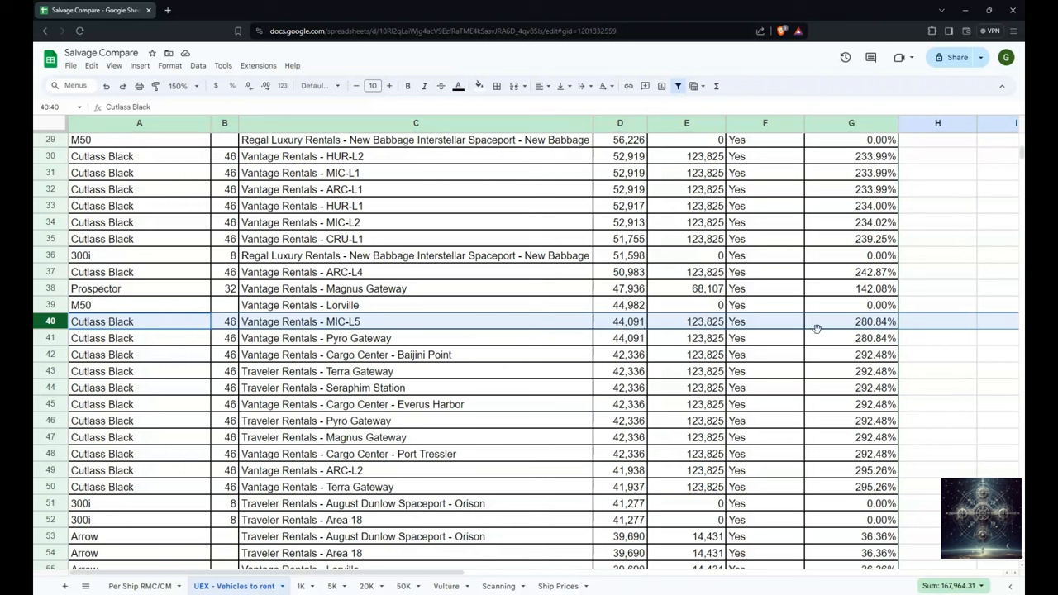
mouse_move(846, 327)
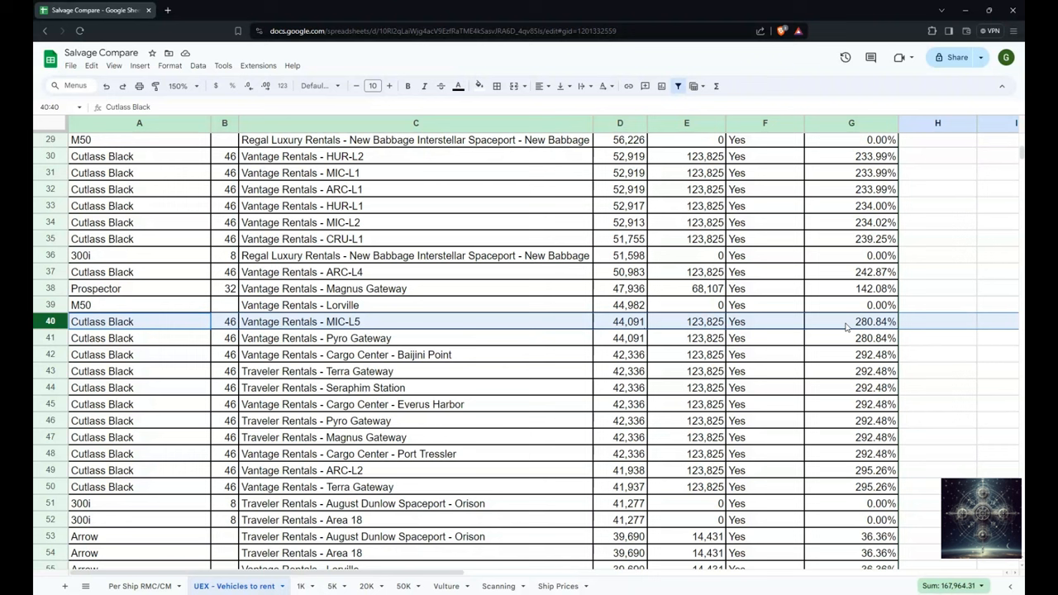
mouse_move(690, 328)
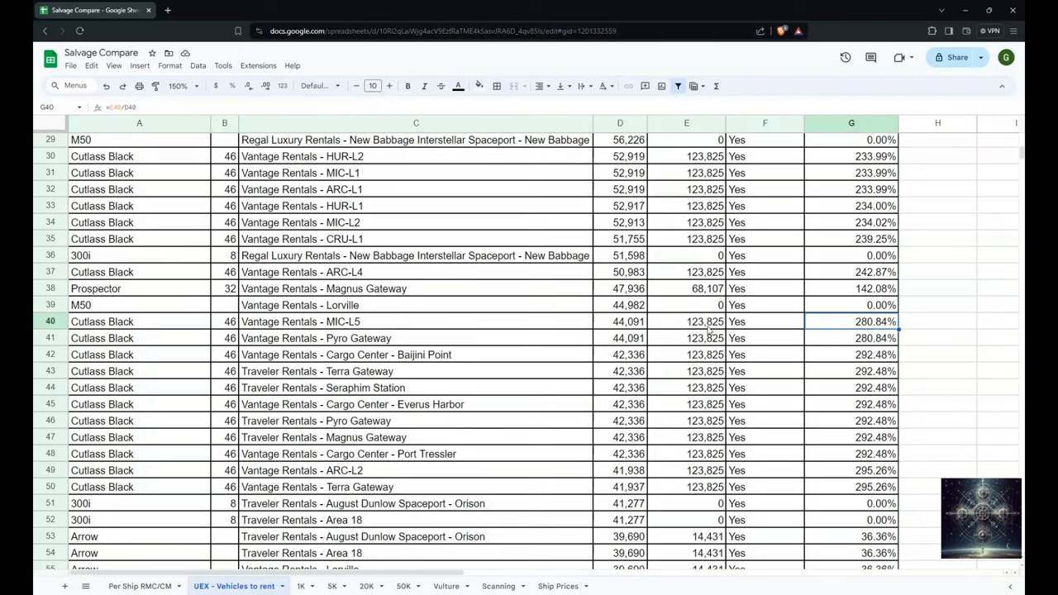
left_click(619, 321)
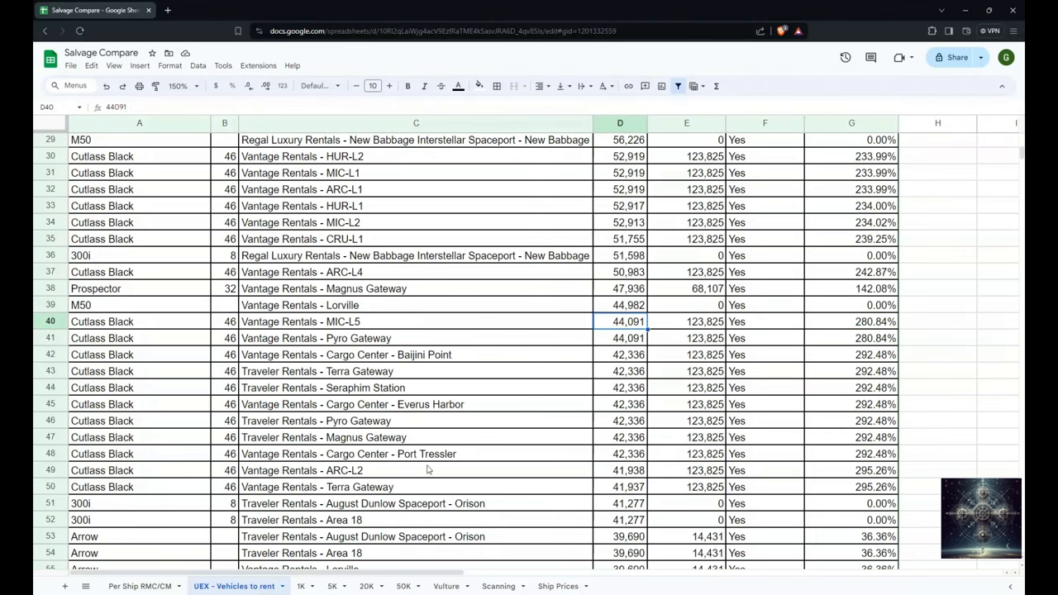
left_click(401, 586)
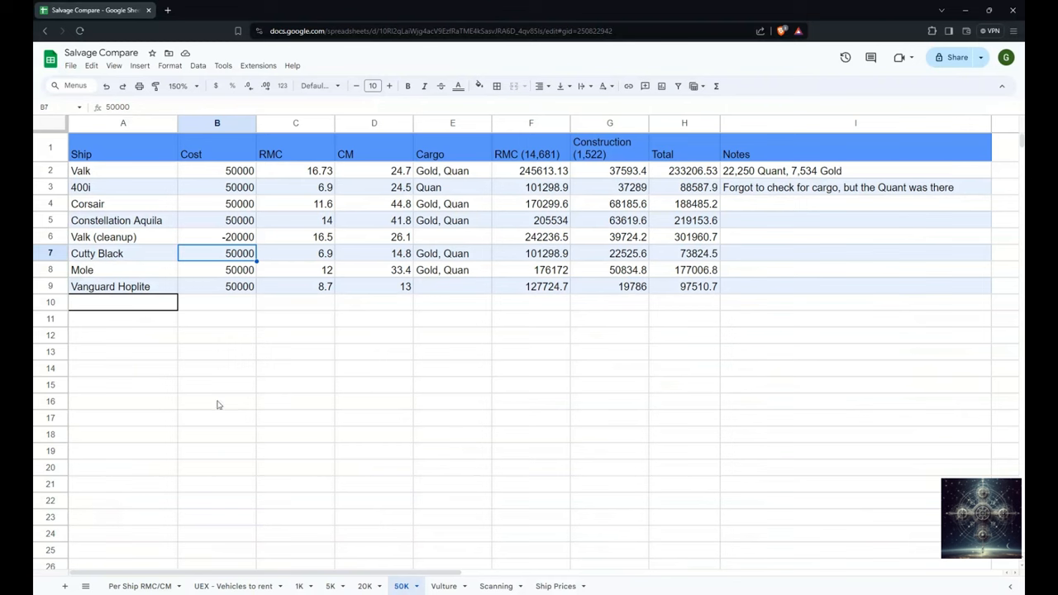
mouse_move(219, 260)
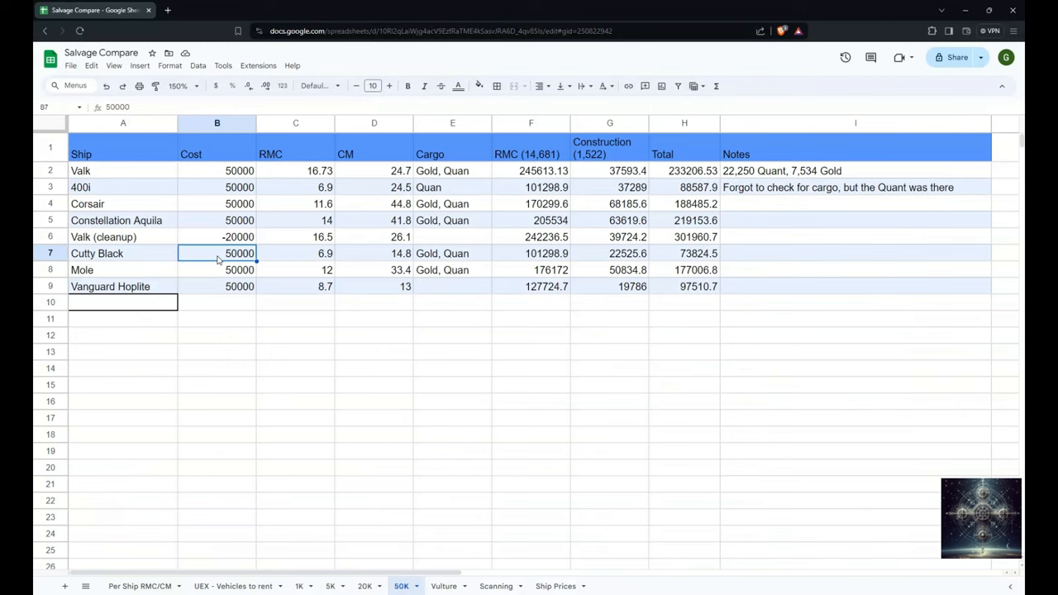
left_click(233, 585)
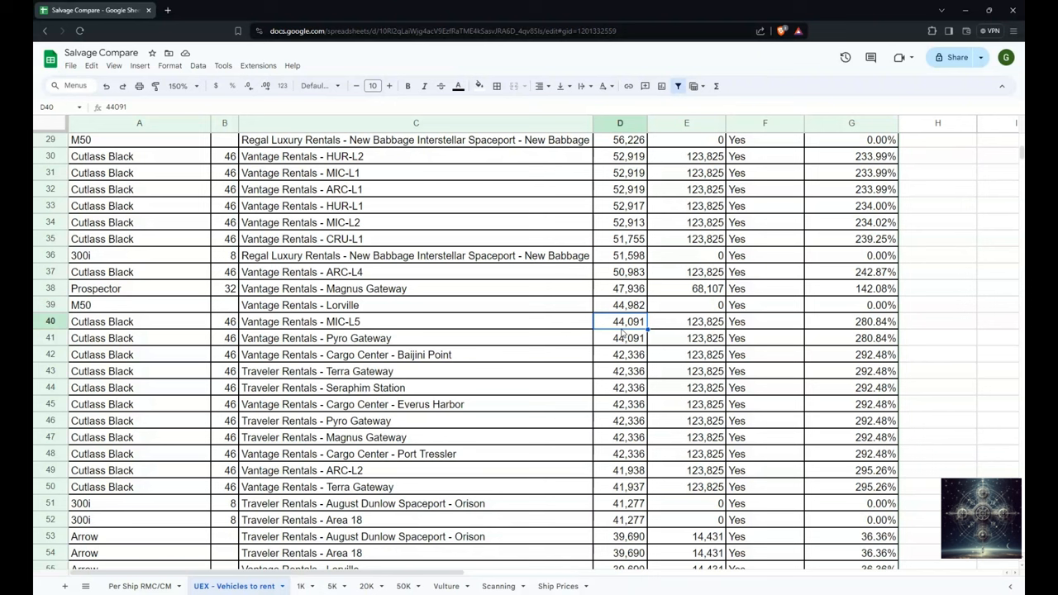
Step: Inspect the Income formula in E42, then scroll back up to the column headings
left_click(686, 355)
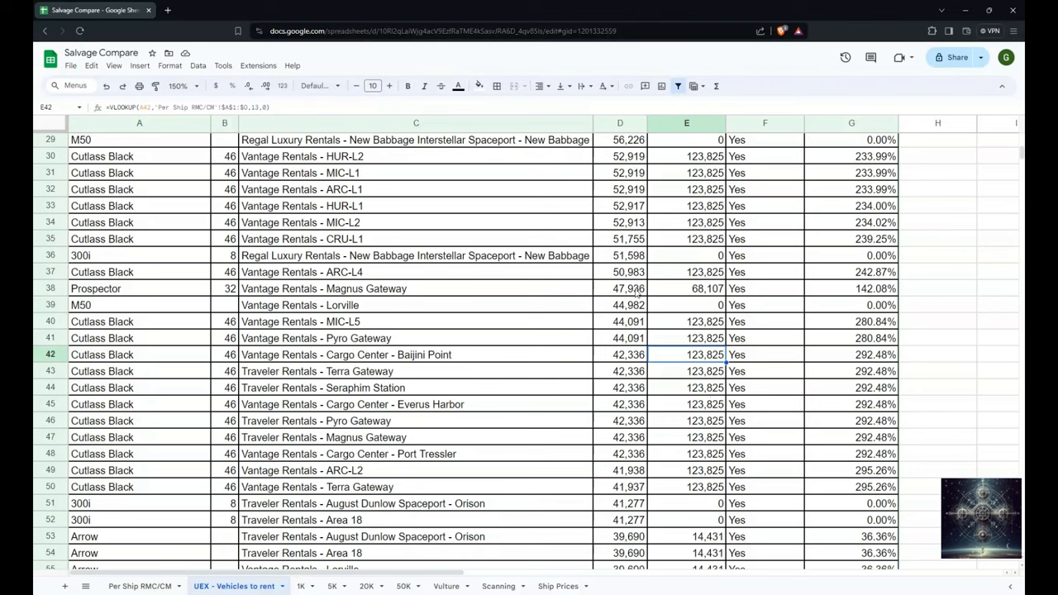
scroll("up", 3)
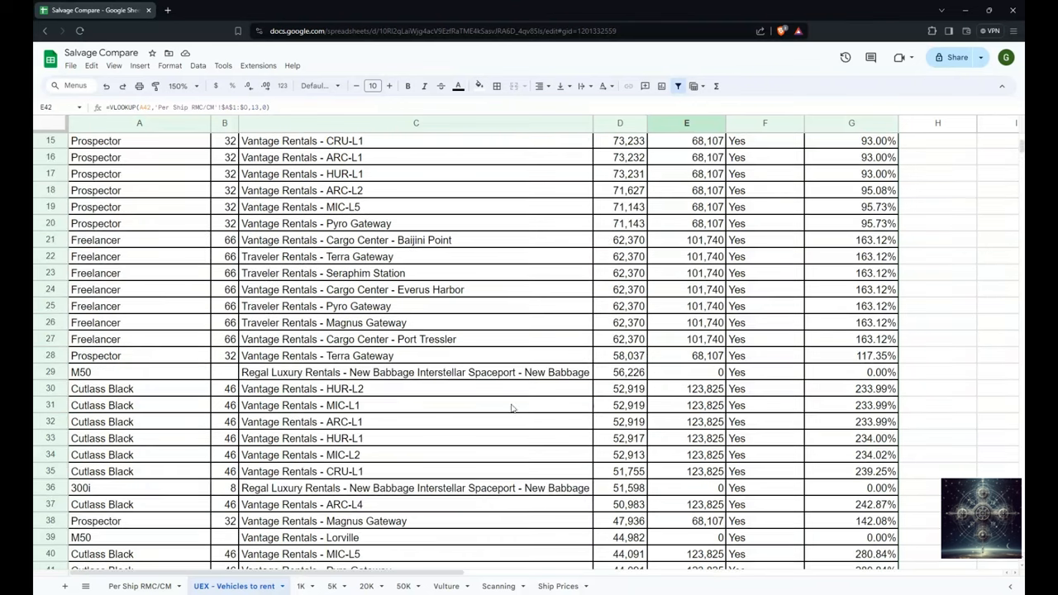
scroll("up", 3)
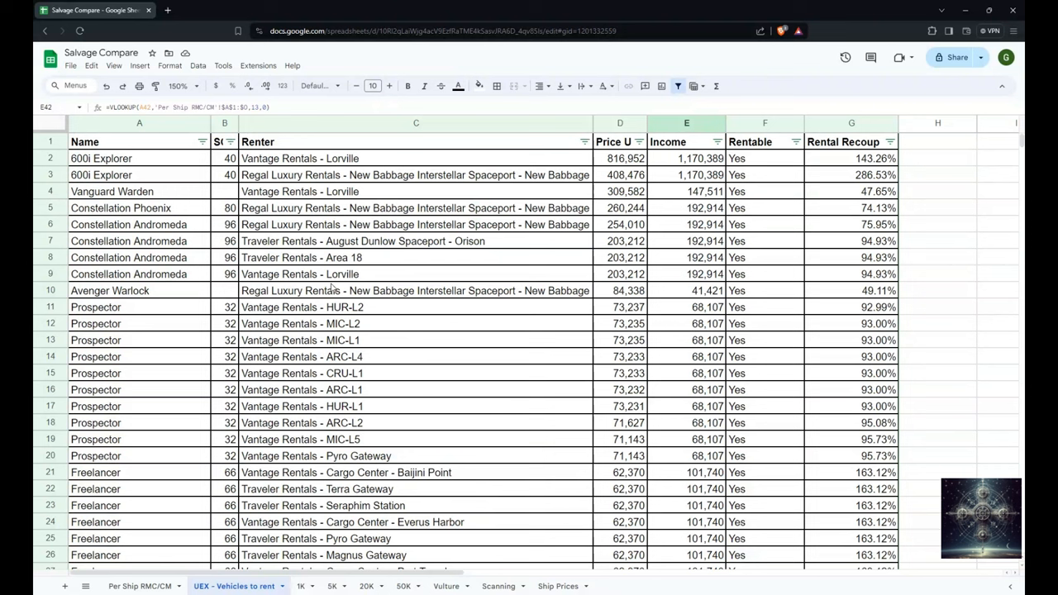
mouse_move(426, 176)
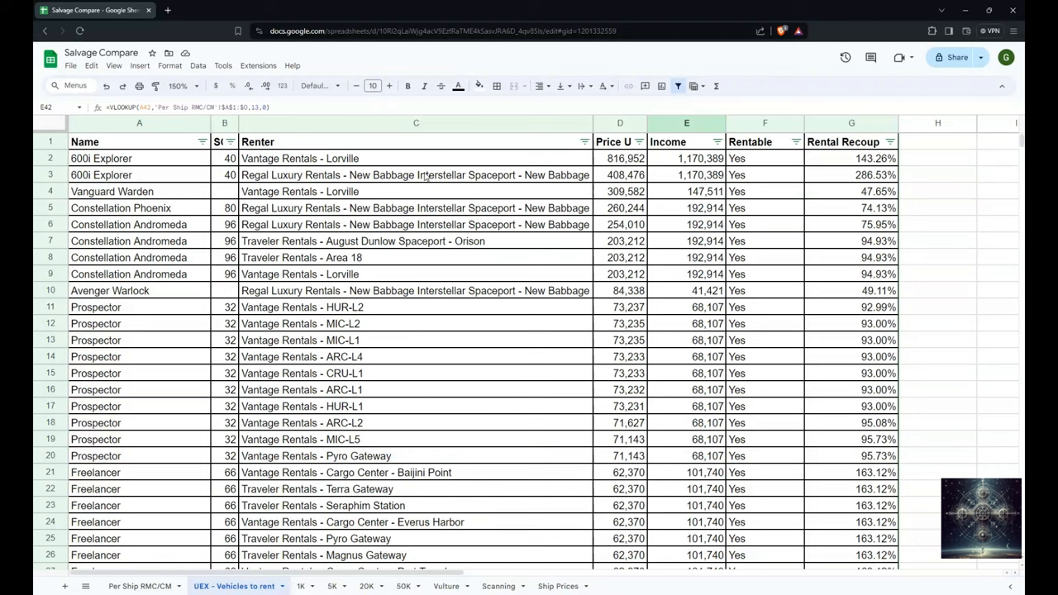
mouse_move(324, 206)
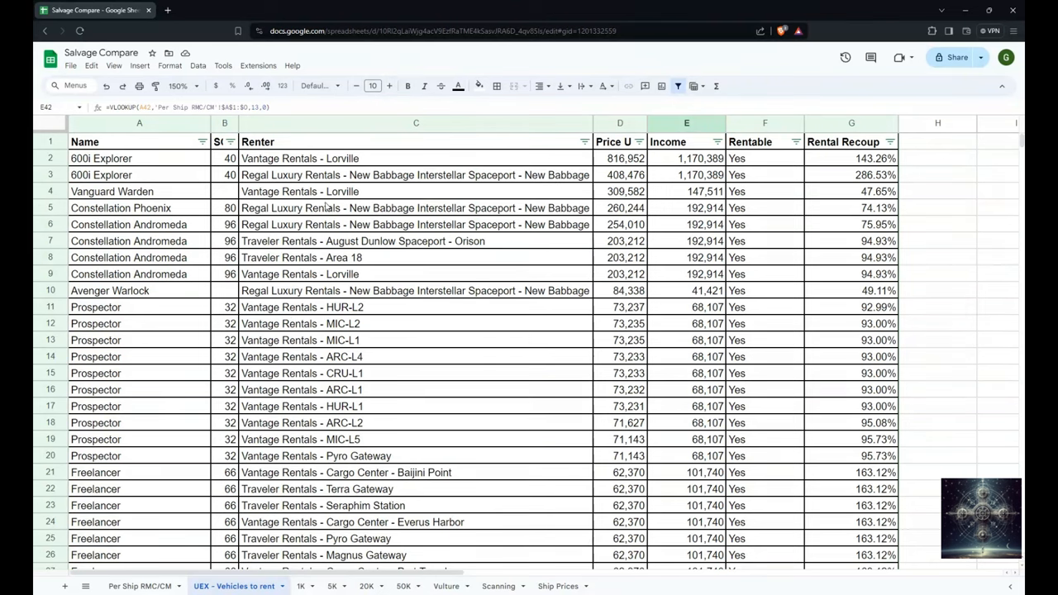
Step: Review the 600i Touring RMC, Hammerhead and C2 Hercules prices, and Starfarer total
left_click(139, 586)
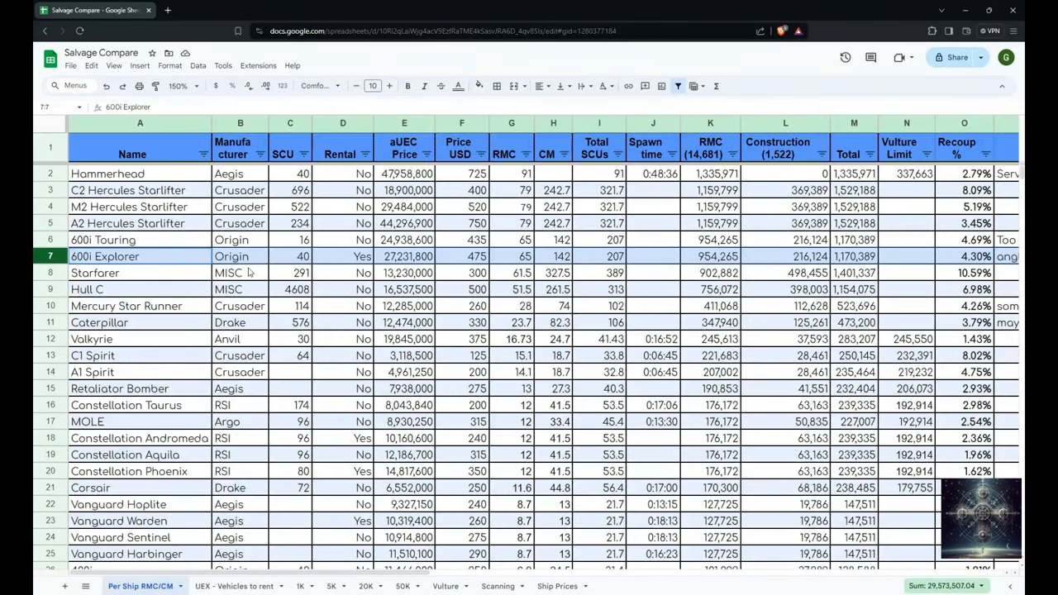
left_click(511, 239)
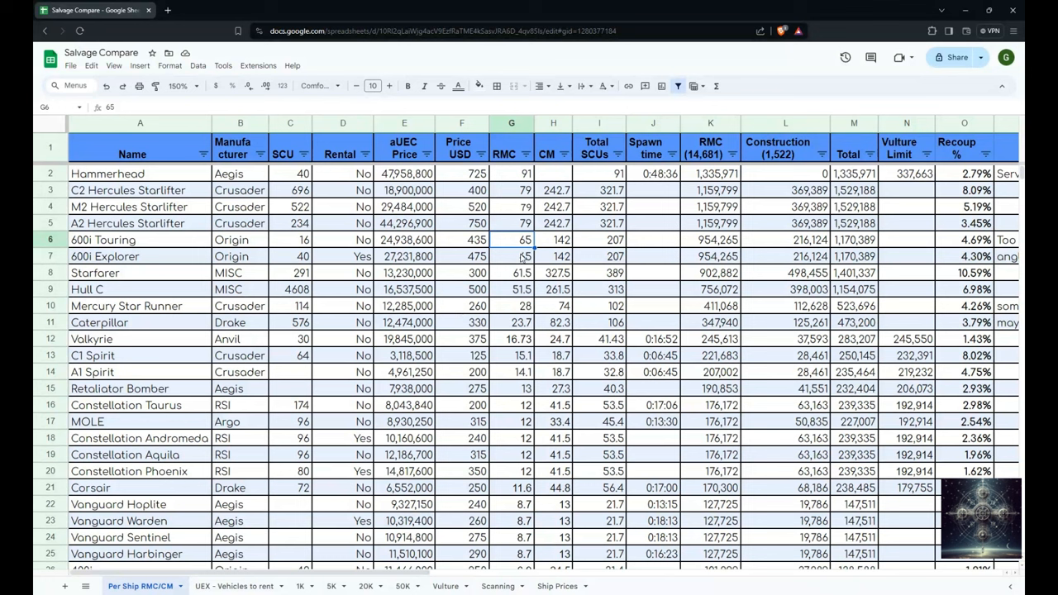
mouse_move(517, 264)
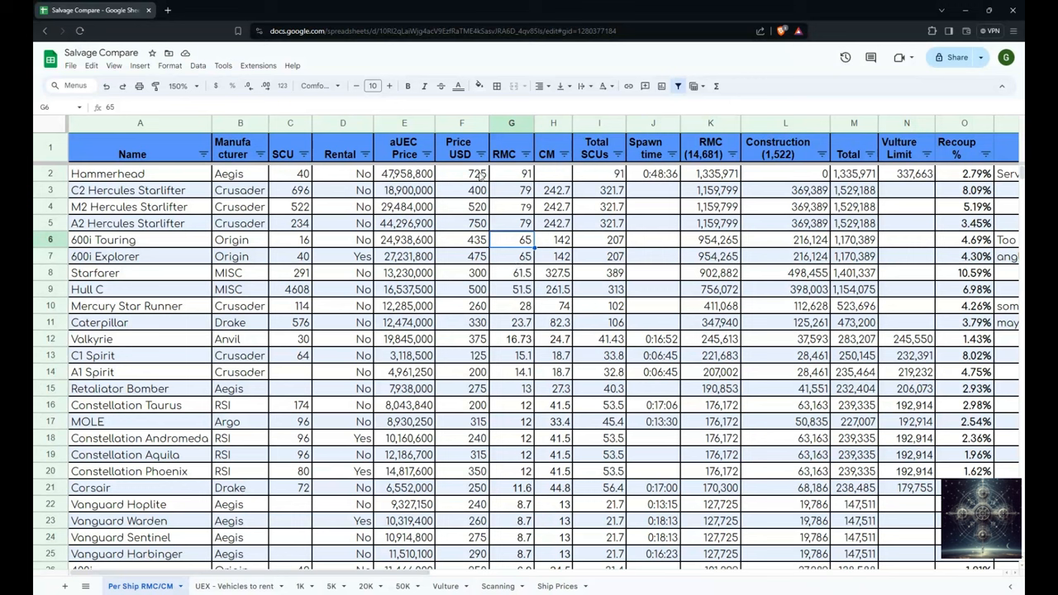
mouse_move(551, 324)
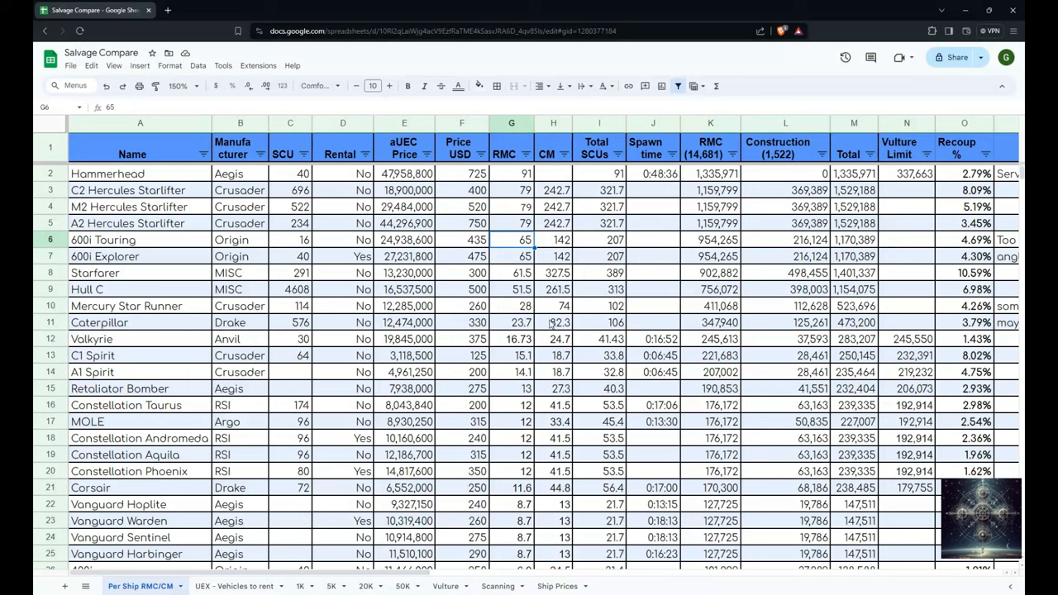
mouse_move(551, 323)
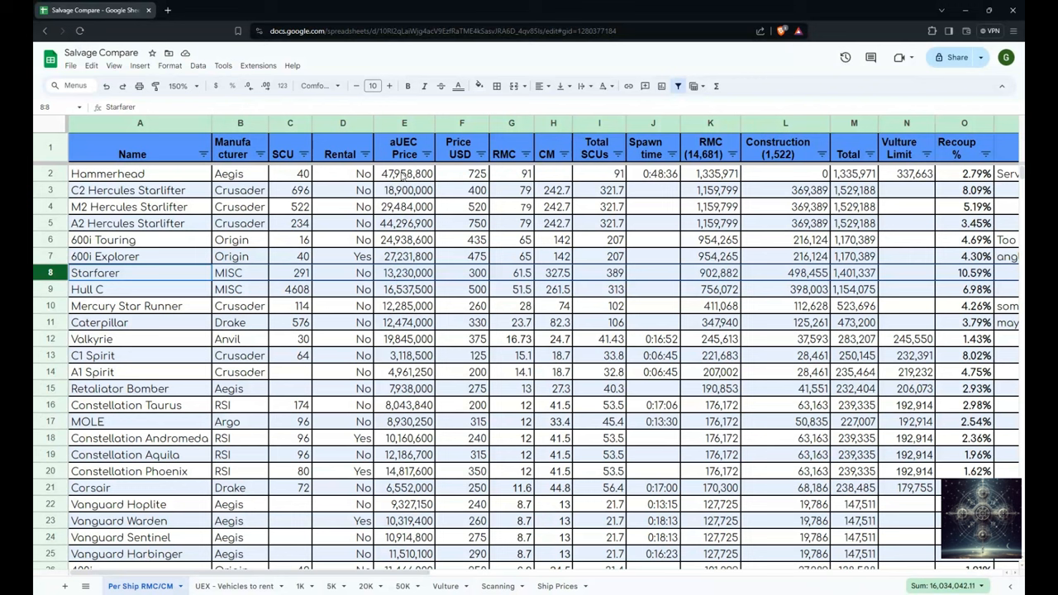
mouse_move(402, 180)
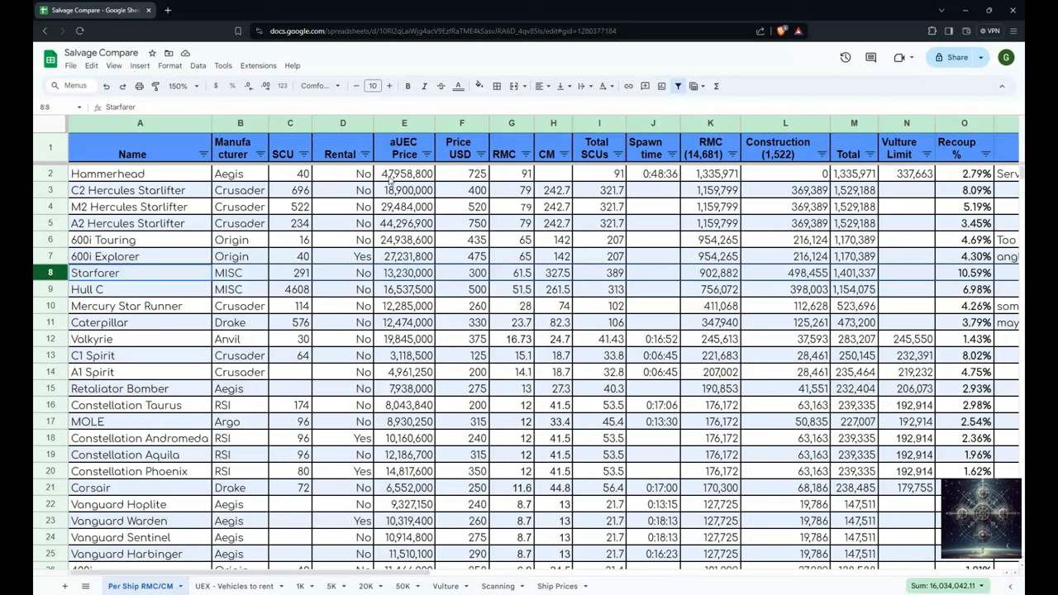
left_click(405, 174)
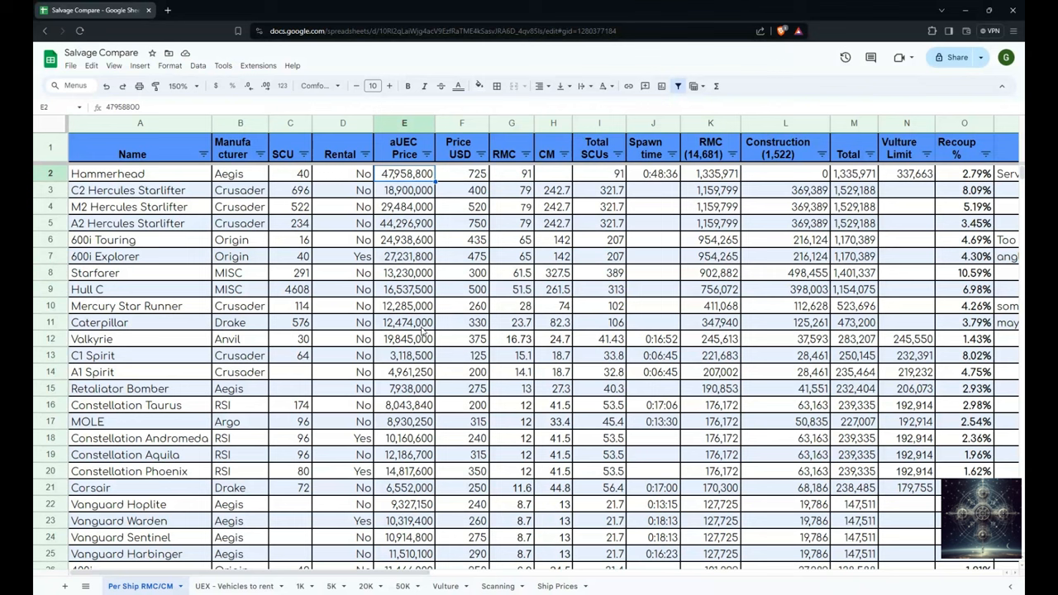
mouse_move(898, 183)
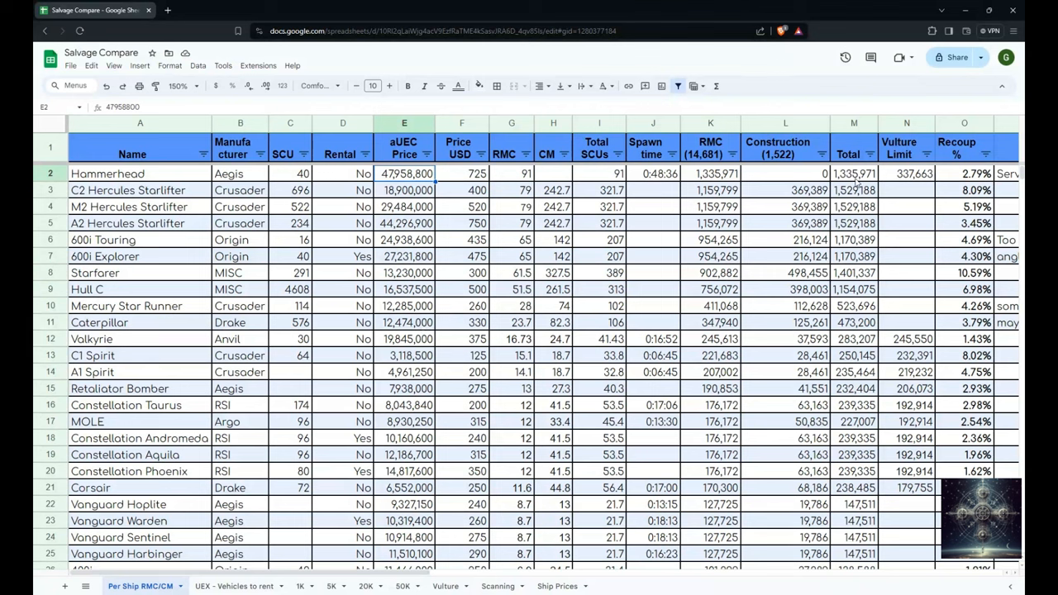
mouse_move(842, 304)
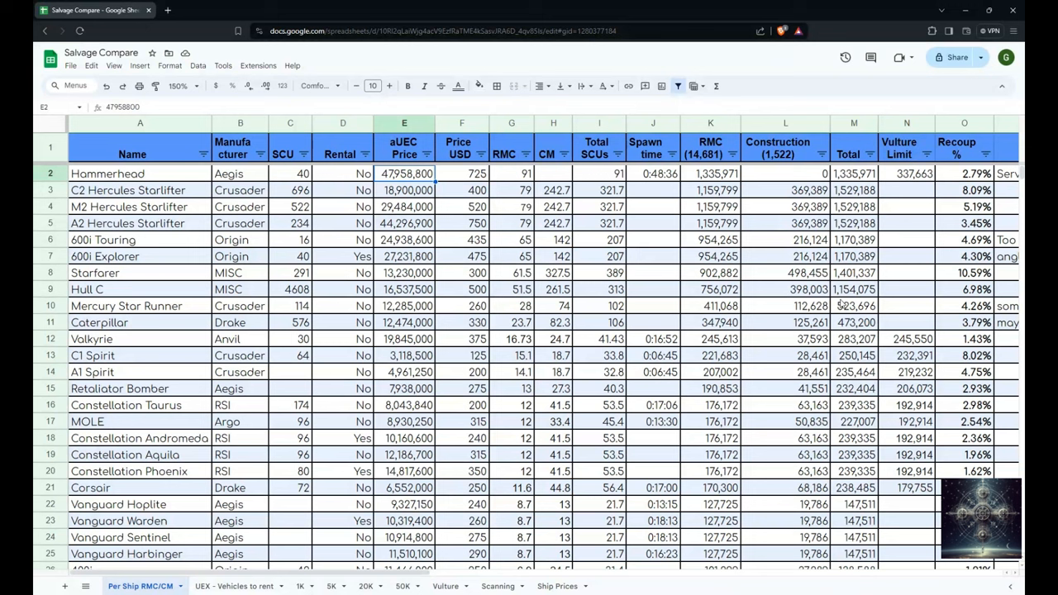
left_click(854, 271)
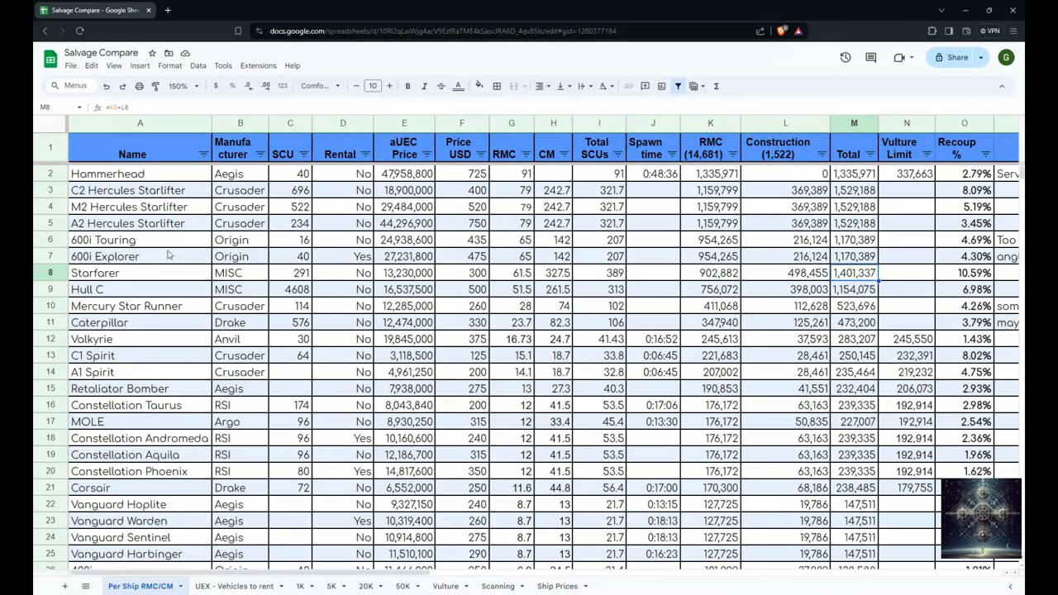
mouse_move(161, 257)
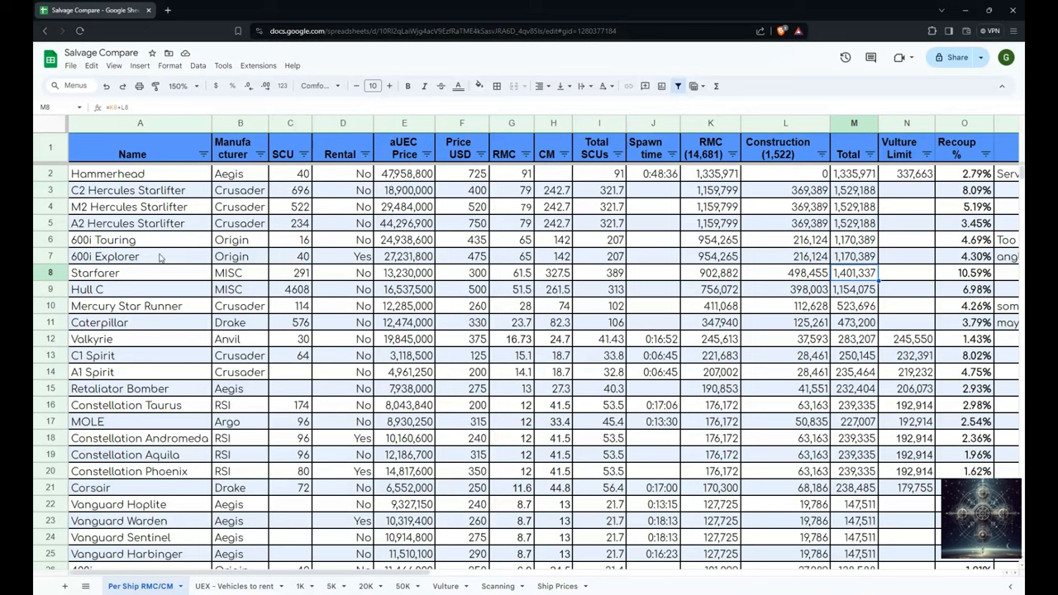
mouse_move(397, 280)
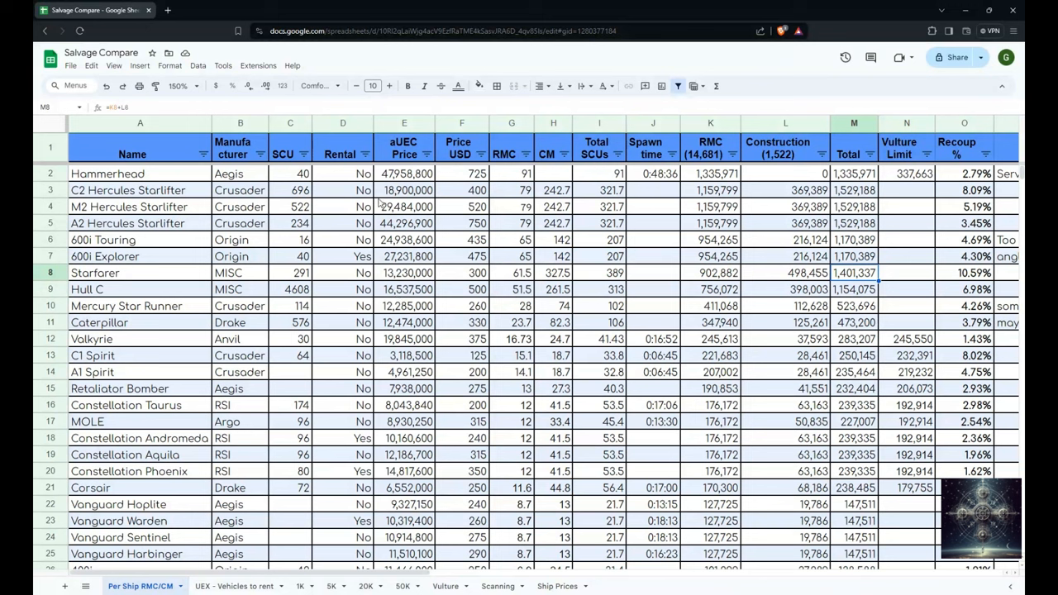
left_click(404, 189)
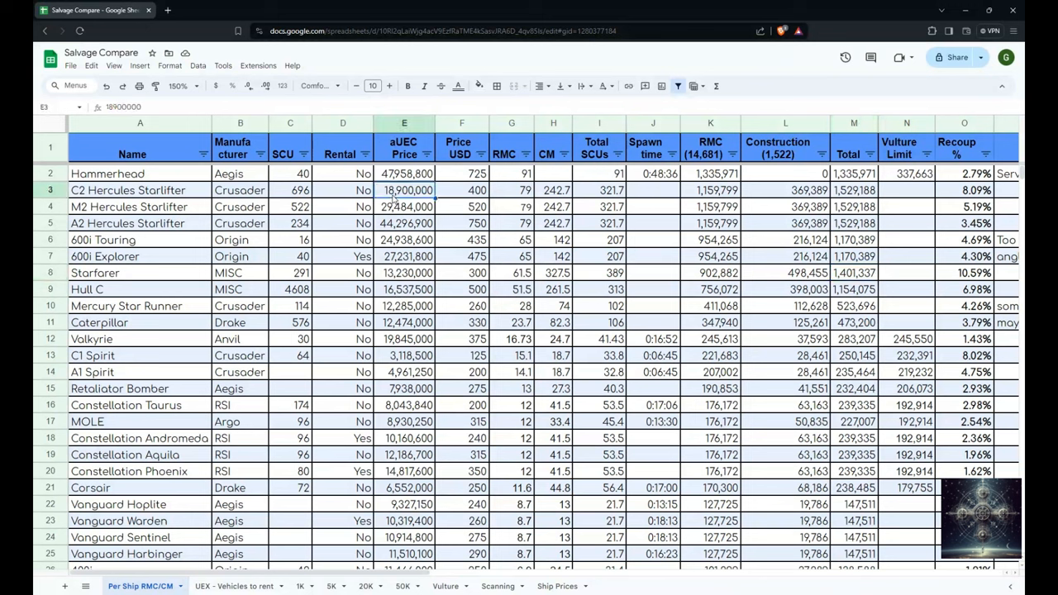